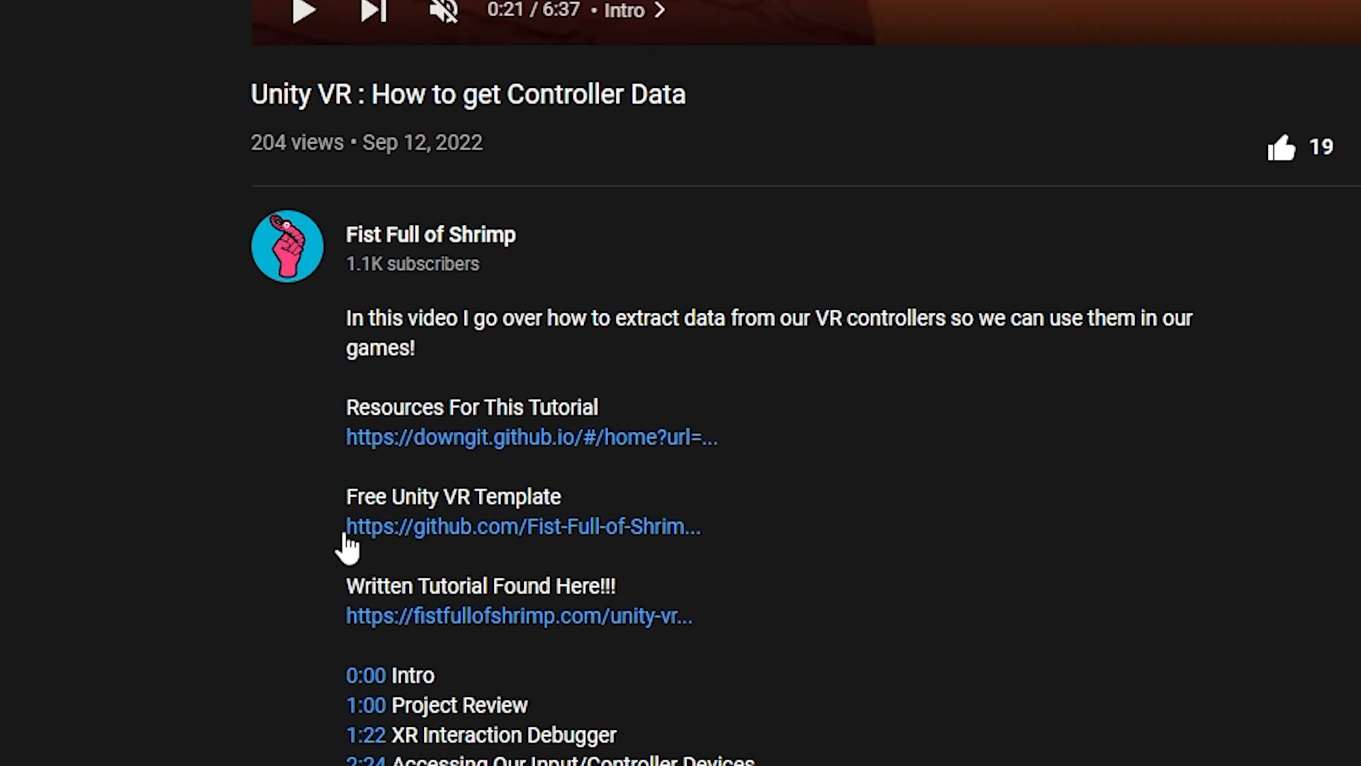
mouse_move(682, 478)
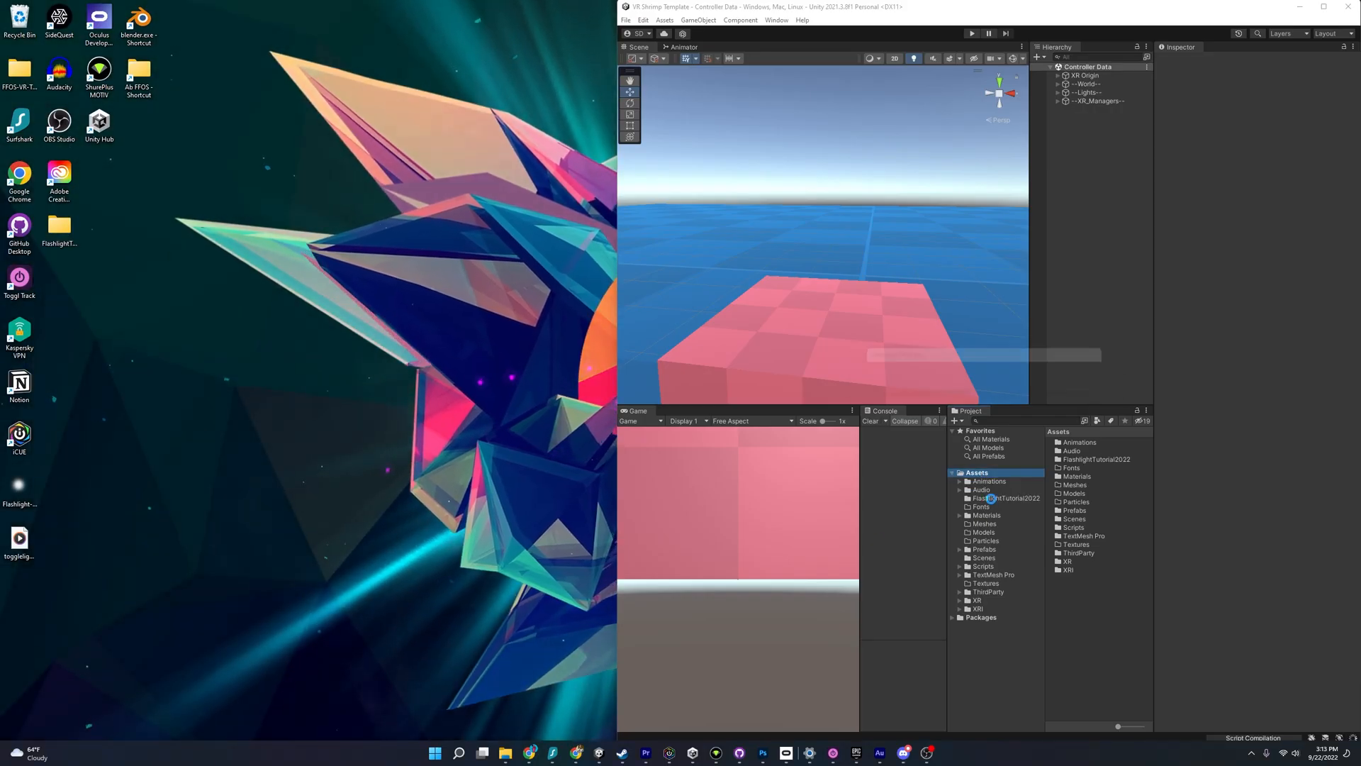
- Browse FFOSSocketInventoryTutorial2022, viewing the UltraLowPoly folder and the BodySocket prefab
left_click(1005, 499)
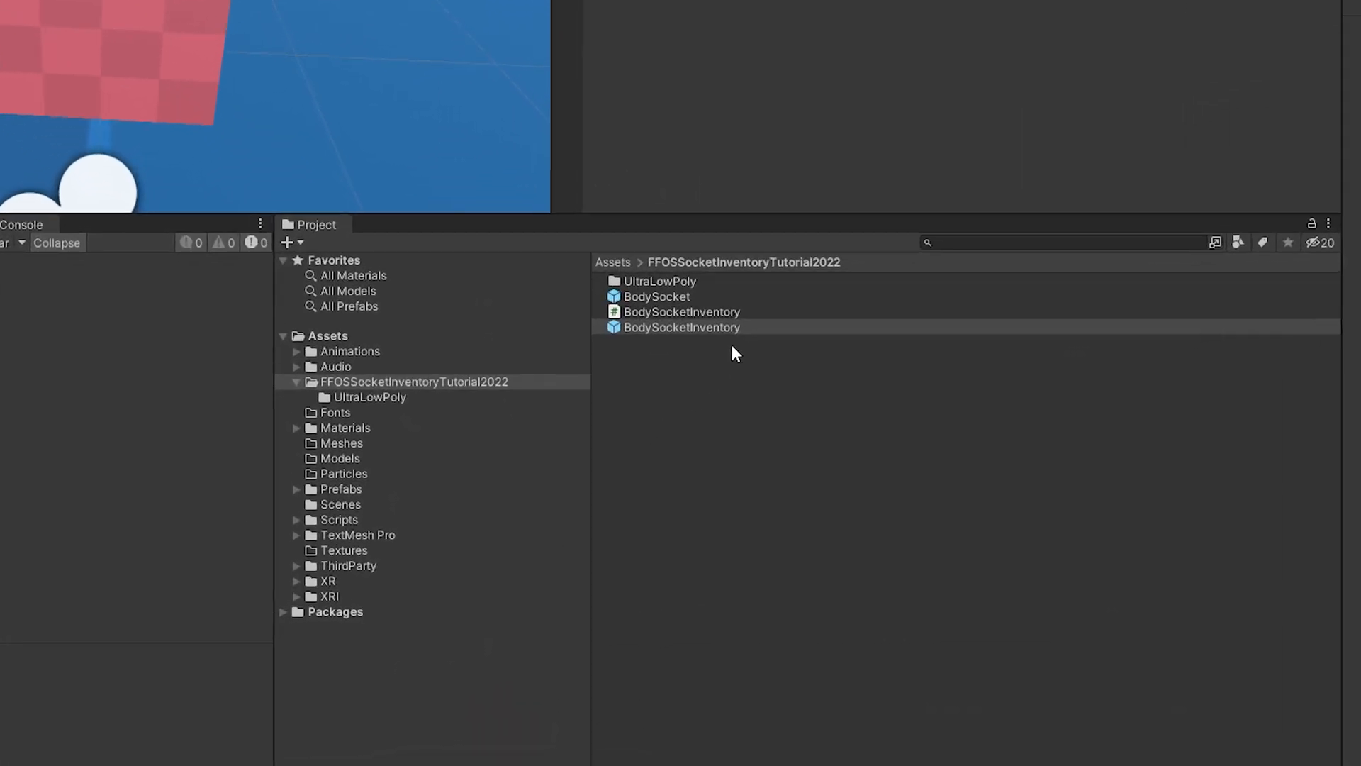
left_click(659, 281)
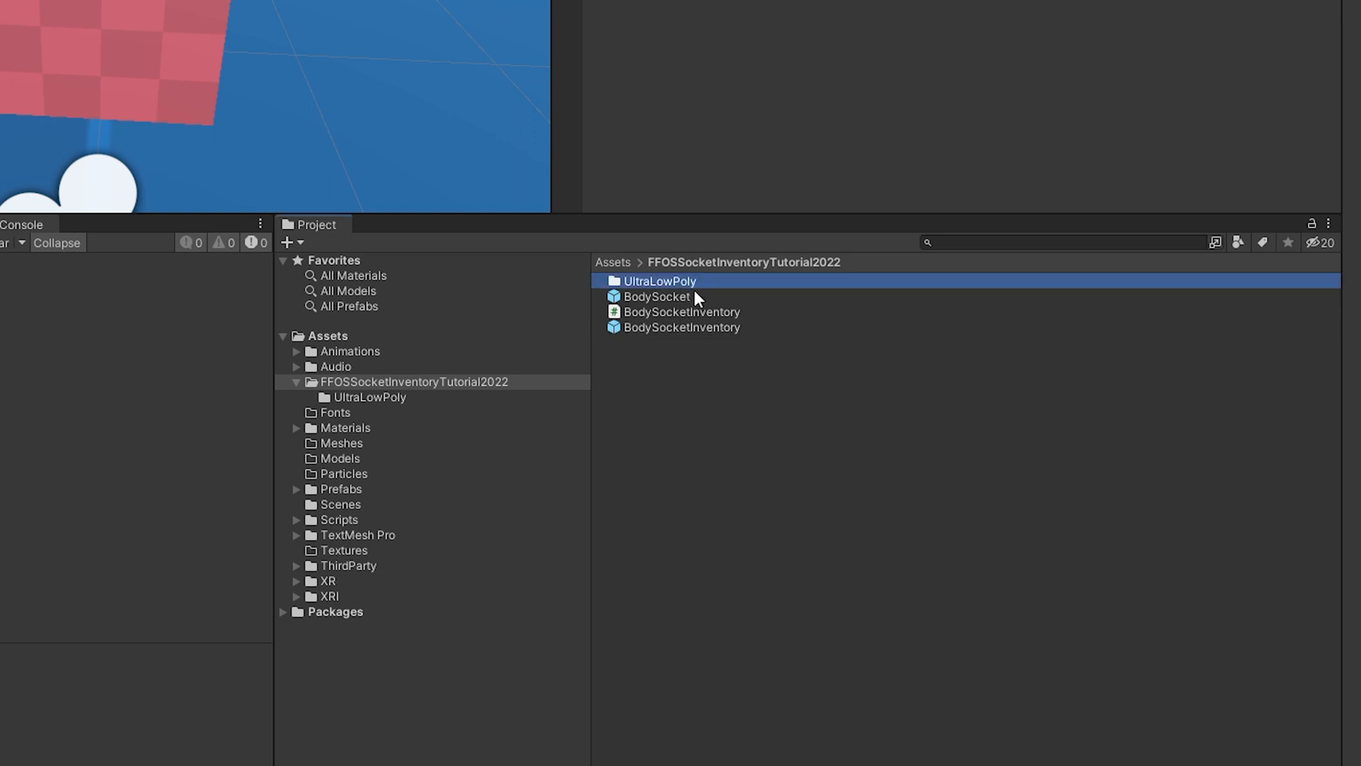
left_click(655, 297)
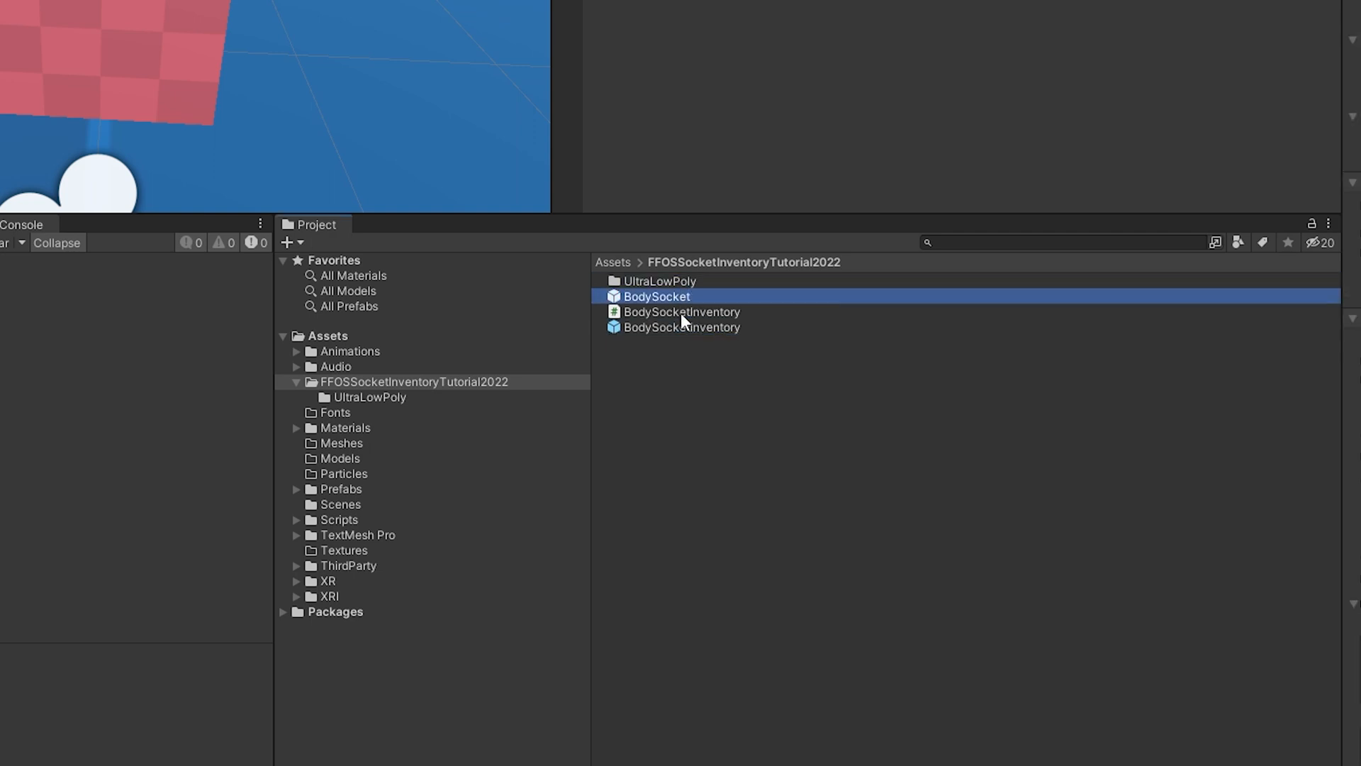
mouse_move(668, 306)
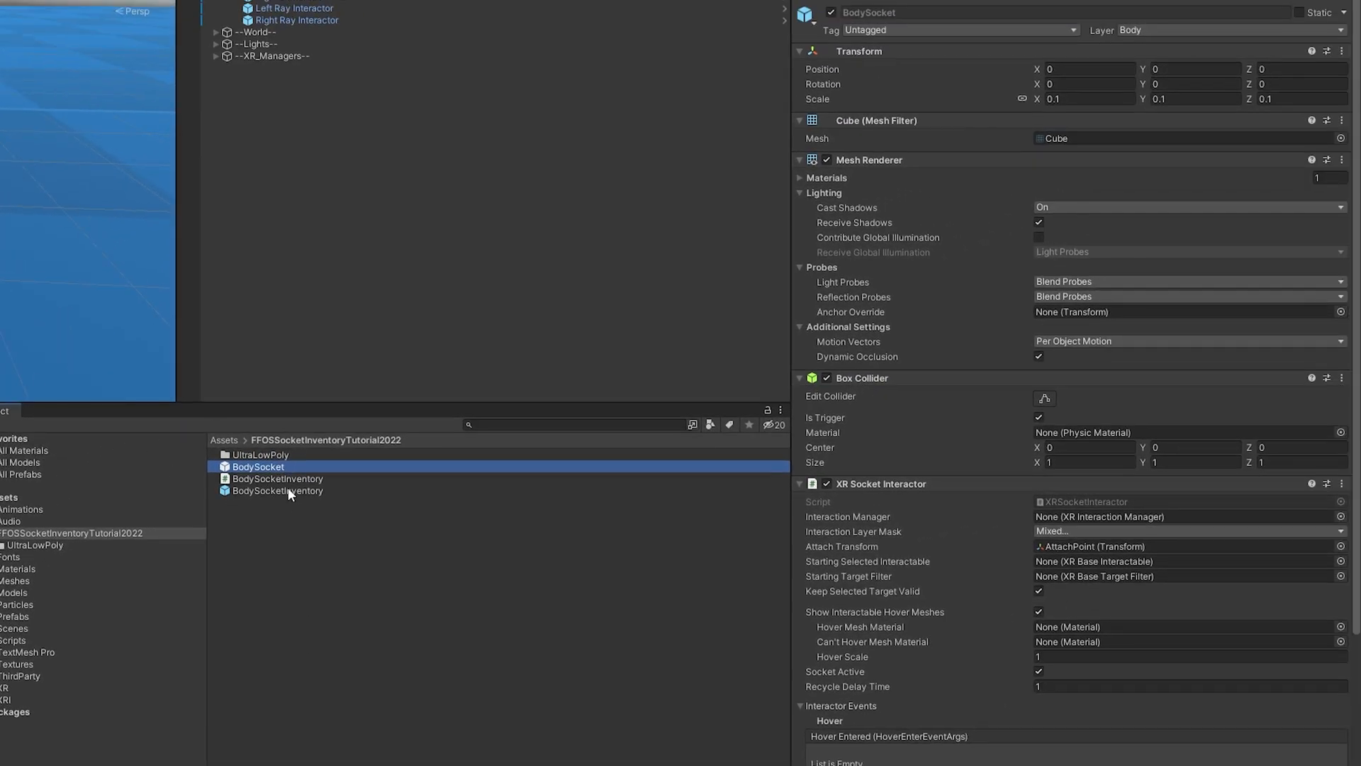
left_click(277, 491)
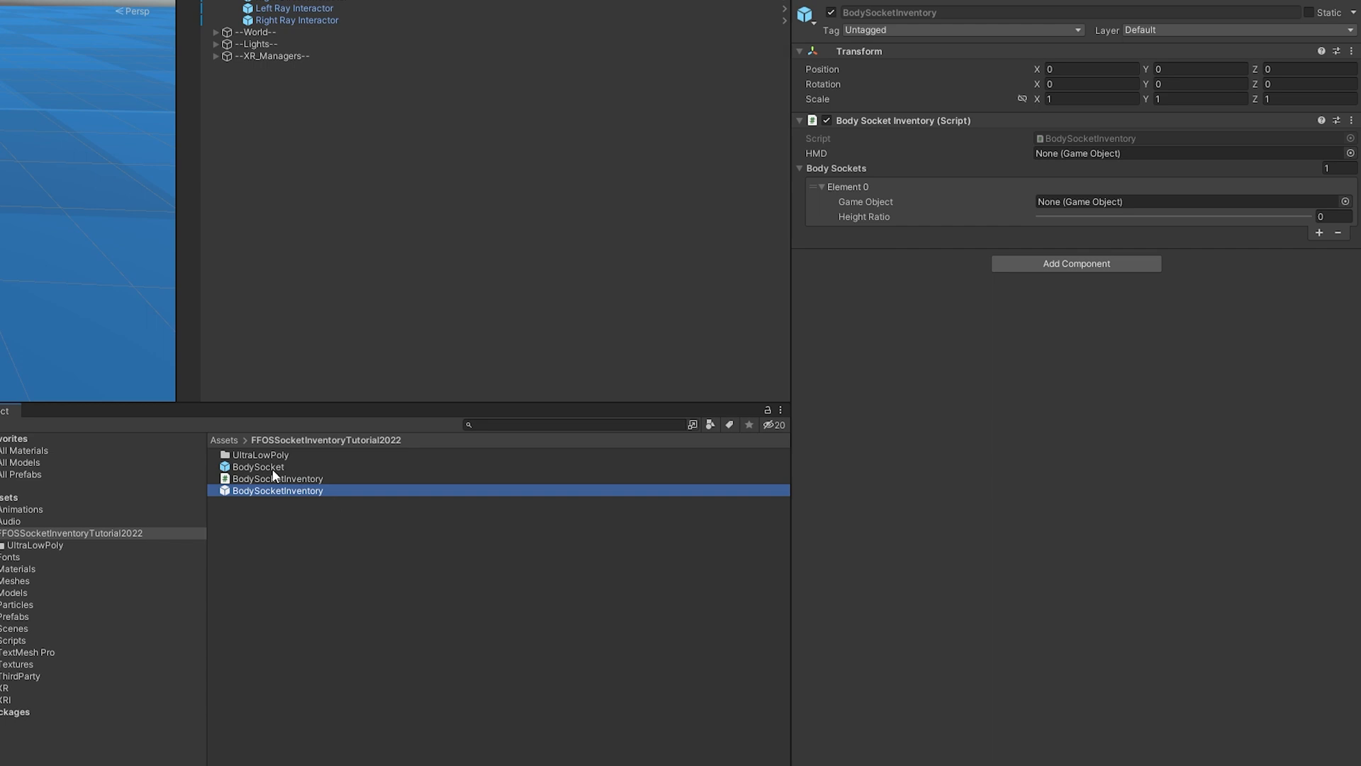
left_click(258, 467)
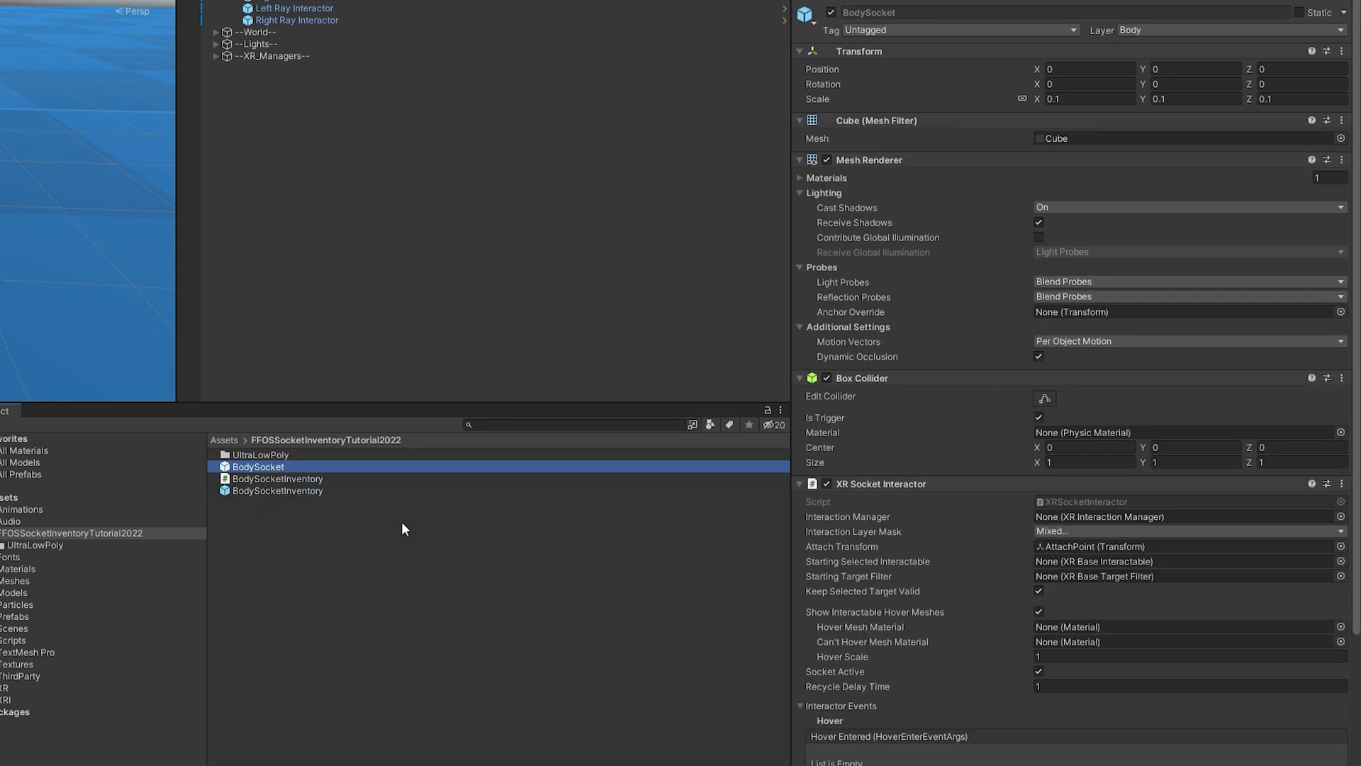
mouse_move(958, 357)
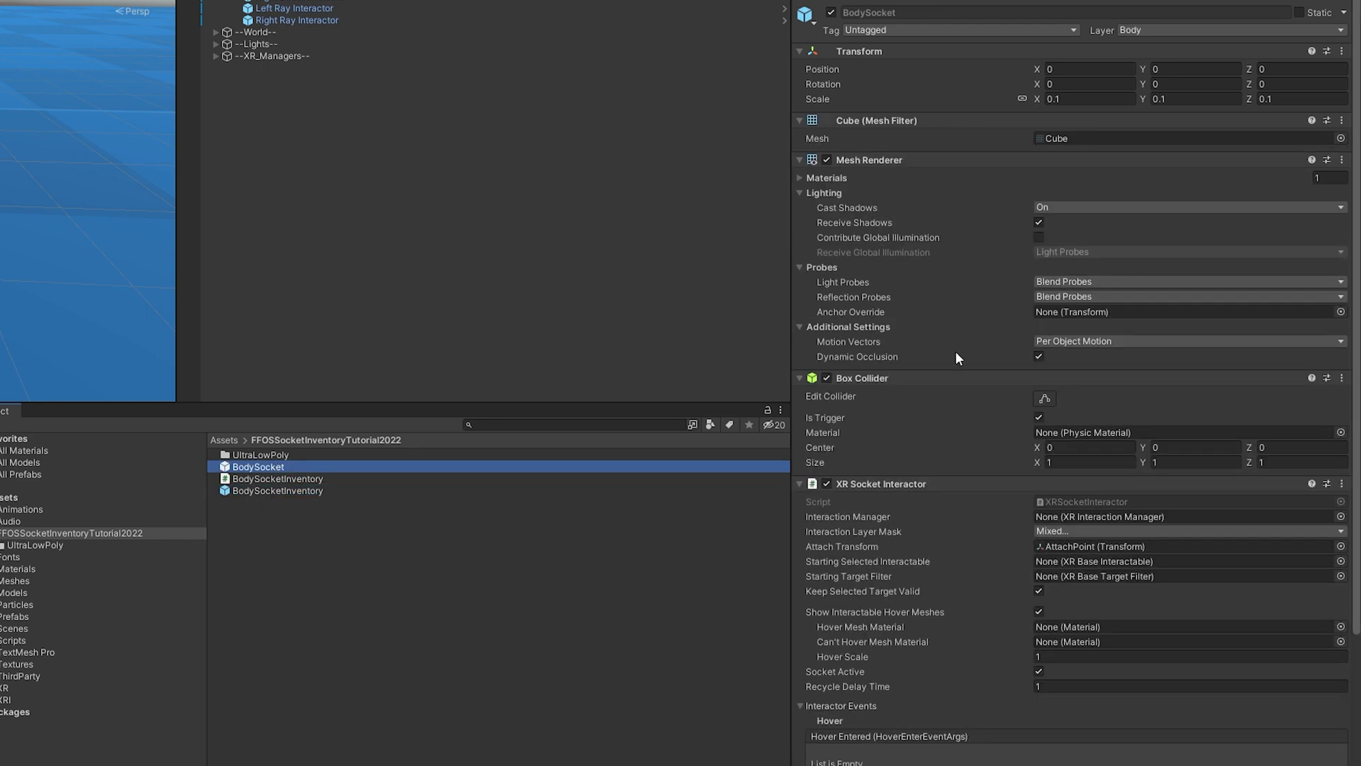
mouse_move(980, 399)
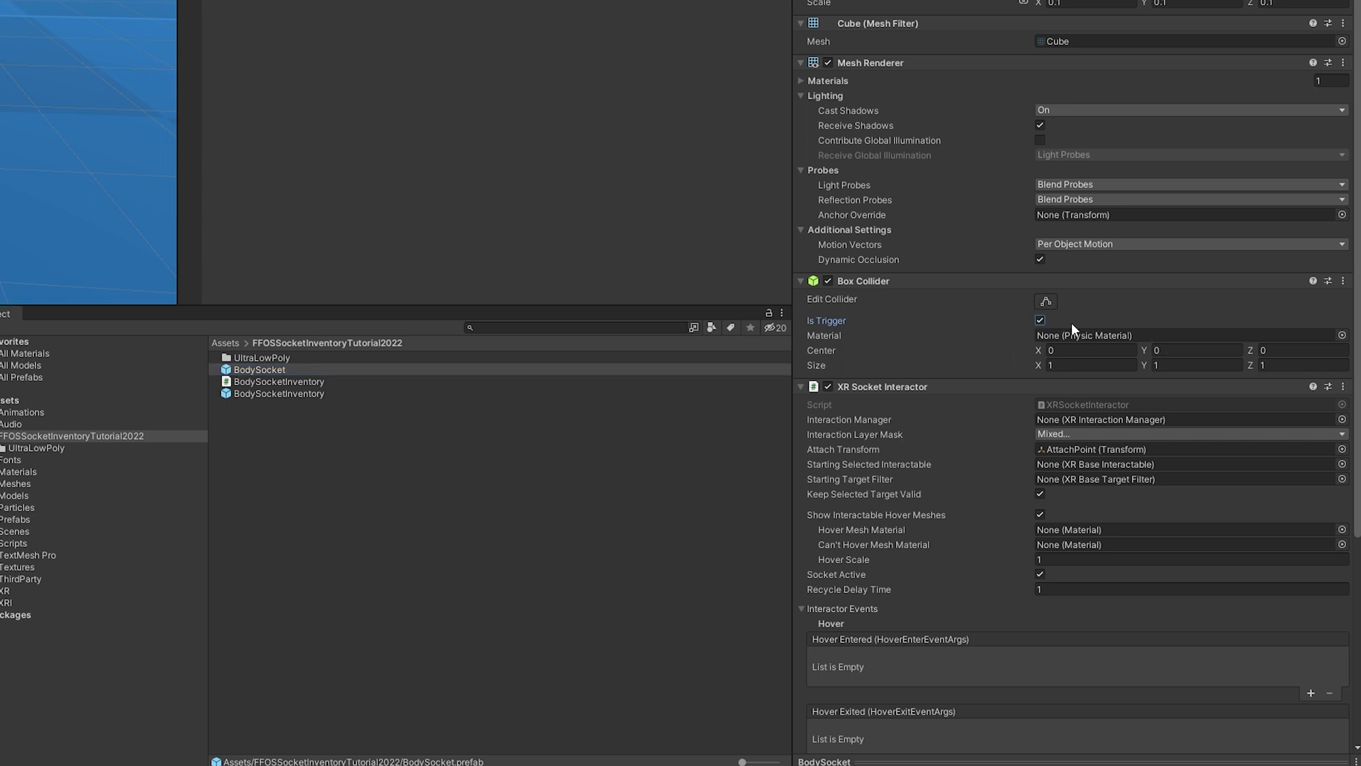
scroll("down", 3)
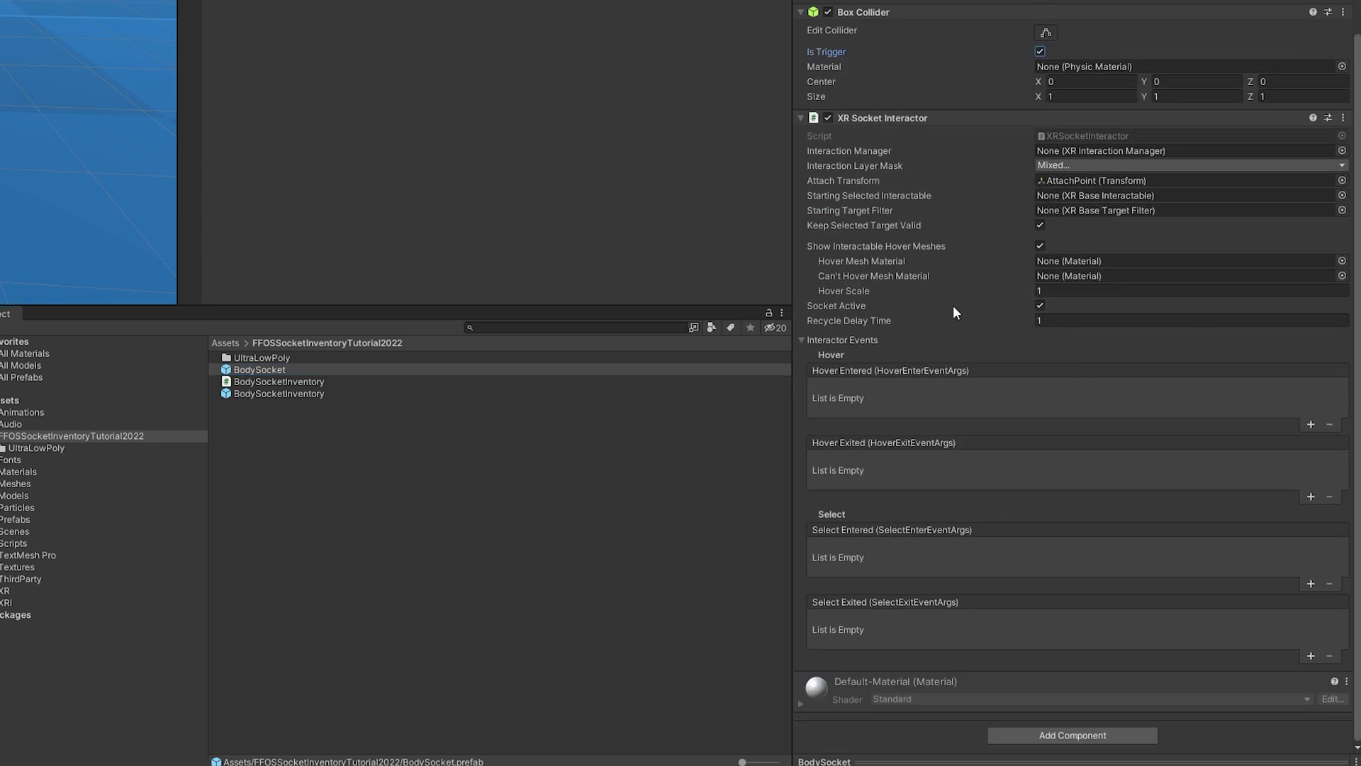
mouse_move(1036, 132)
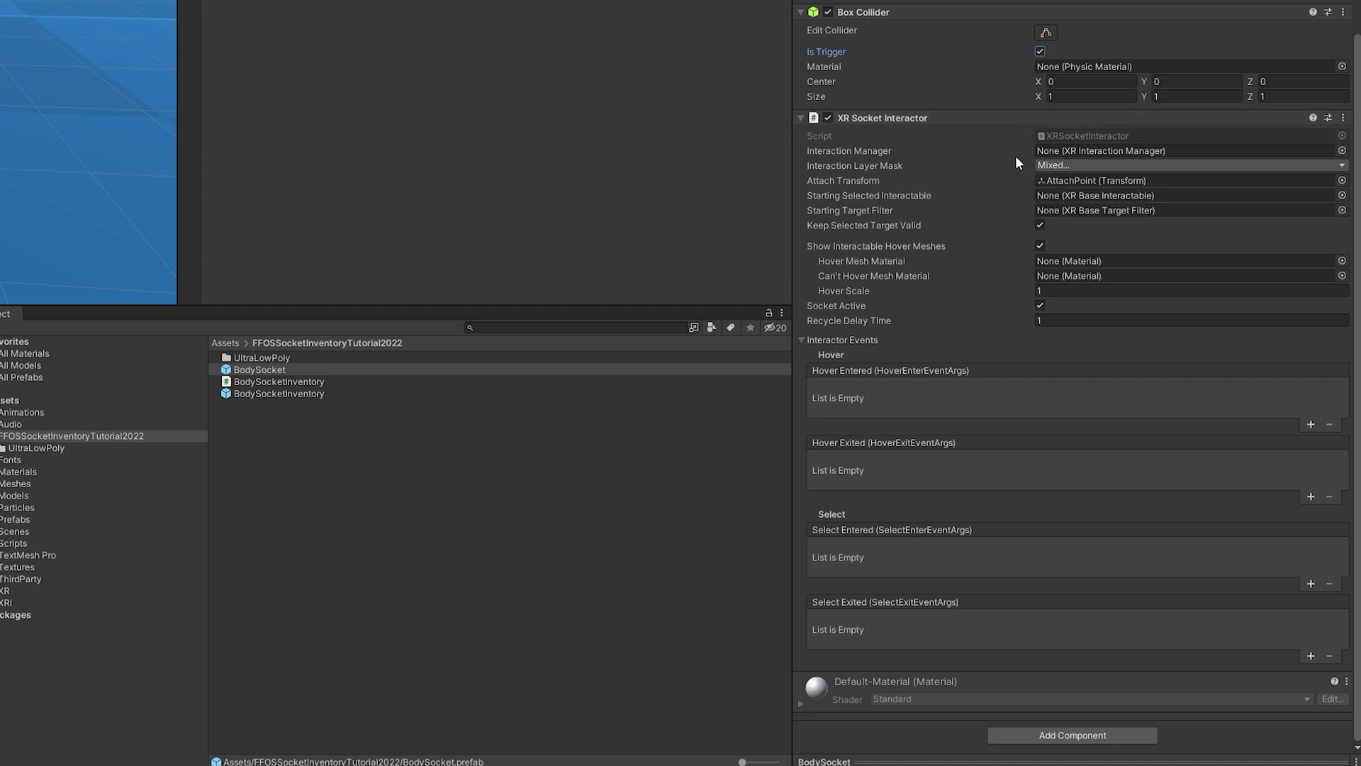
mouse_move(1017, 161)
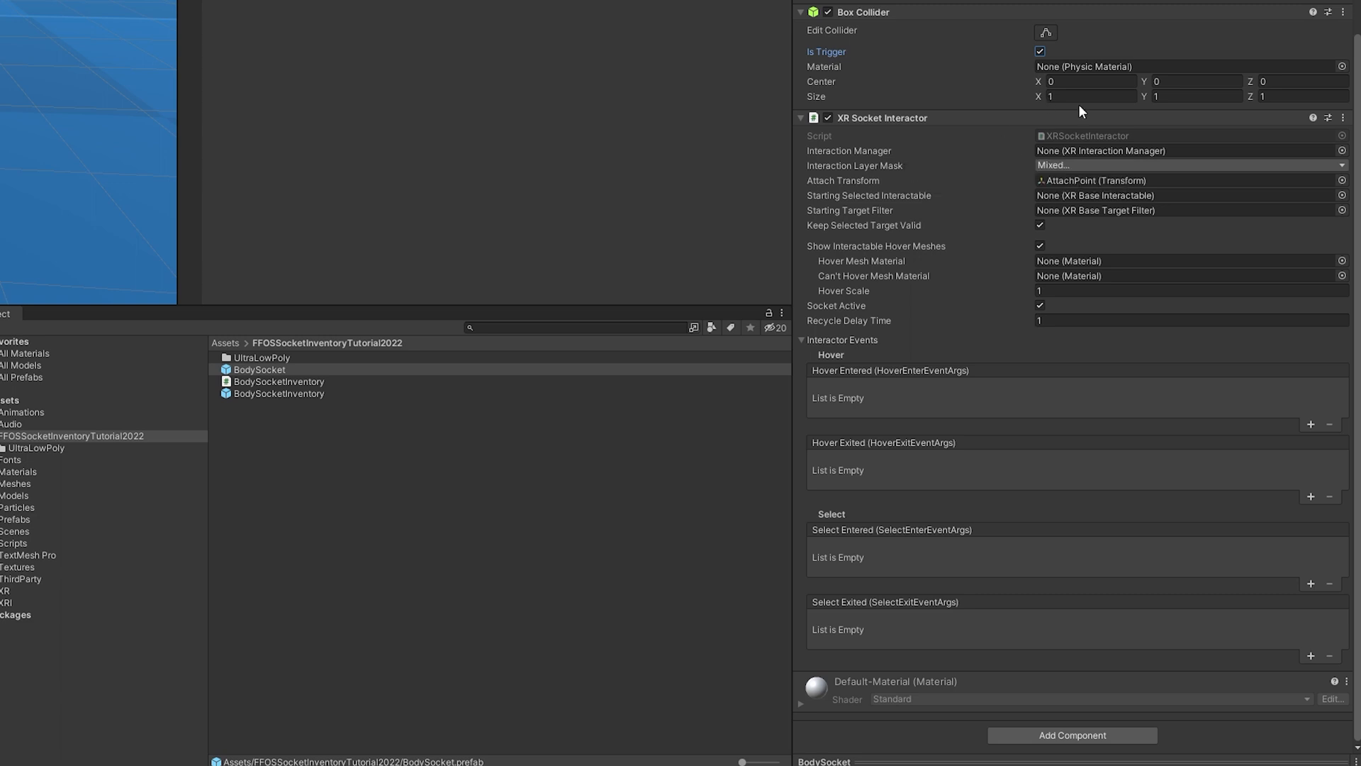
mouse_move(1056, 47)
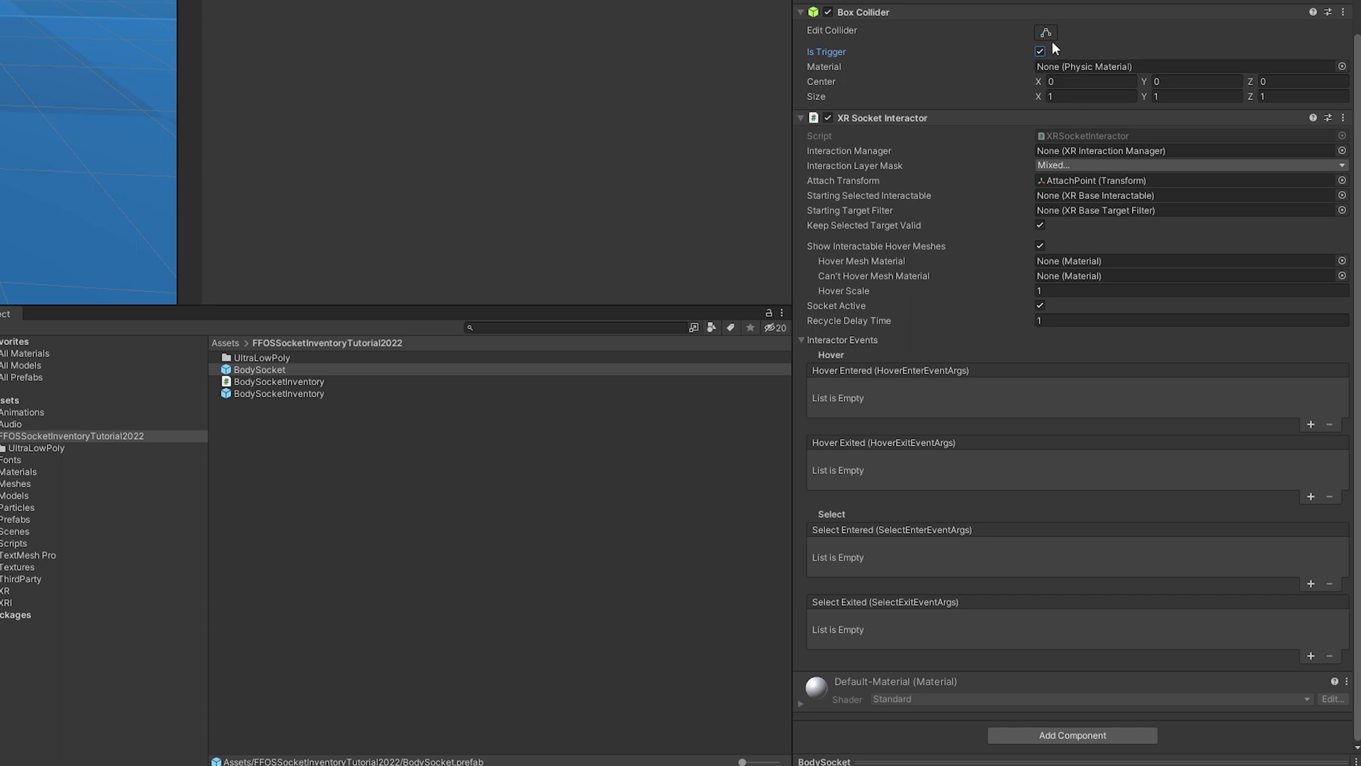
mouse_move(998, 154)
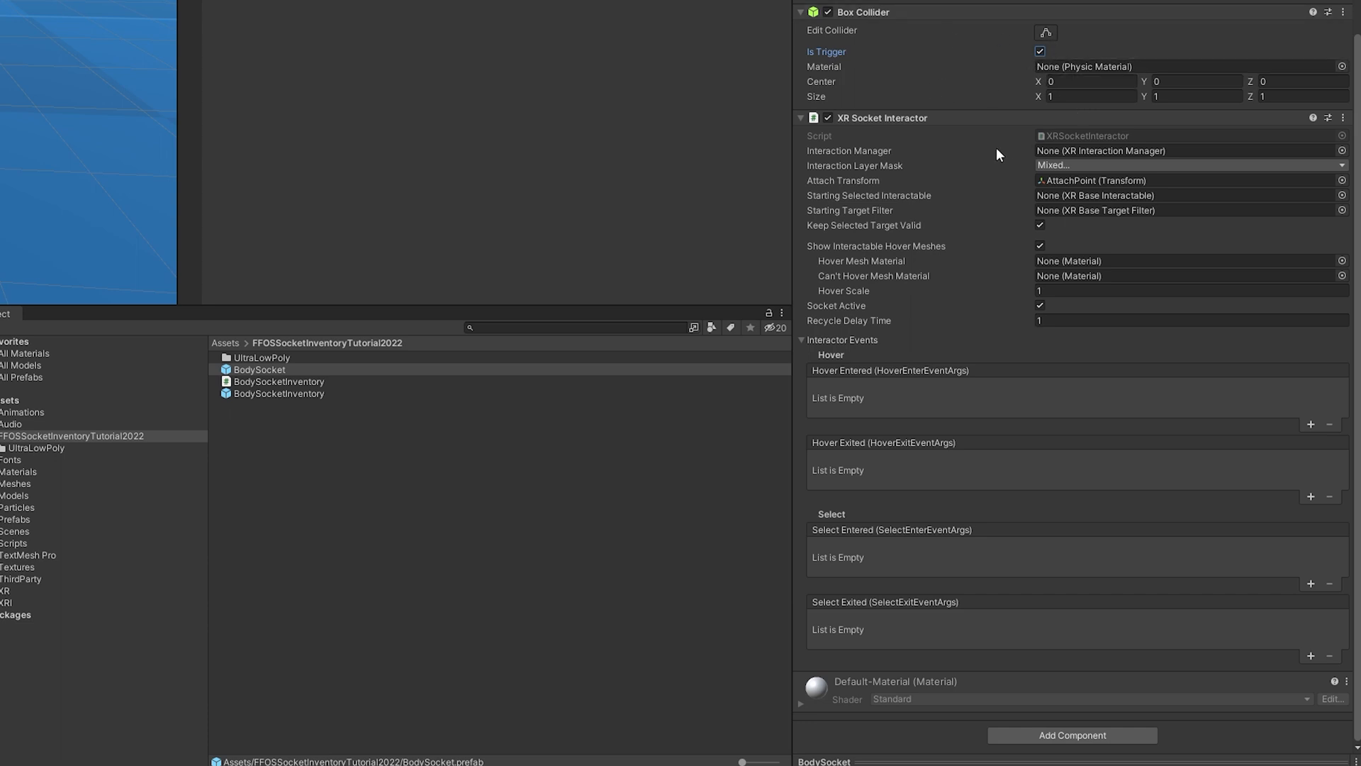
mouse_move(995, 189)
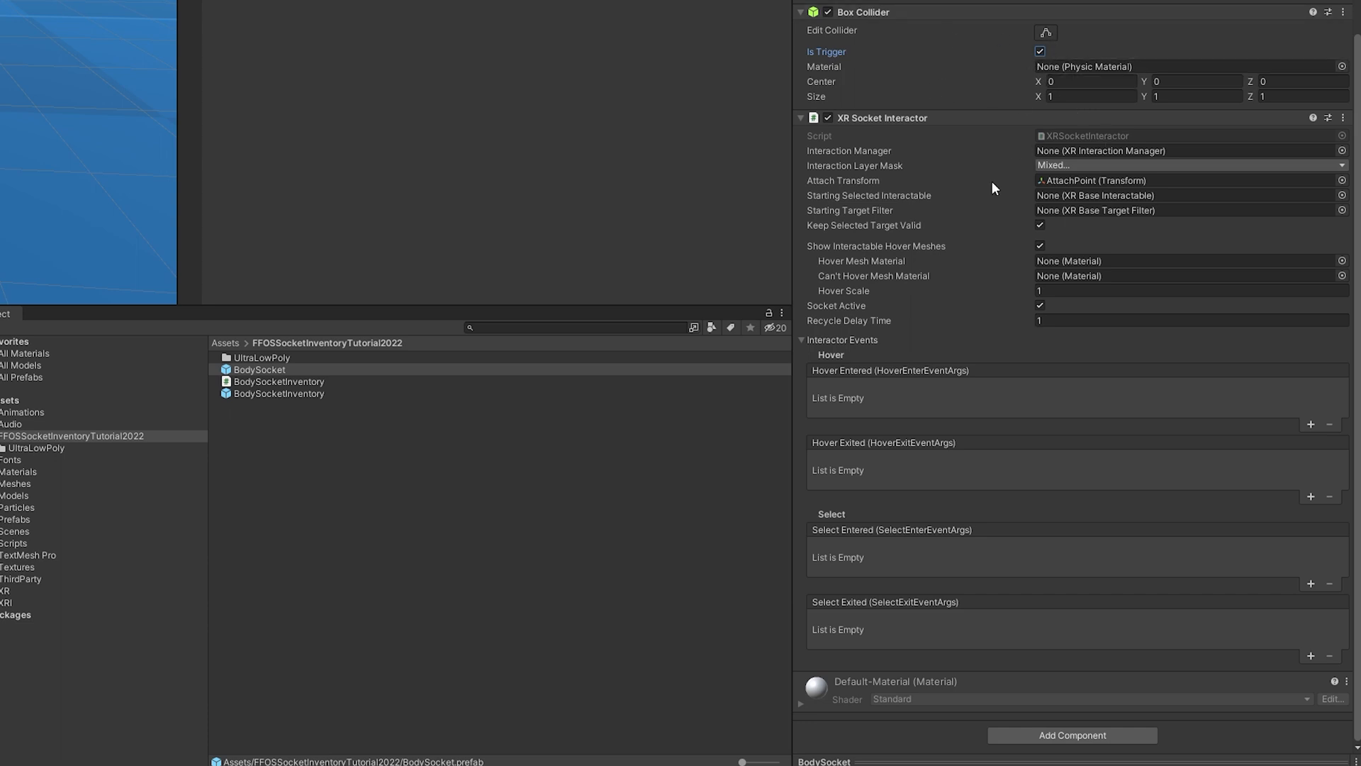
left_click(1190, 165)
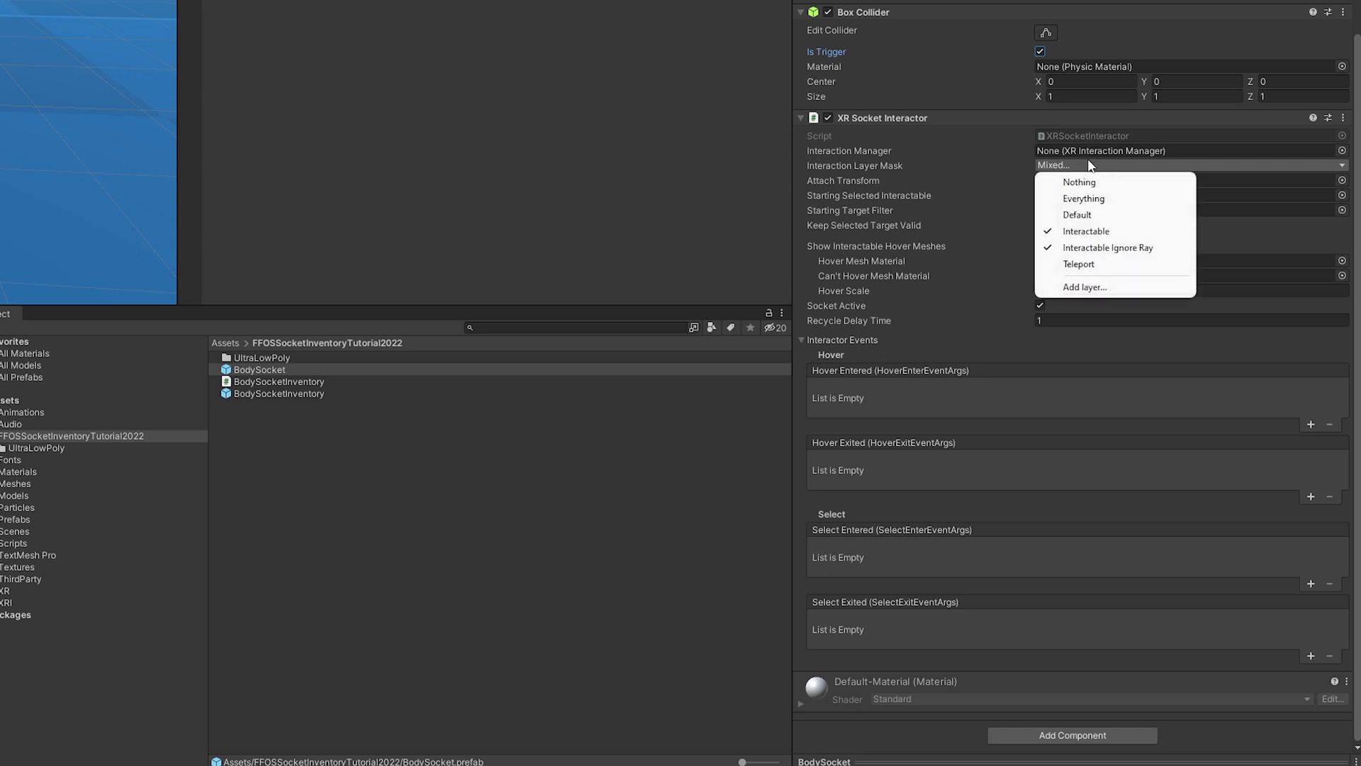
mouse_move(870, 175)
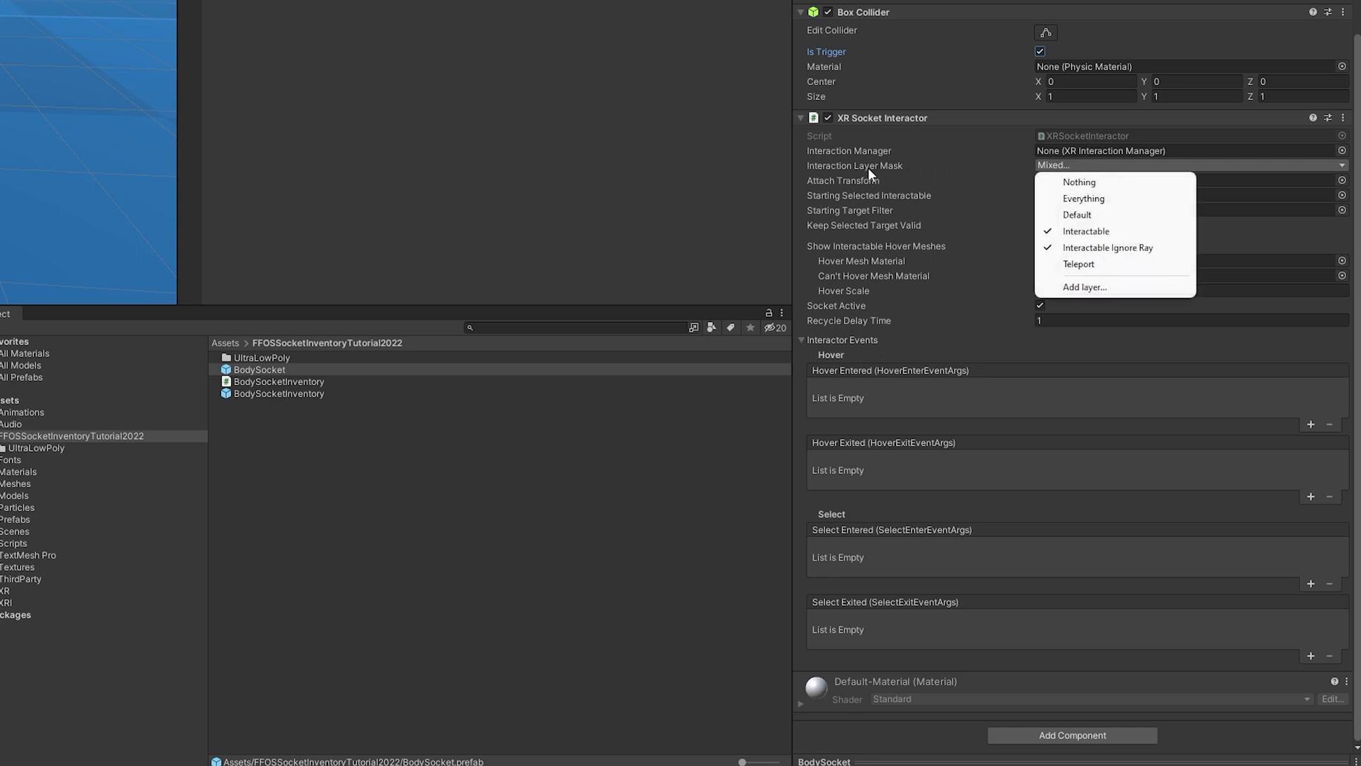
mouse_move(1085, 231)
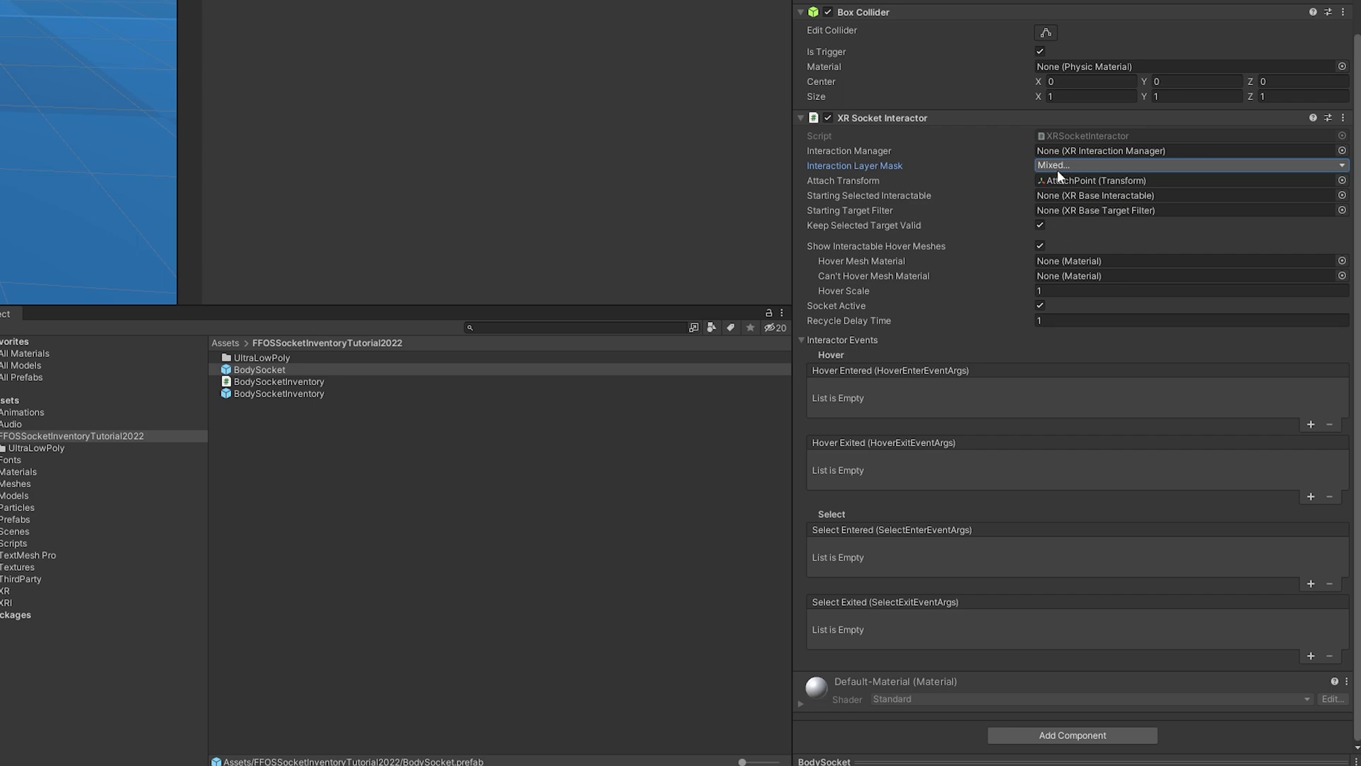
left_click(259, 369)
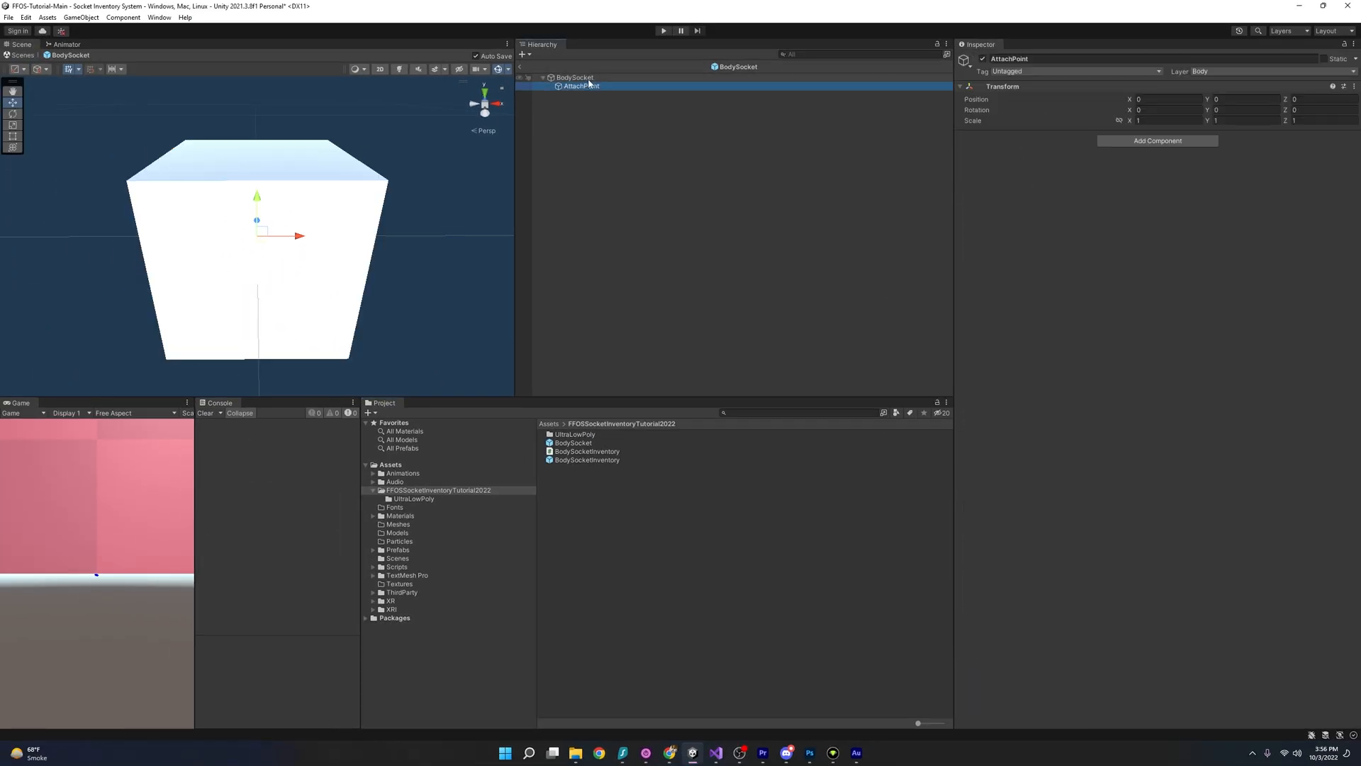
- Leave BodySocket prefab editing and view BodySocketInventory's HMD slot and single empty socket entry
left_click(573, 77)
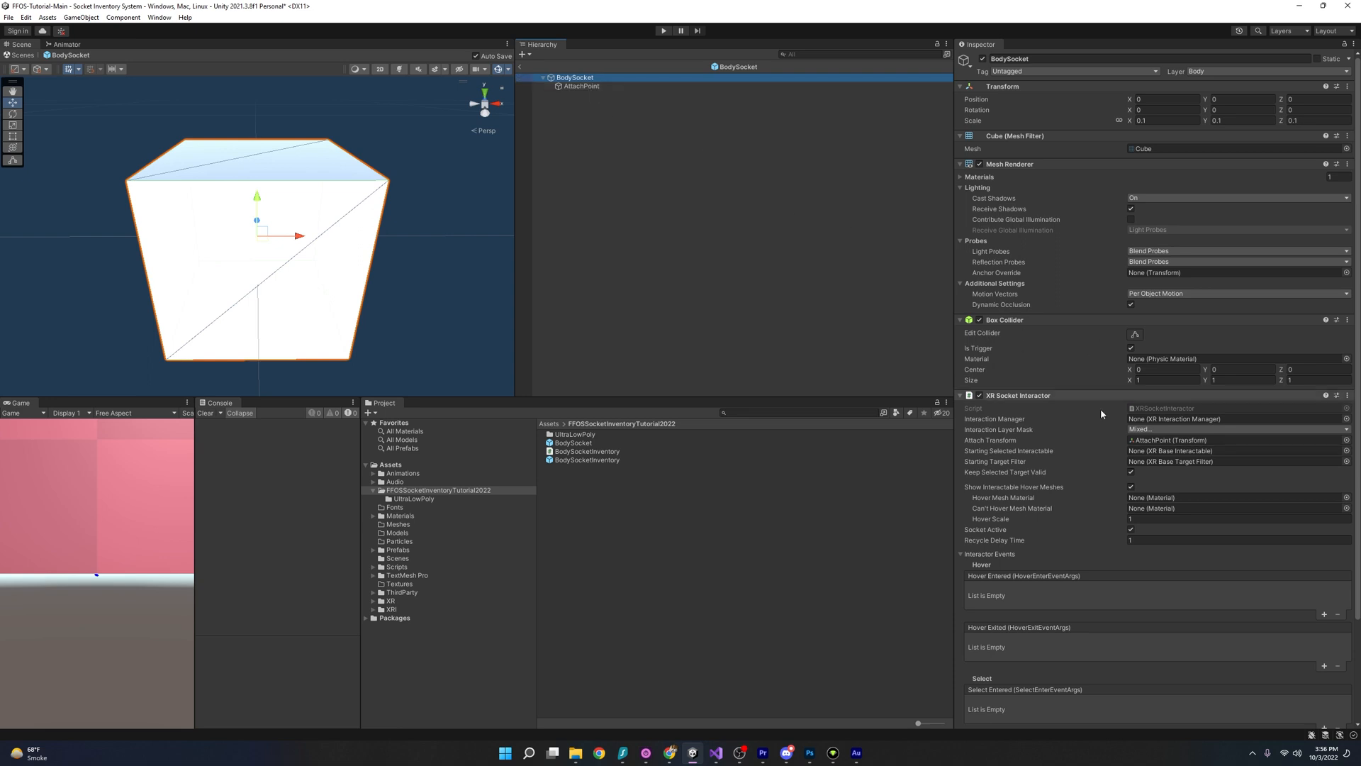
mouse_move(885, 210)
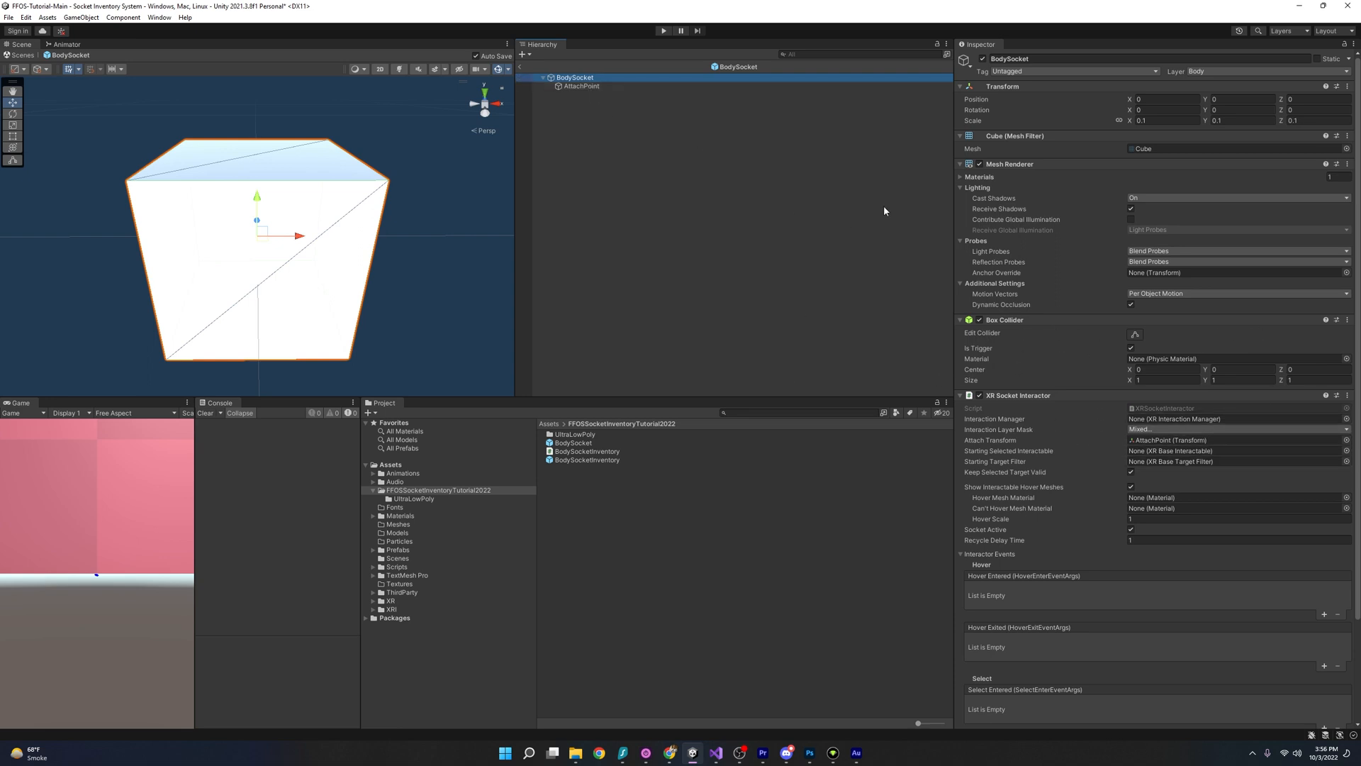
left_click(587, 460)
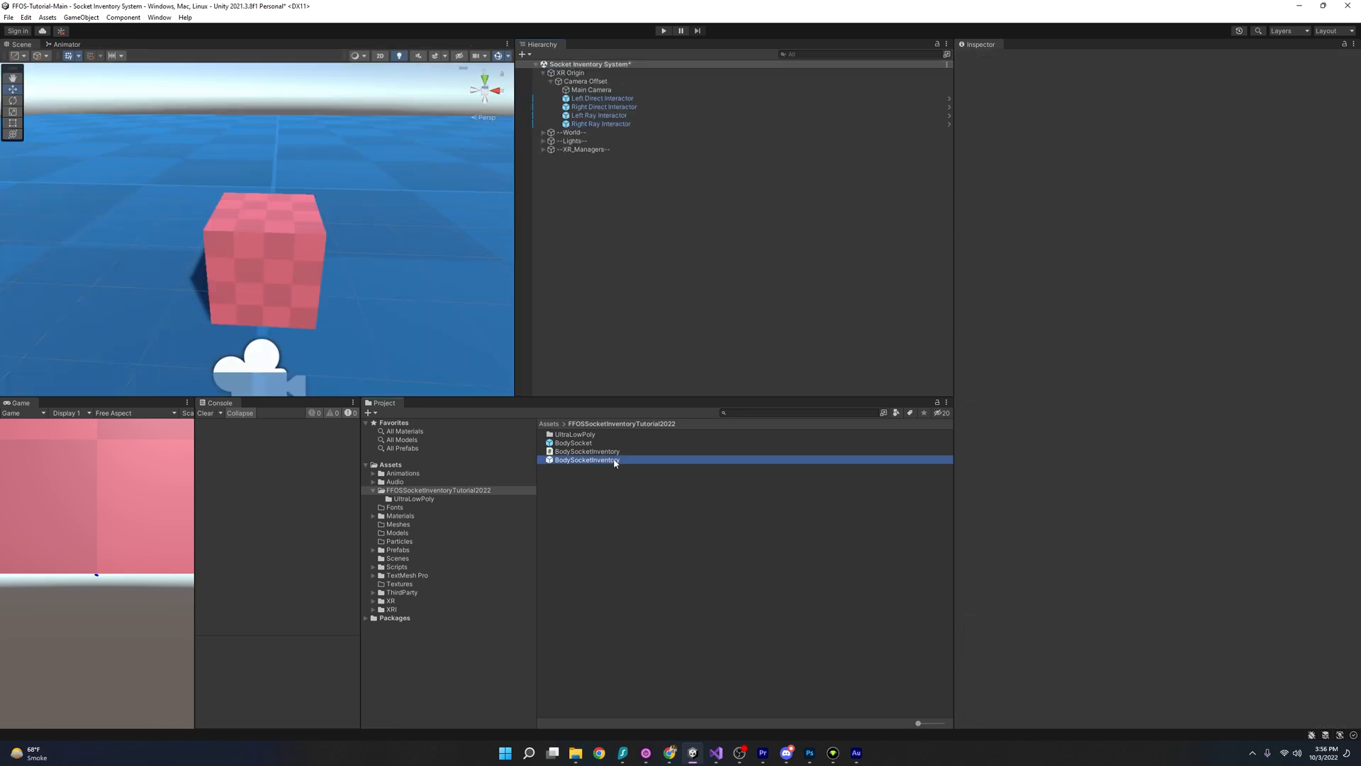
left_click(585, 460)
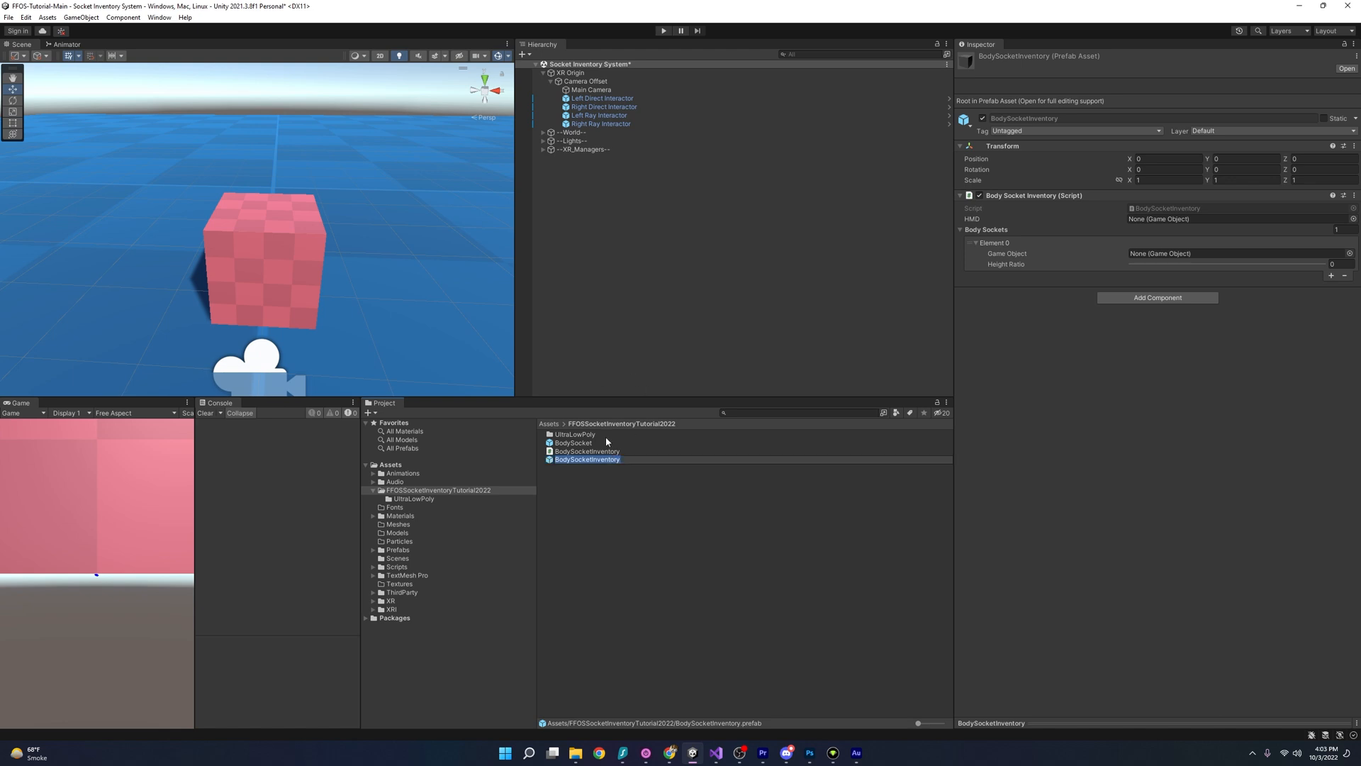
left_click(587, 459)
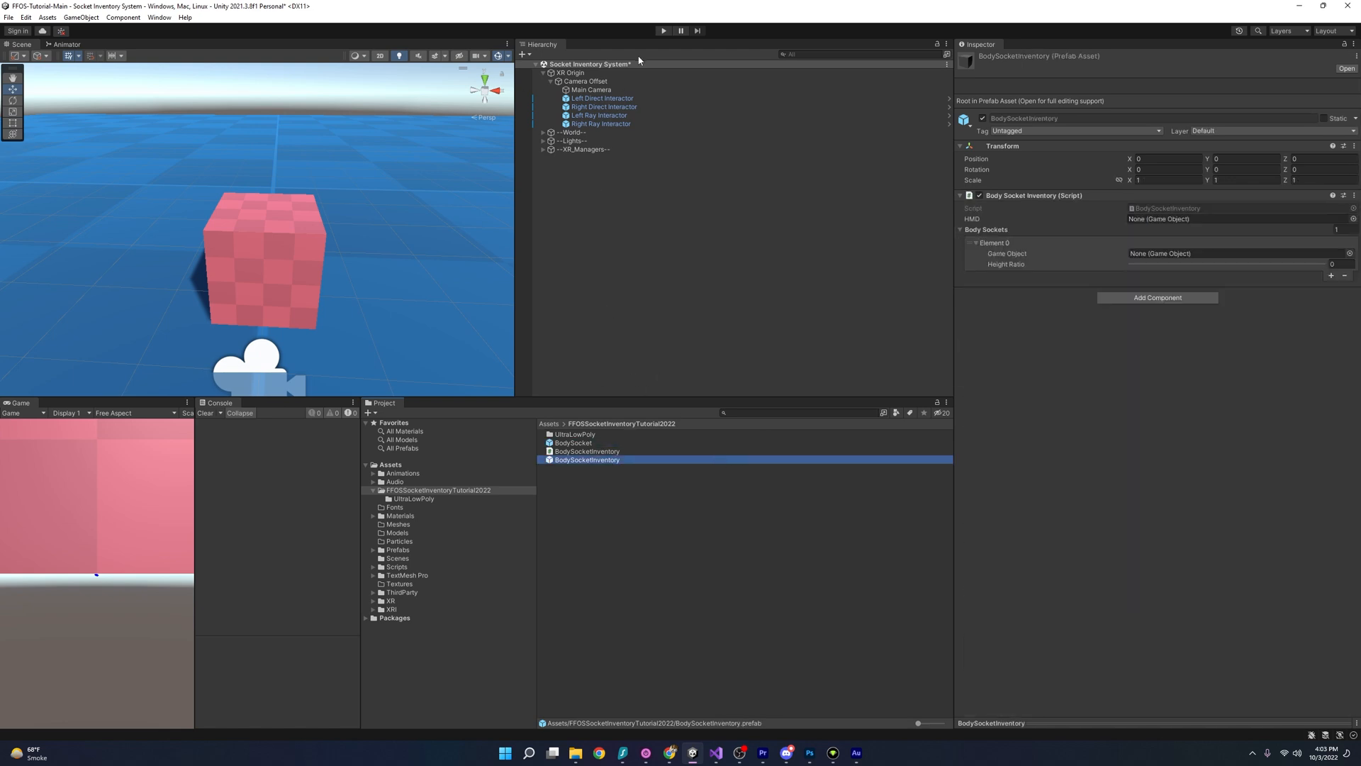
mouse_move(627, 208)
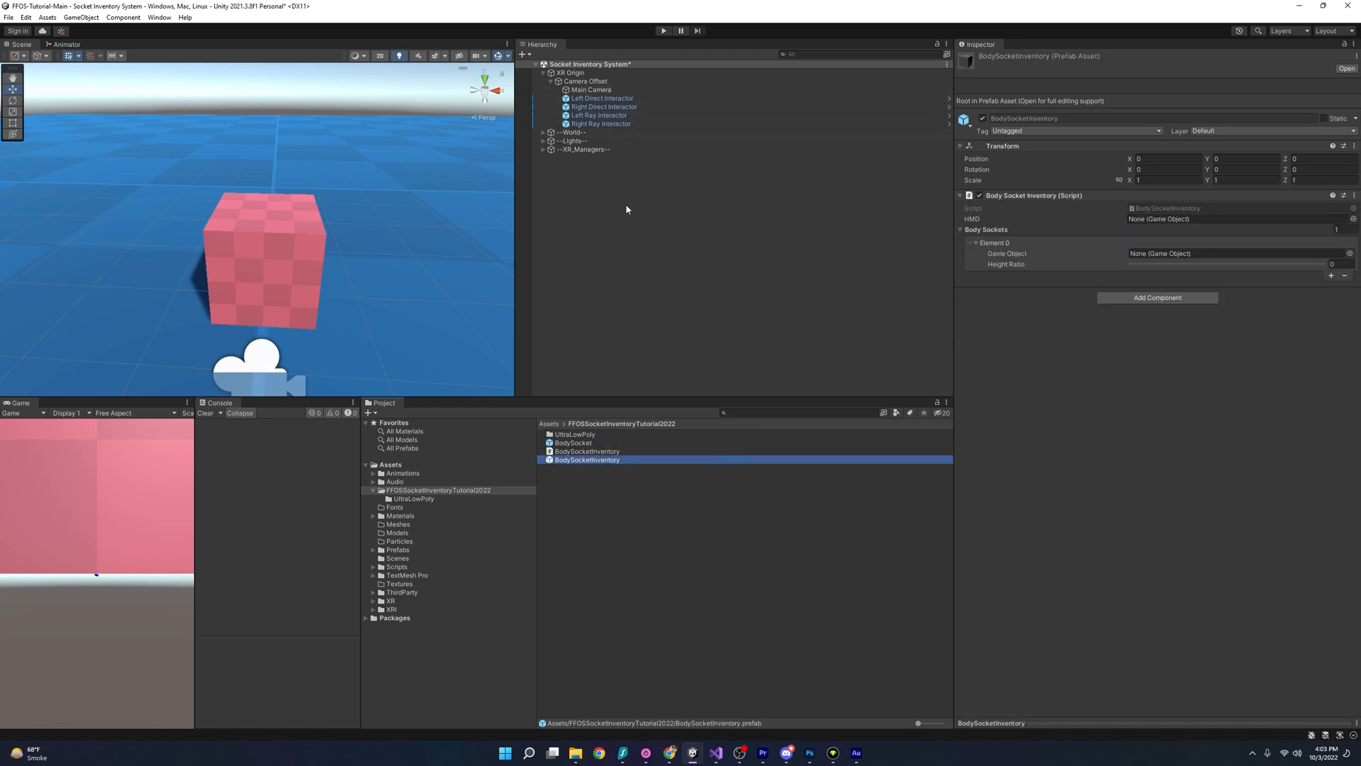
mouse_move(363, 104)
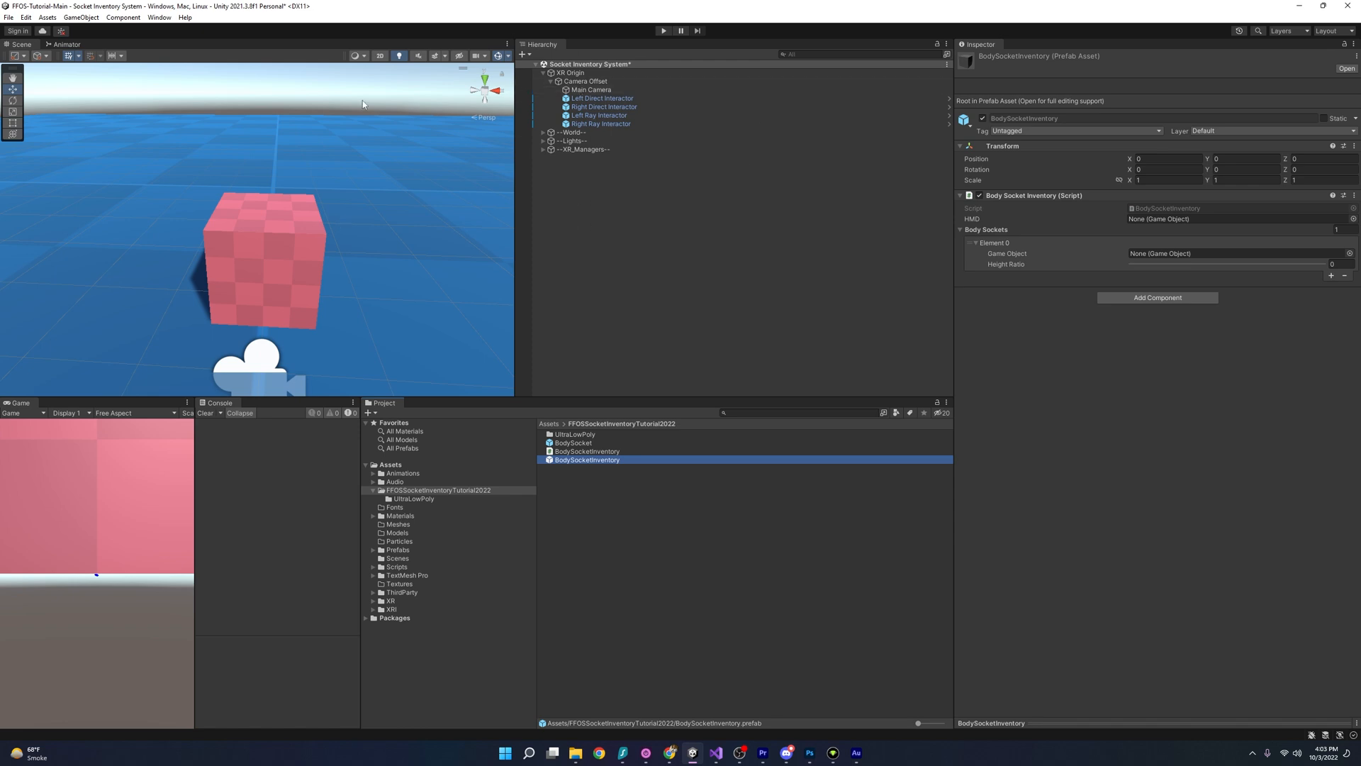
mouse_move(754, 321)
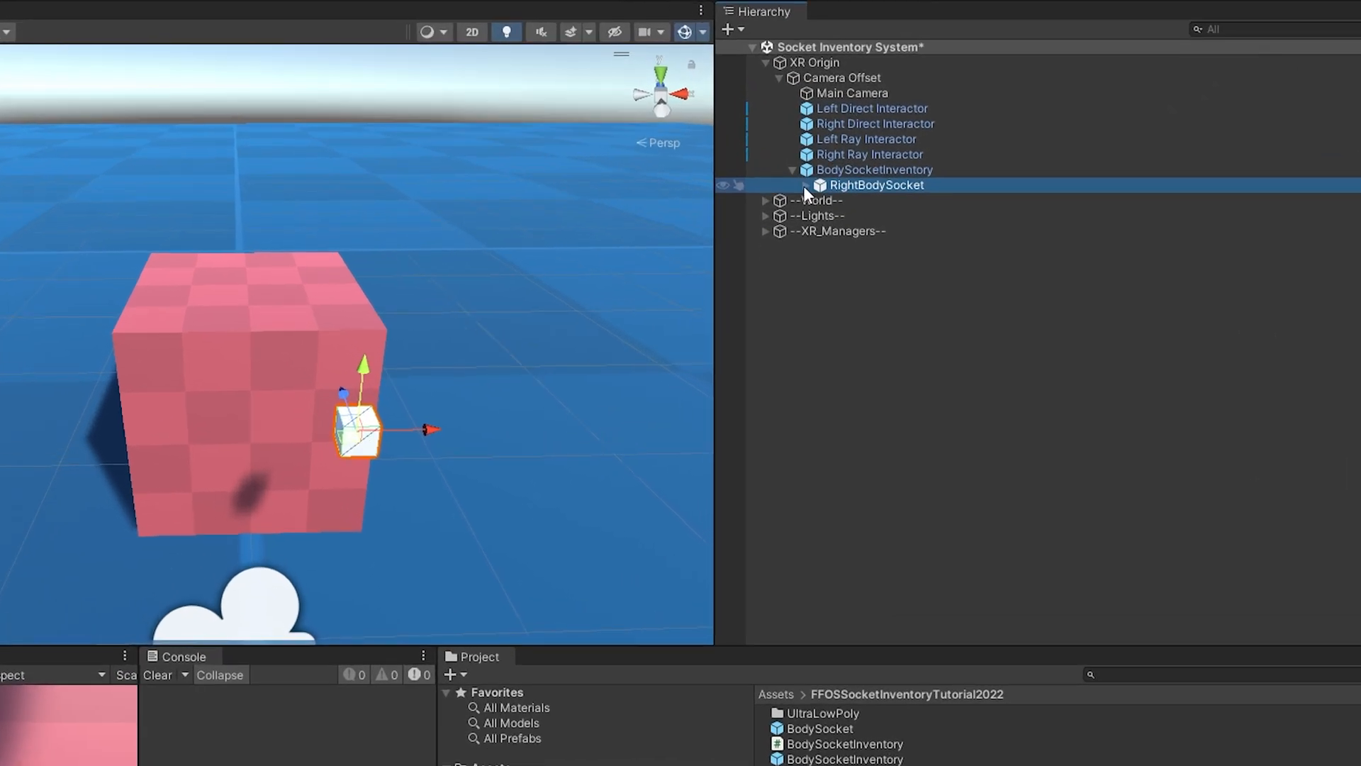
- Expand RightBodySocket to show AttachPoint, then select XR Origin and BodySocketInventory
left_click(805, 185)
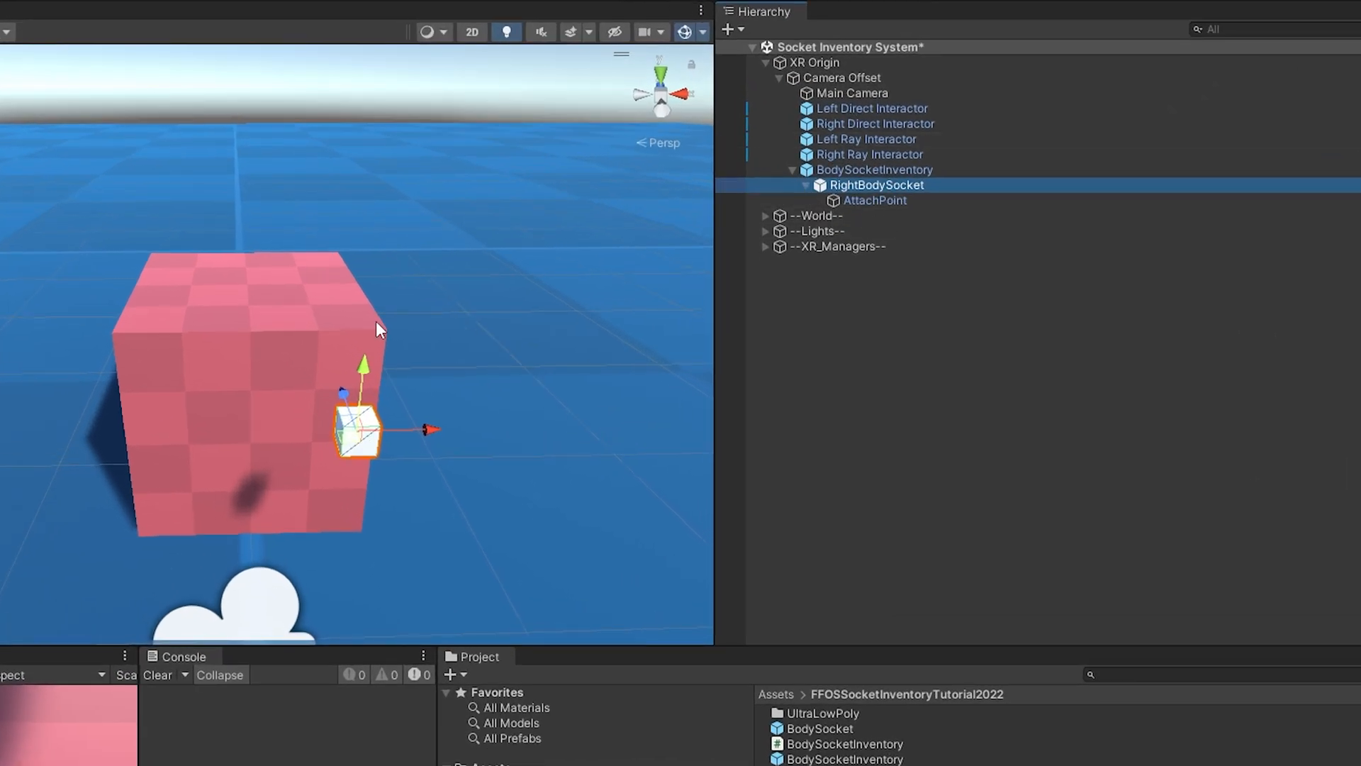
mouse_move(426, 432)
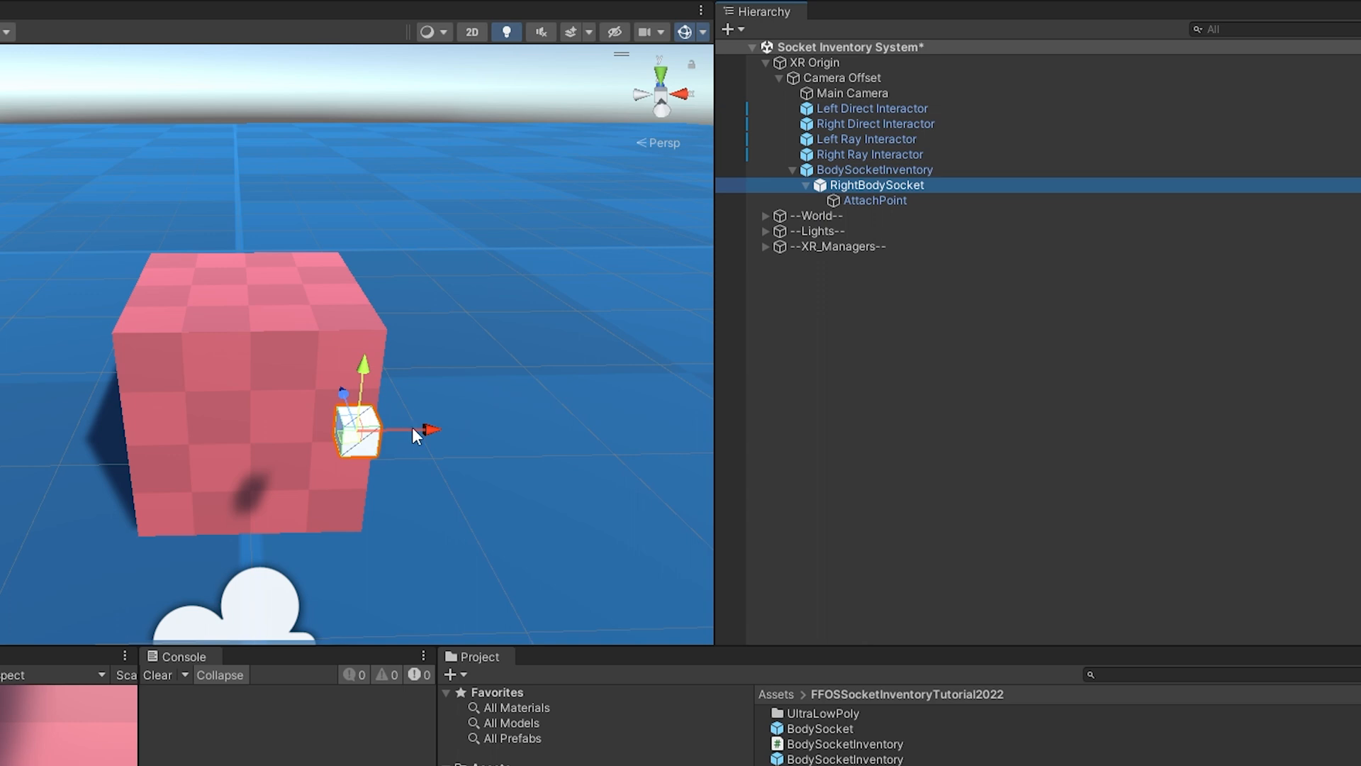
mouse_move(960, 220)
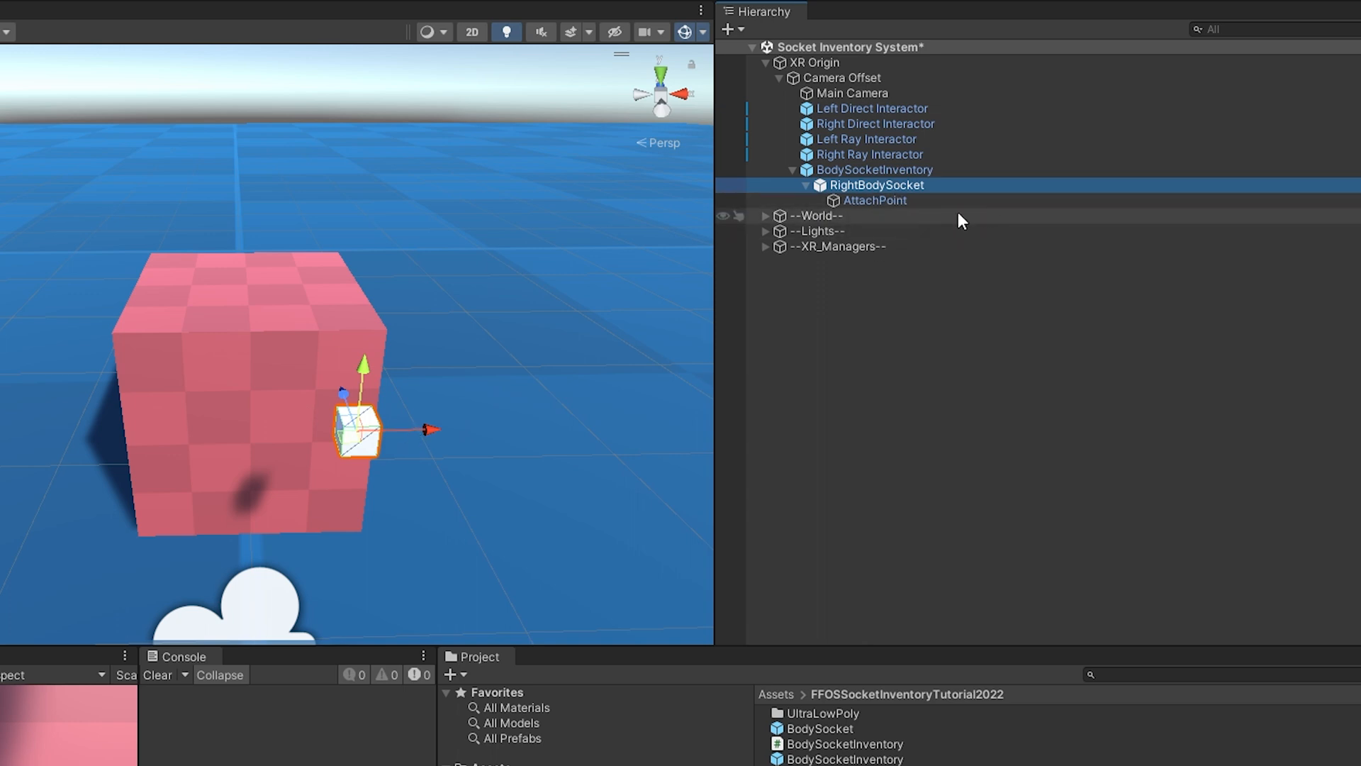
mouse_move(475, 387)
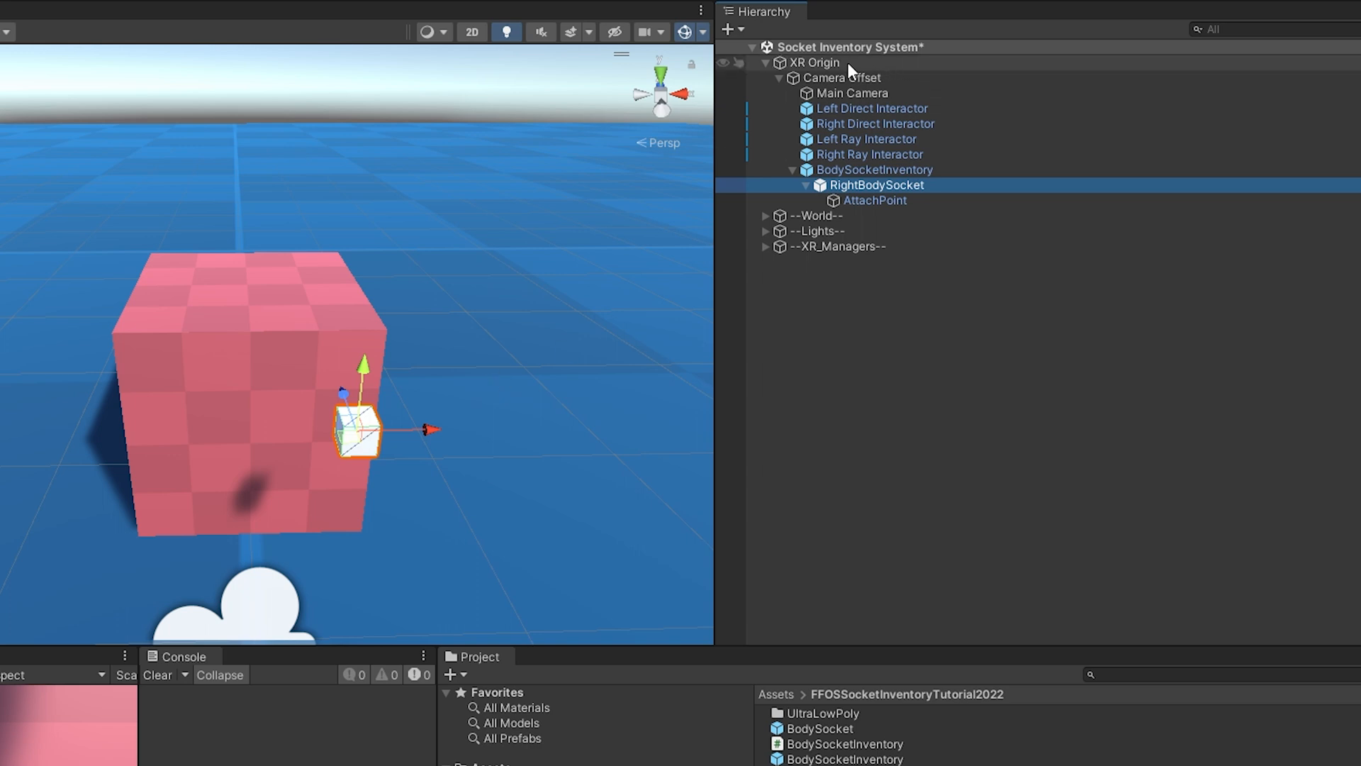
left_click(812, 62)
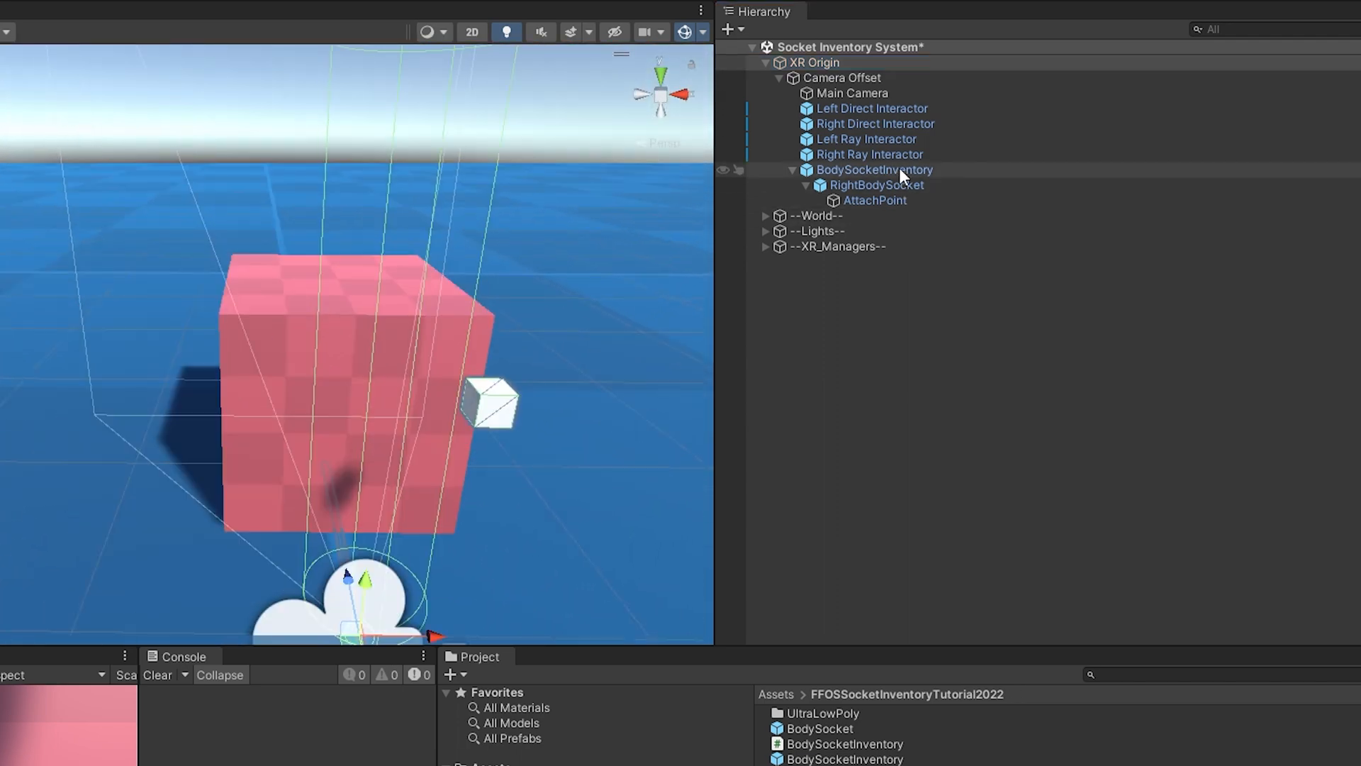
left_click(877, 185)
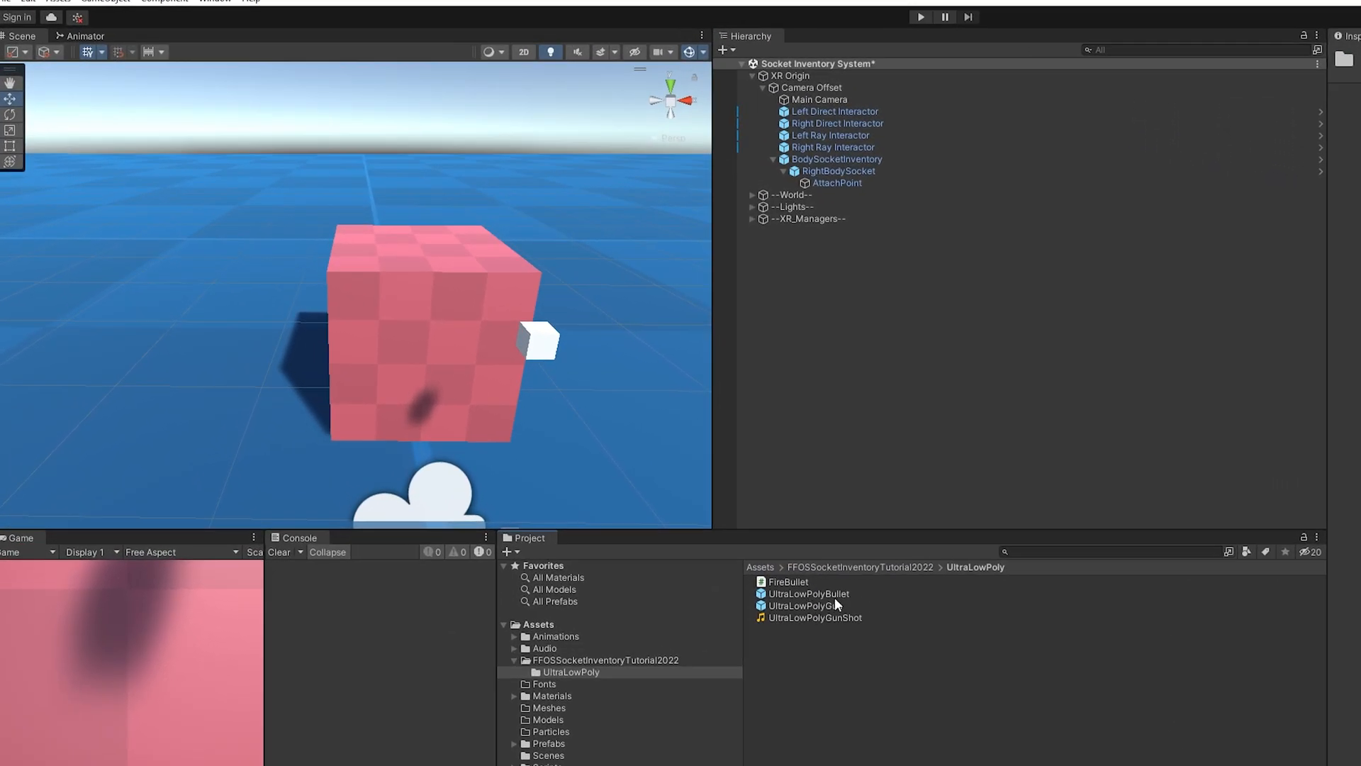
- Drag the UltraLowPolyGun prefab into the scene and reposition it near the pink cube
left_click(806, 605)
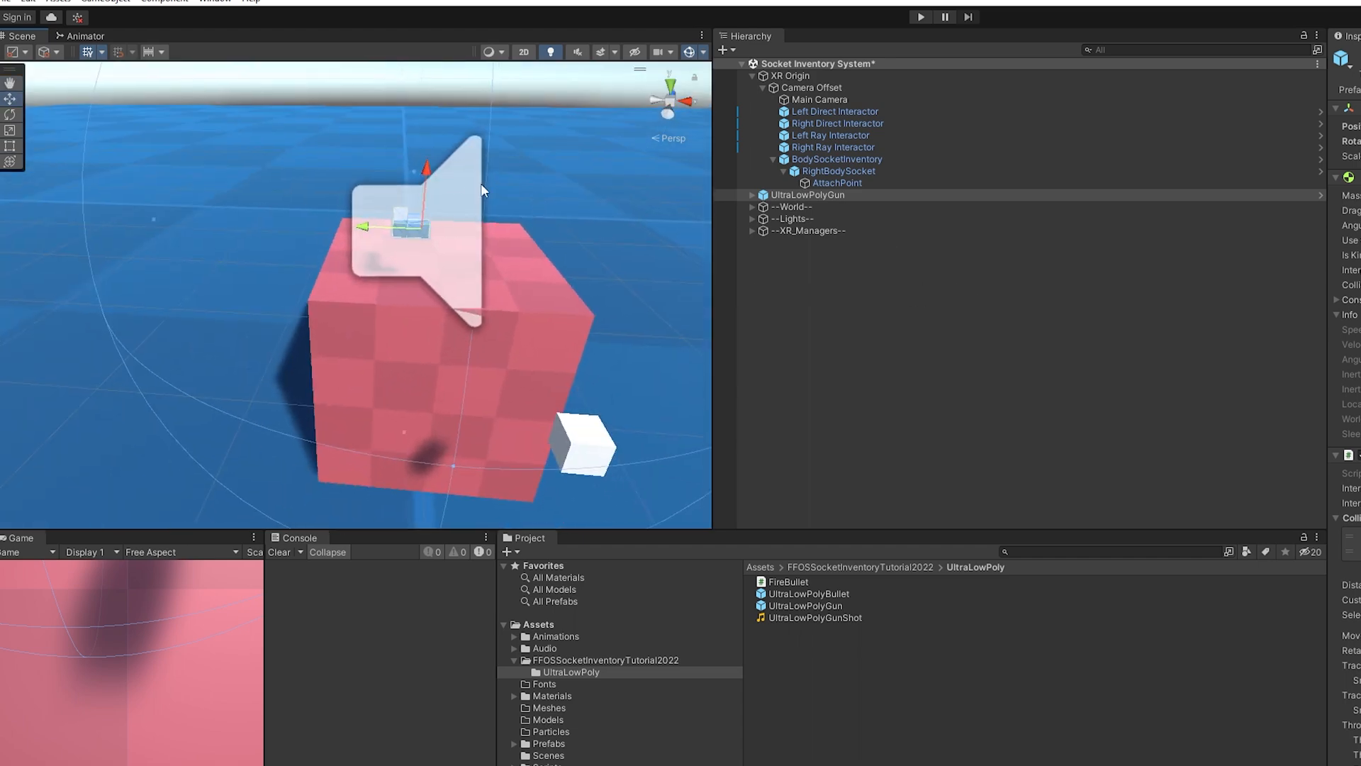
left_click_drag(482, 189, 434, 232)
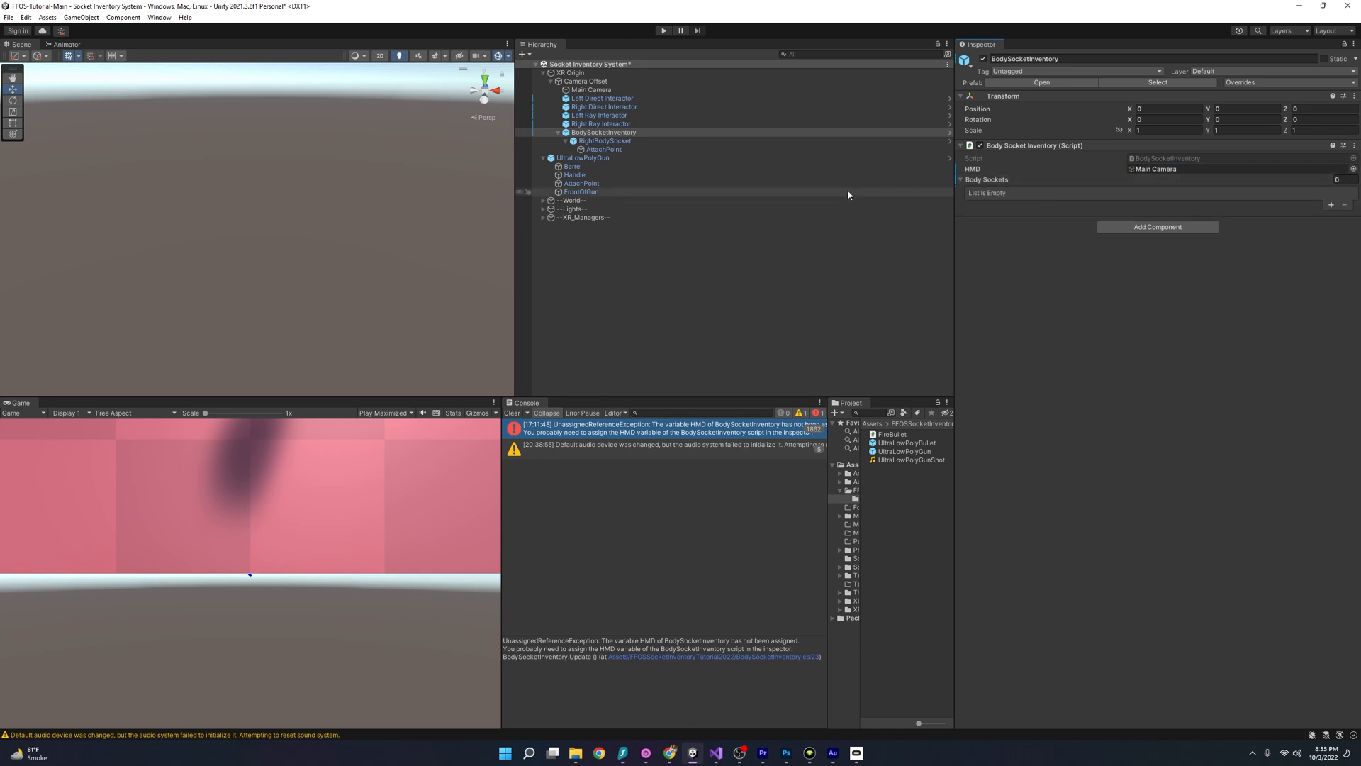
- Clear the unassigned HMD console error and deactivate the Left and Right Ray Interactors
left_click(512, 413)
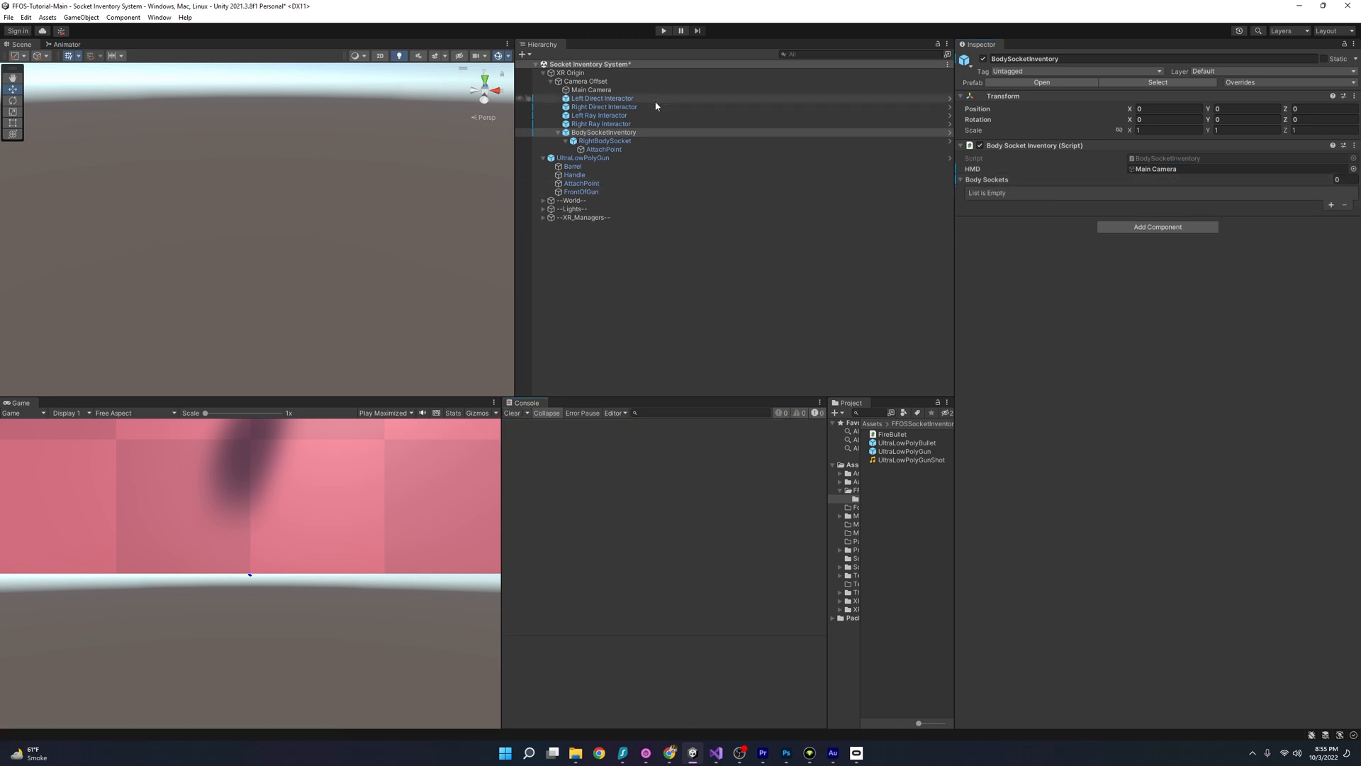
left_click(599, 115)
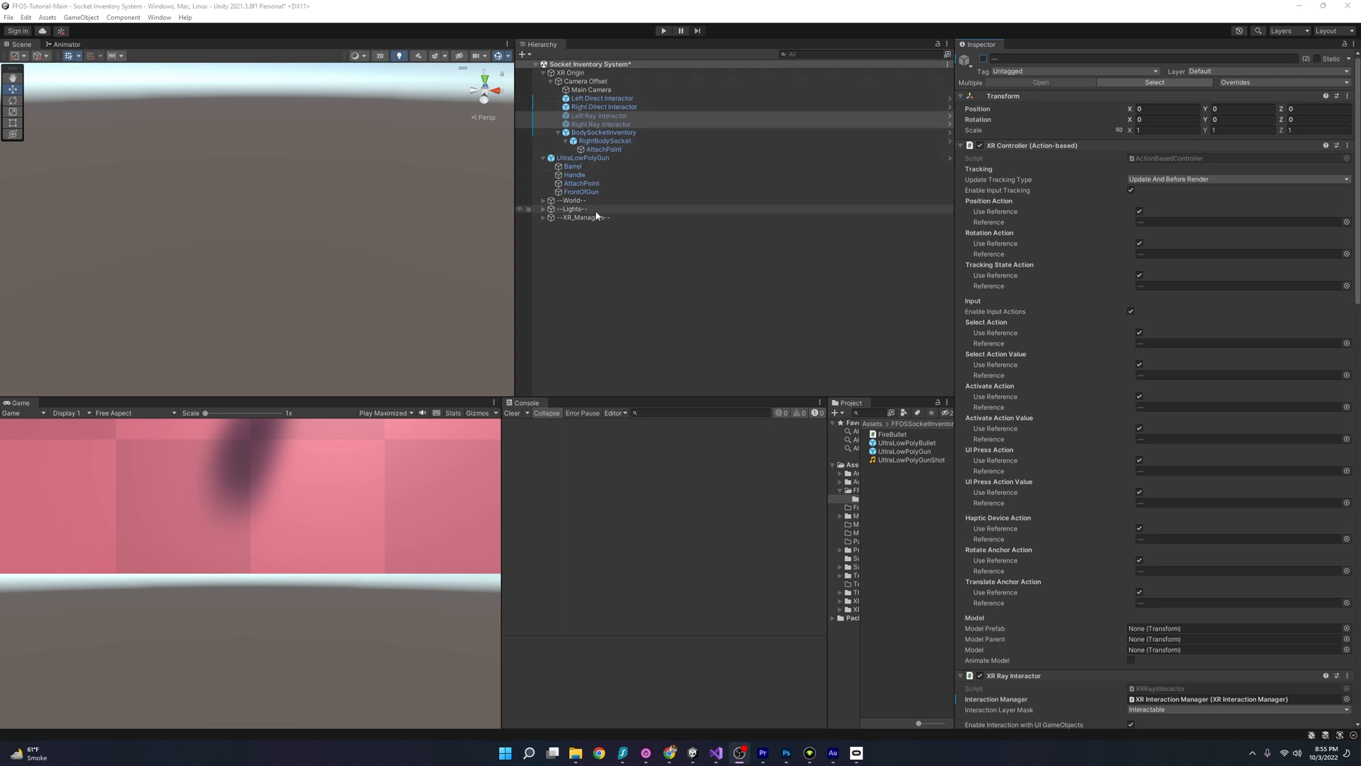
left_click(580, 192)
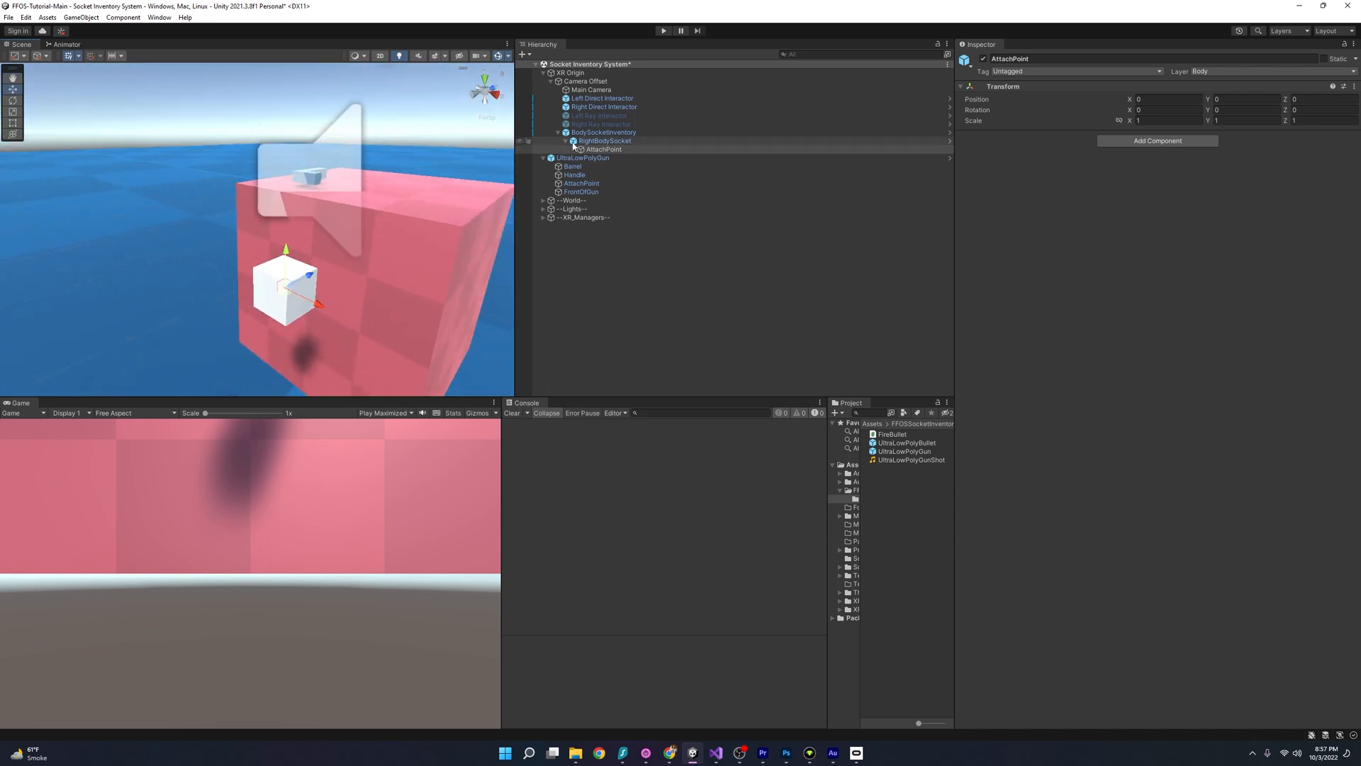
- Set RightBodySocket's AttachPoint rotation X to 90 and run the scene in play mode
left_click(602, 148)
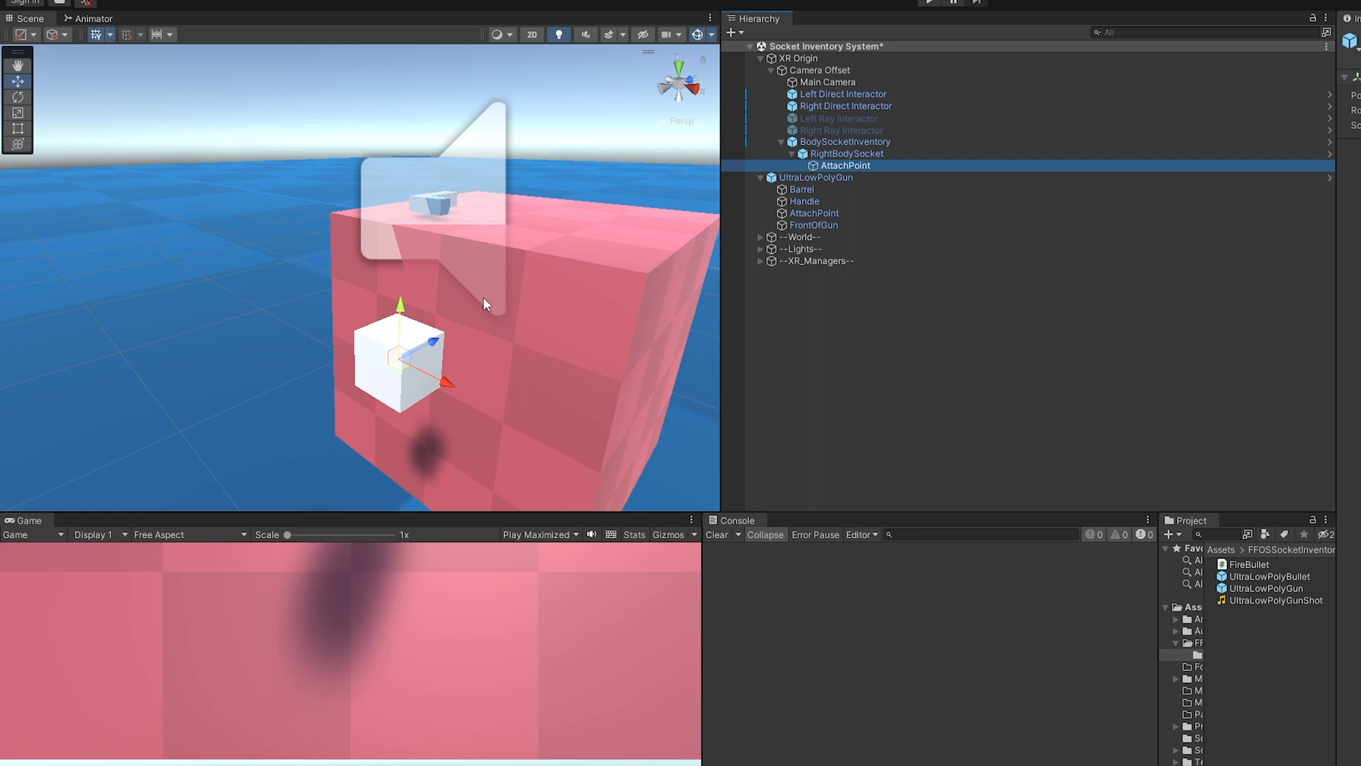
mouse_move(704, 78)
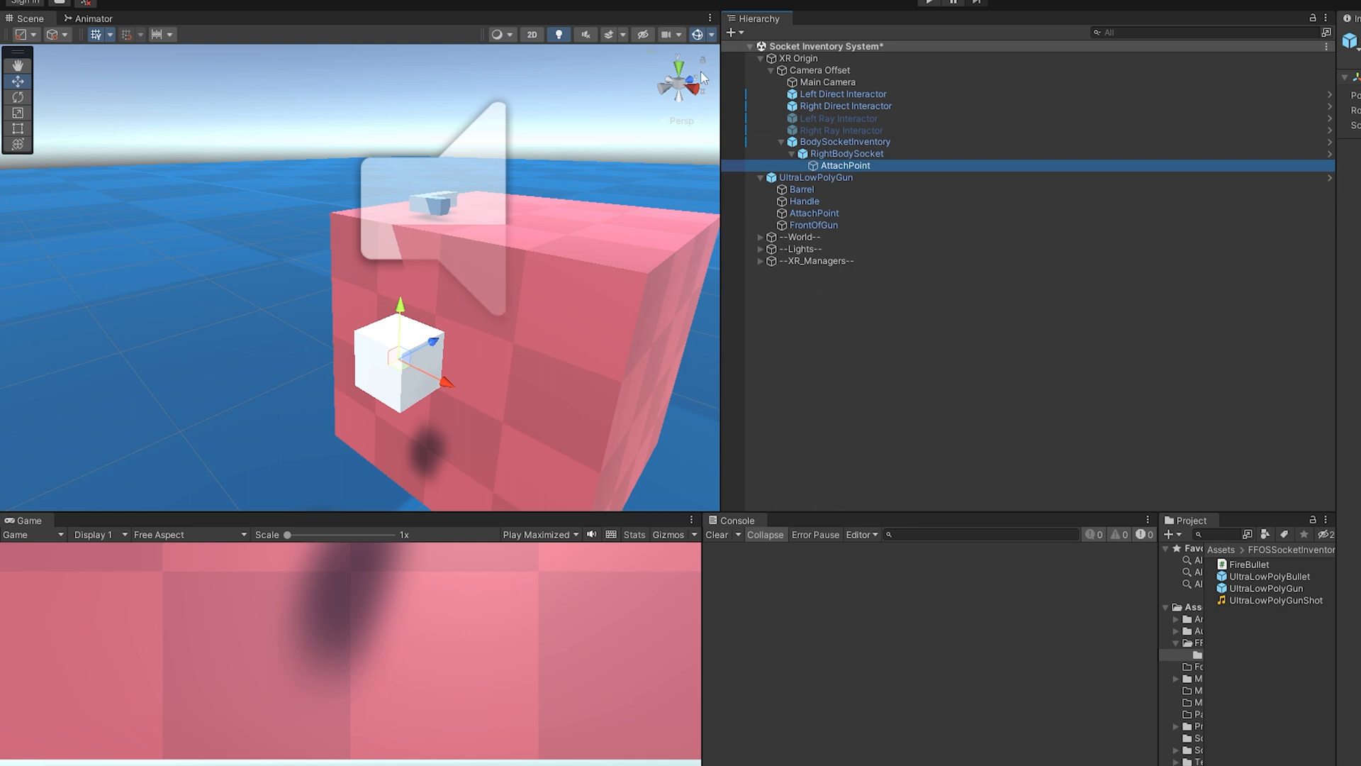
mouse_move(689, 263)
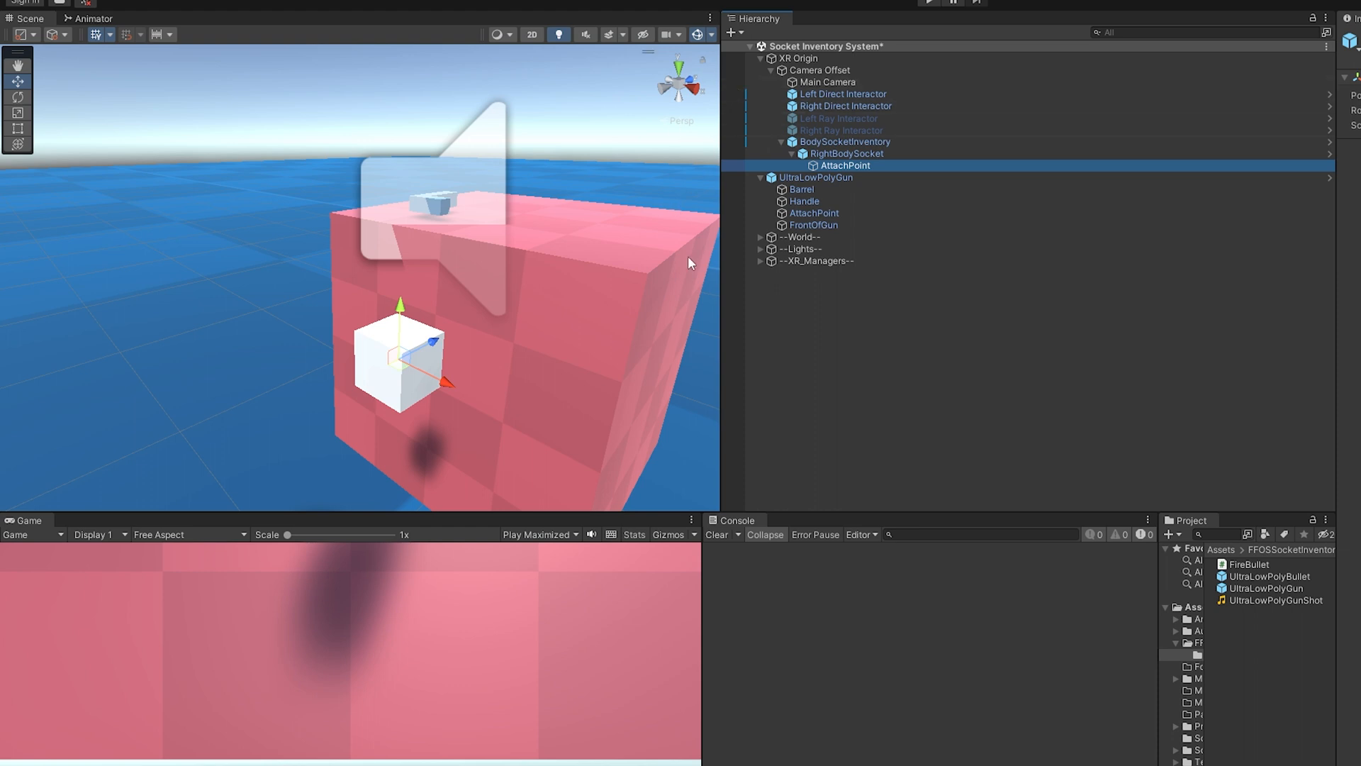
mouse_move(686, 264)
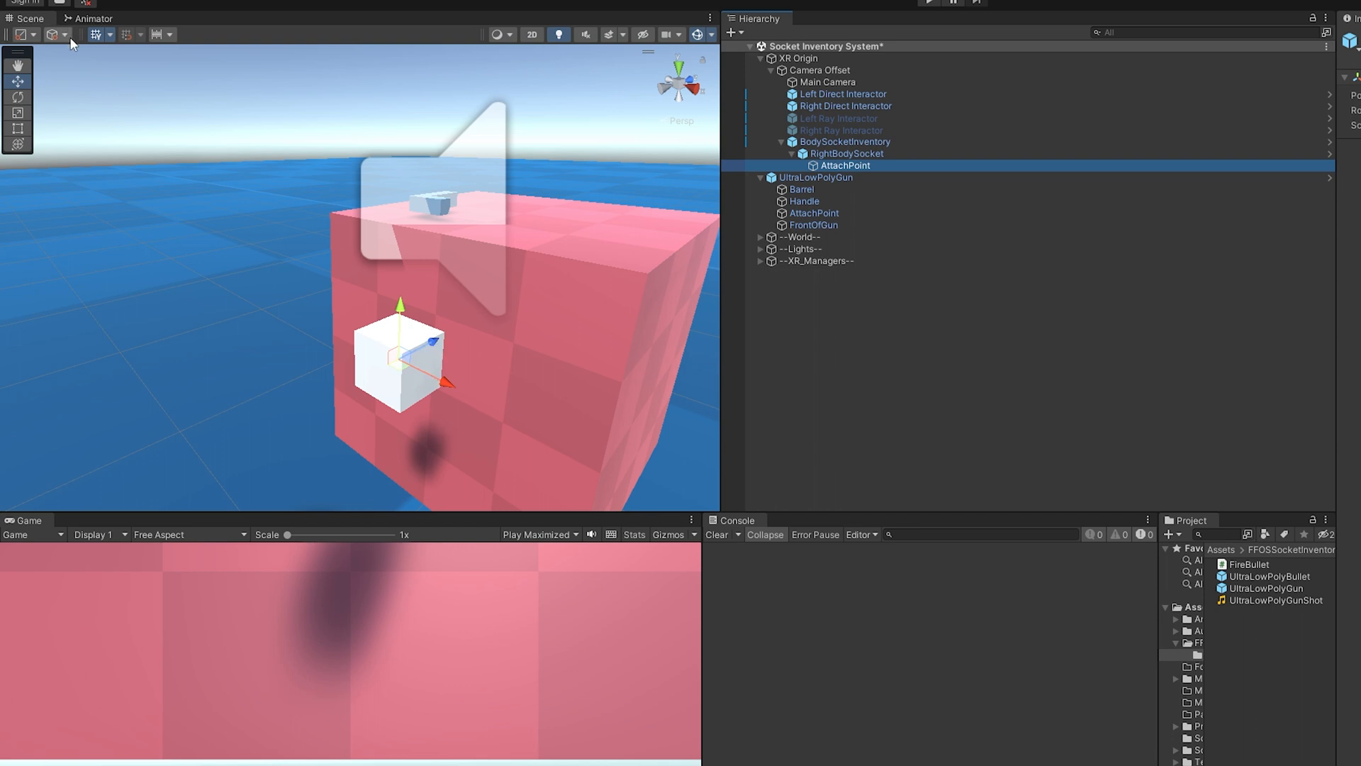
left_click(56, 34)
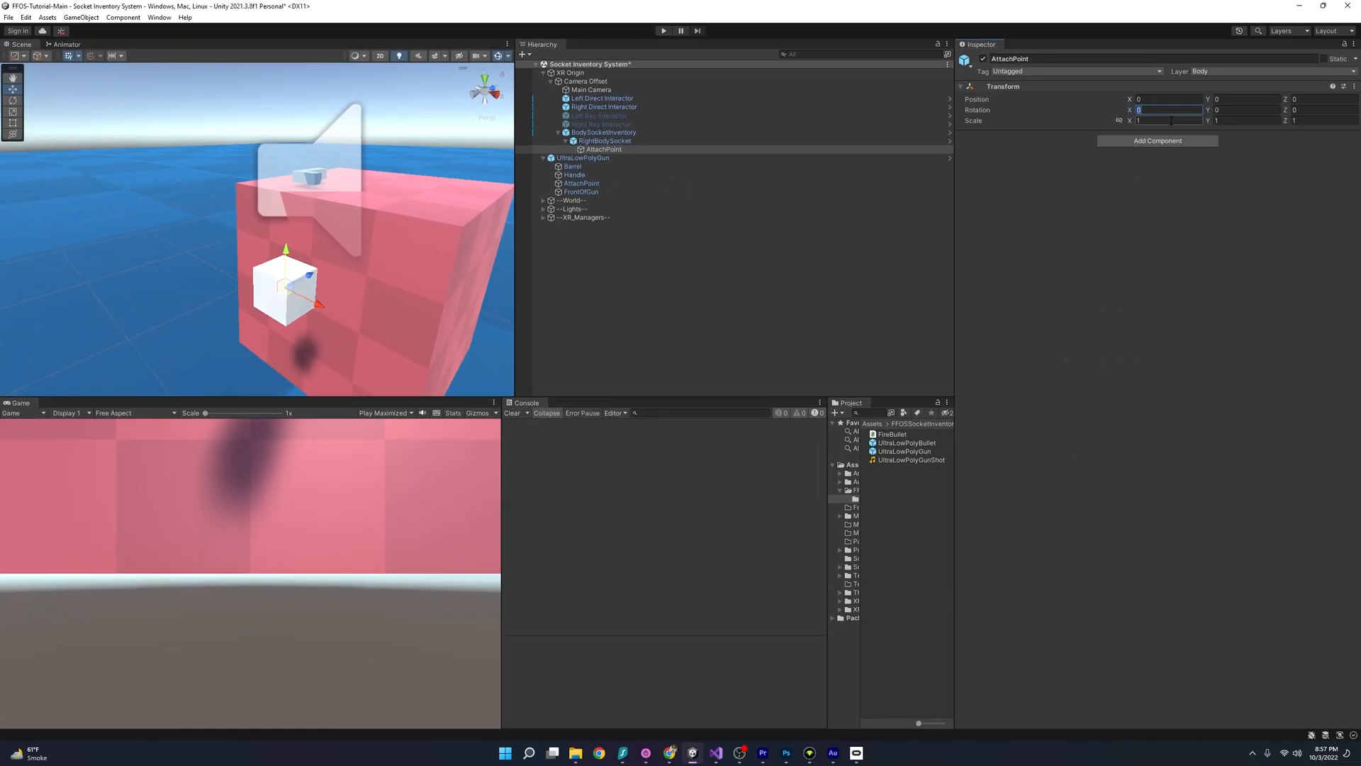
type("90")
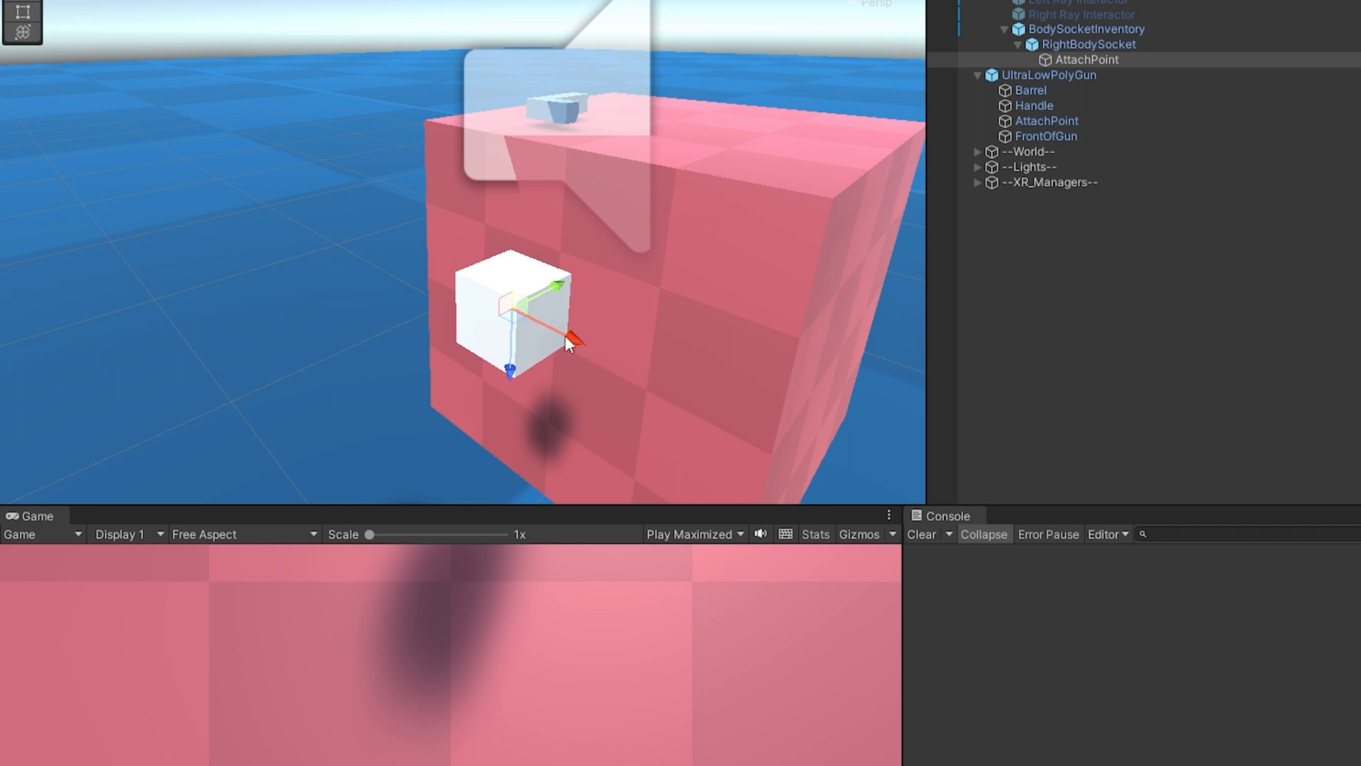
mouse_move(502, 340)
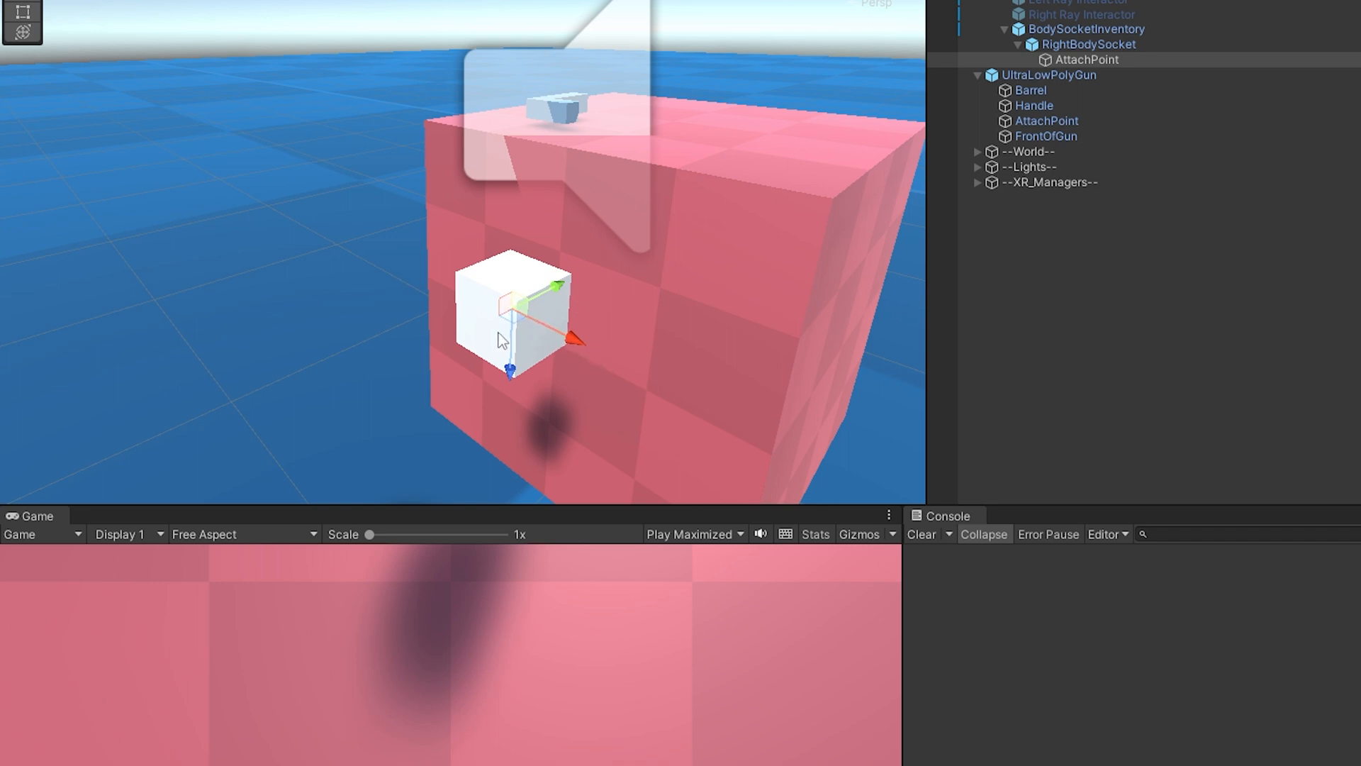
mouse_move(497, 337)
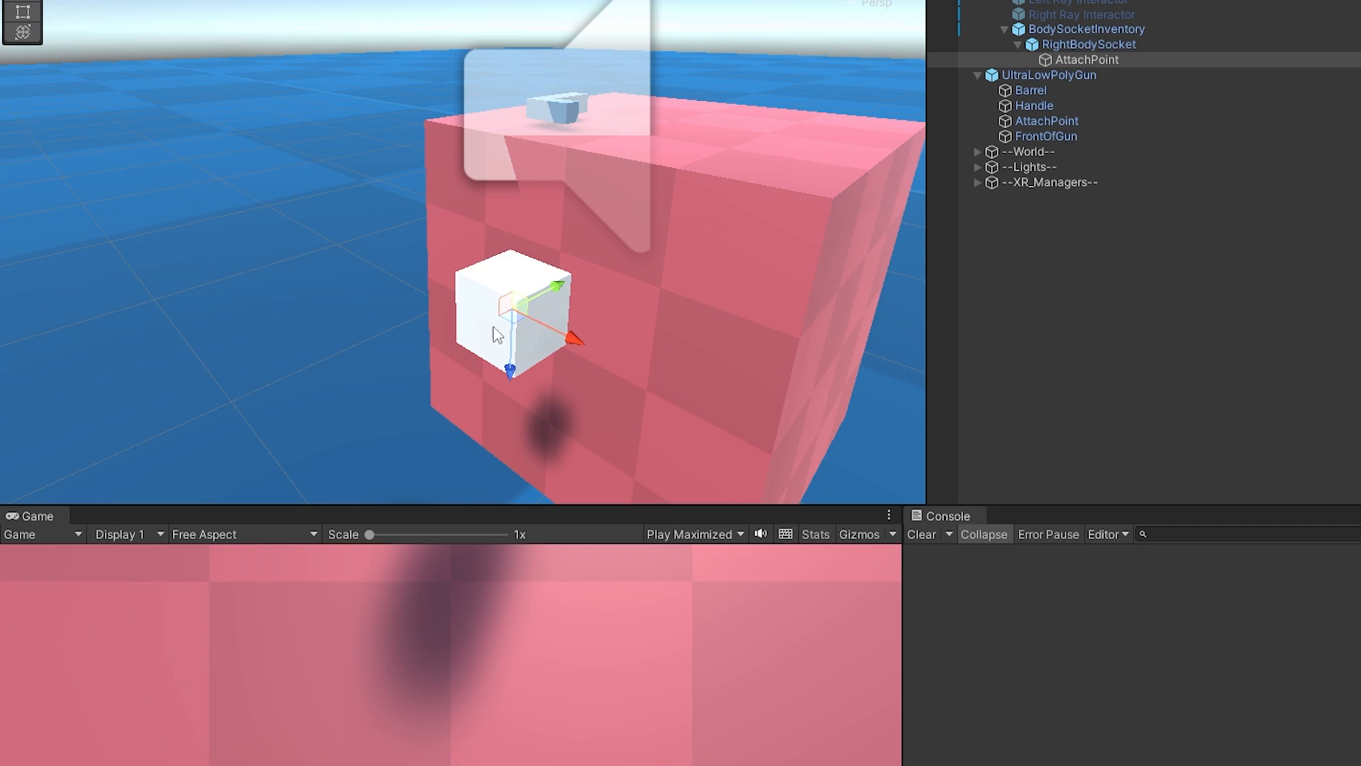
mouse_move(560, 359)
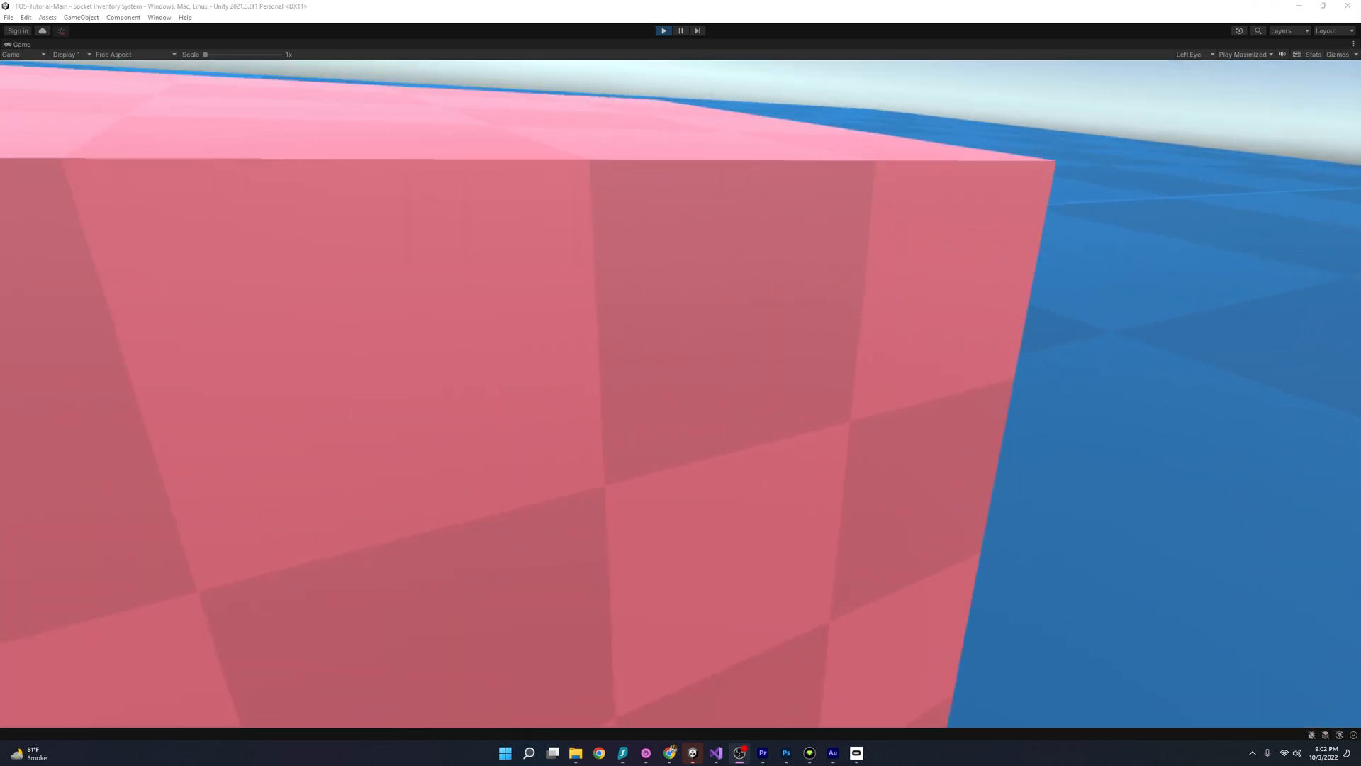
left_click(663, 30)
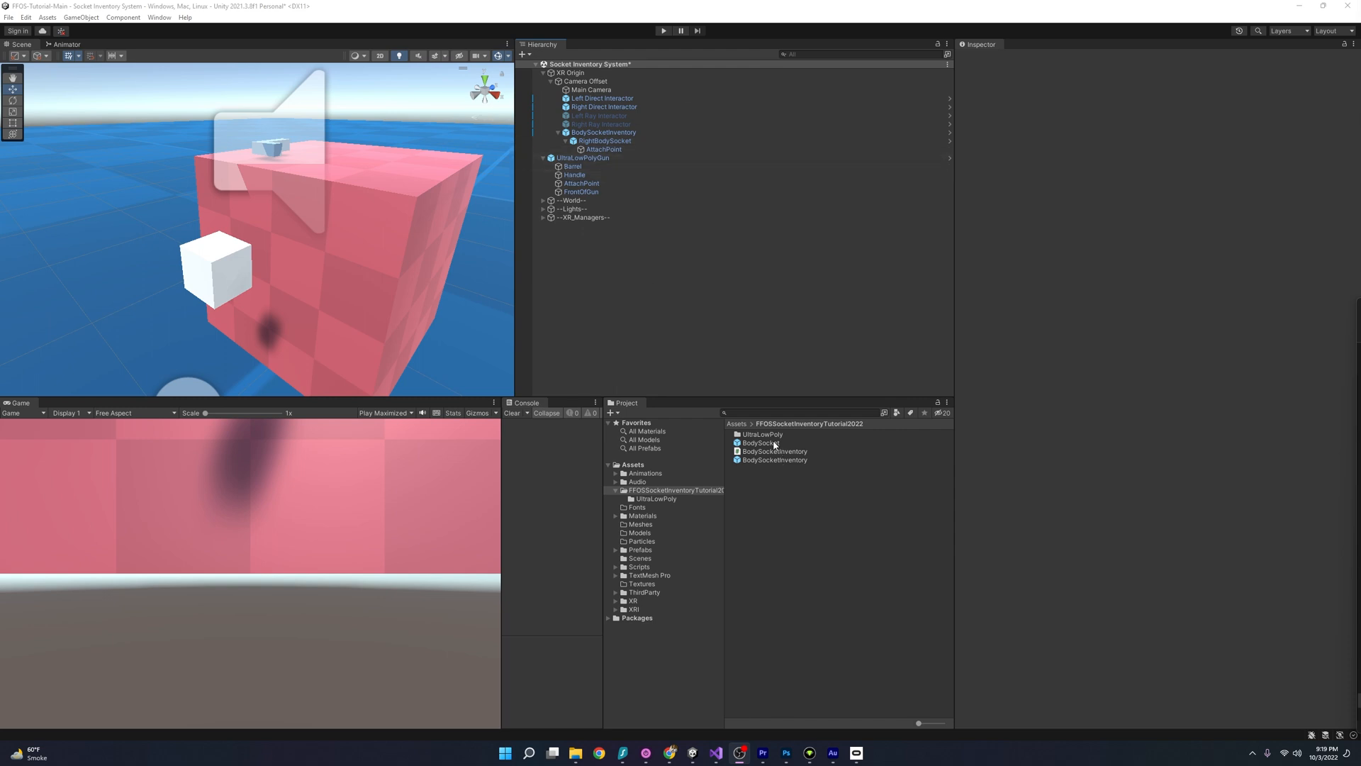
- Duplicate RightBodySocket and rename the copy LeftBodySocket under BodySocketInventory
left_click(603, 132)
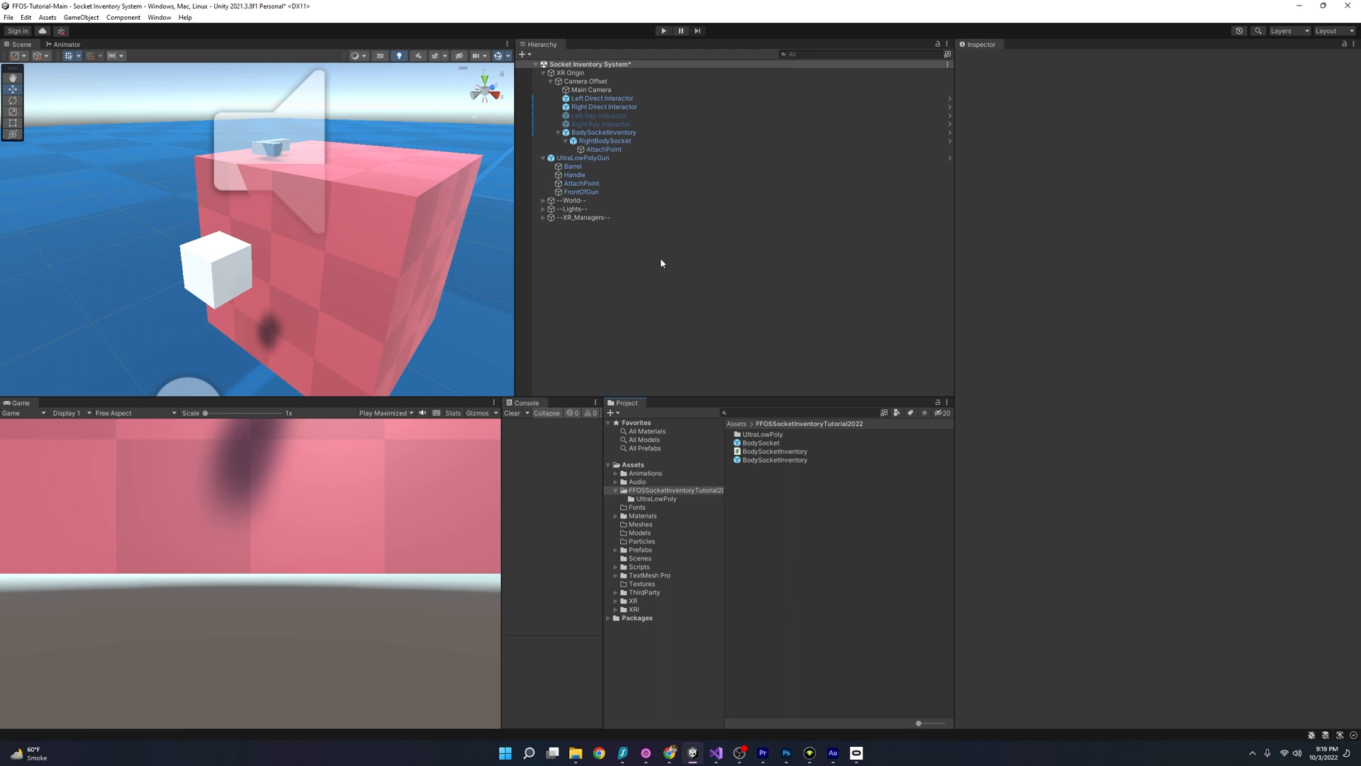
left_click(604, 141)
type("Left")
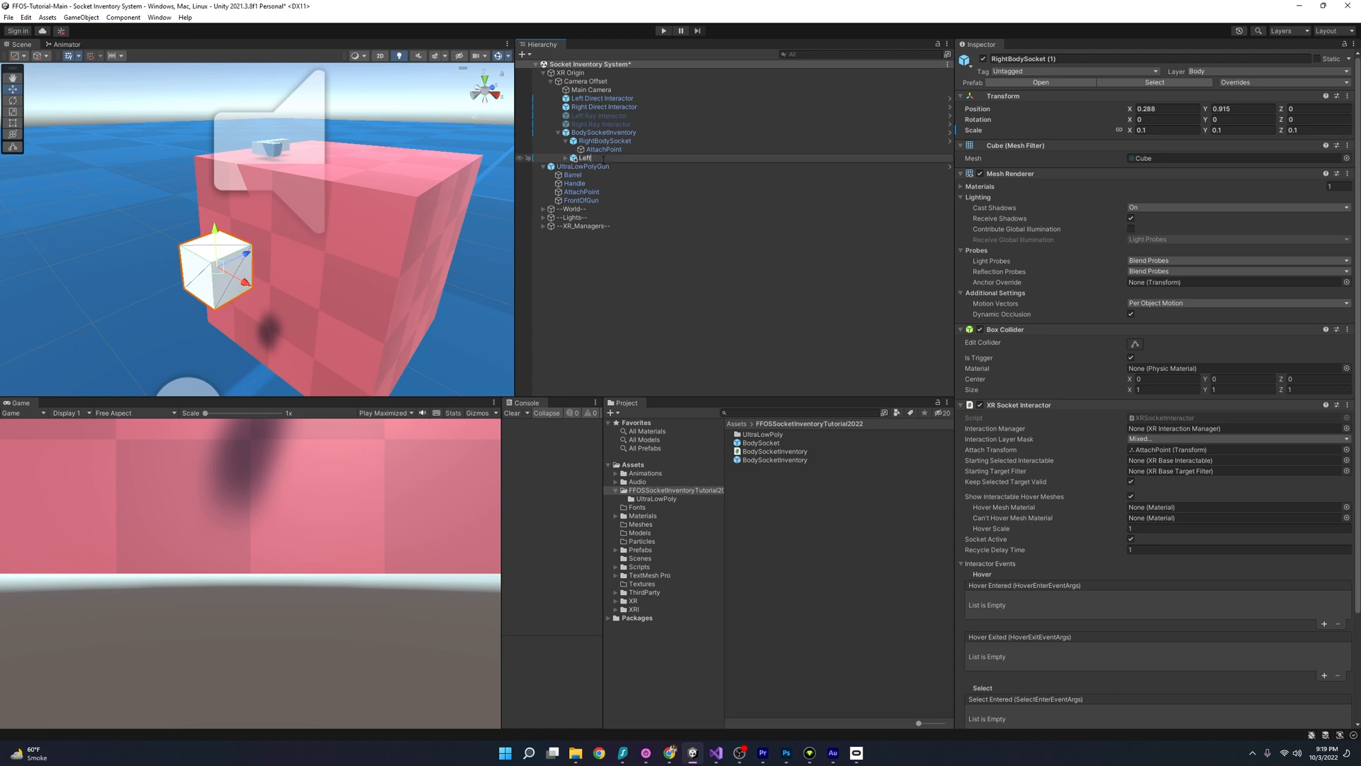
left_click(601, 158)
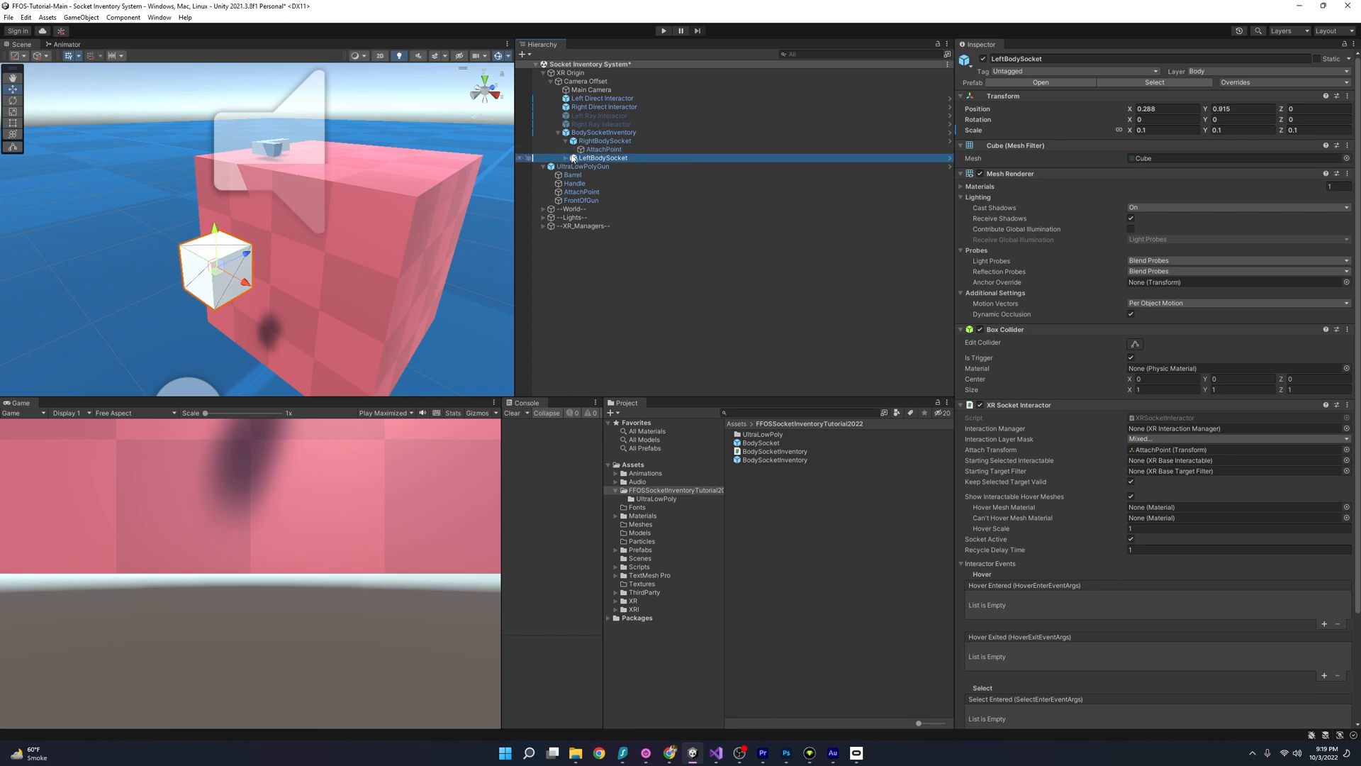
left_click(542, 158)
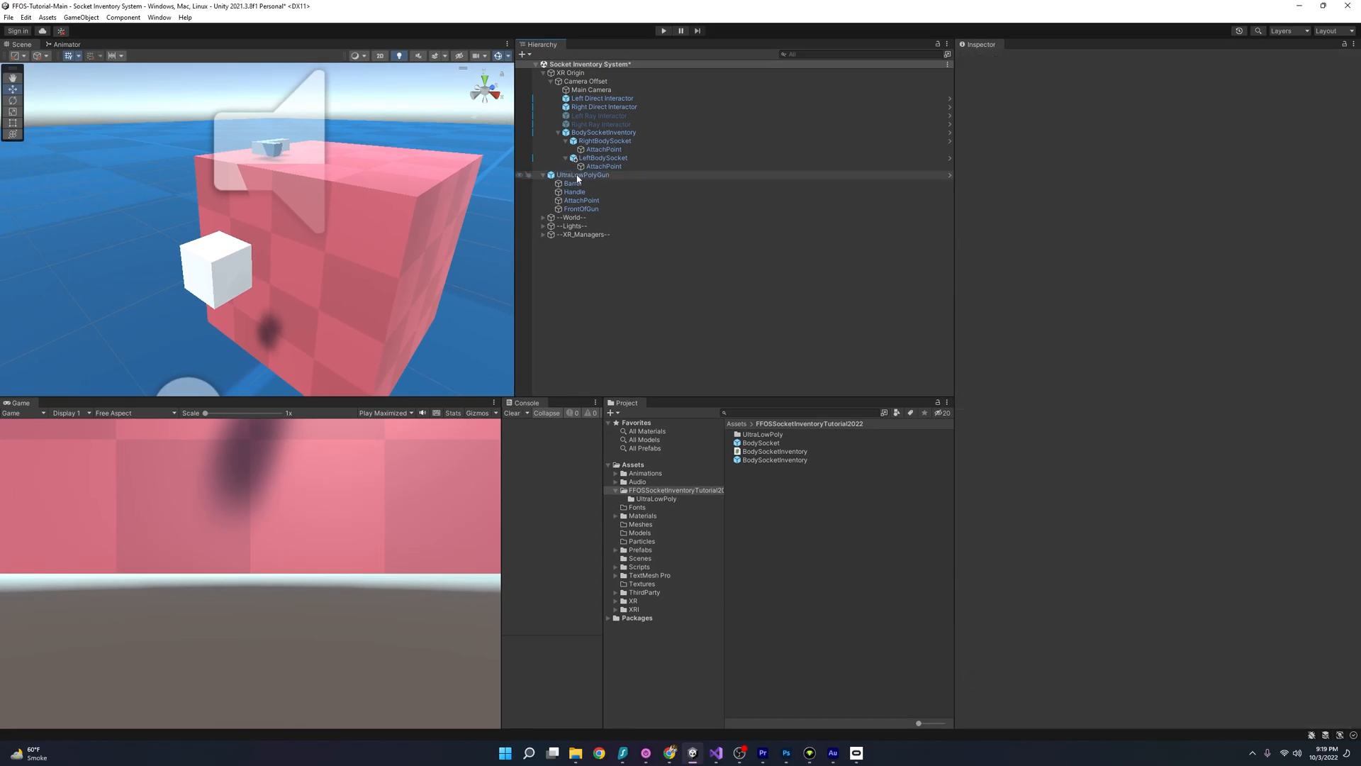
left_click(604, 166)
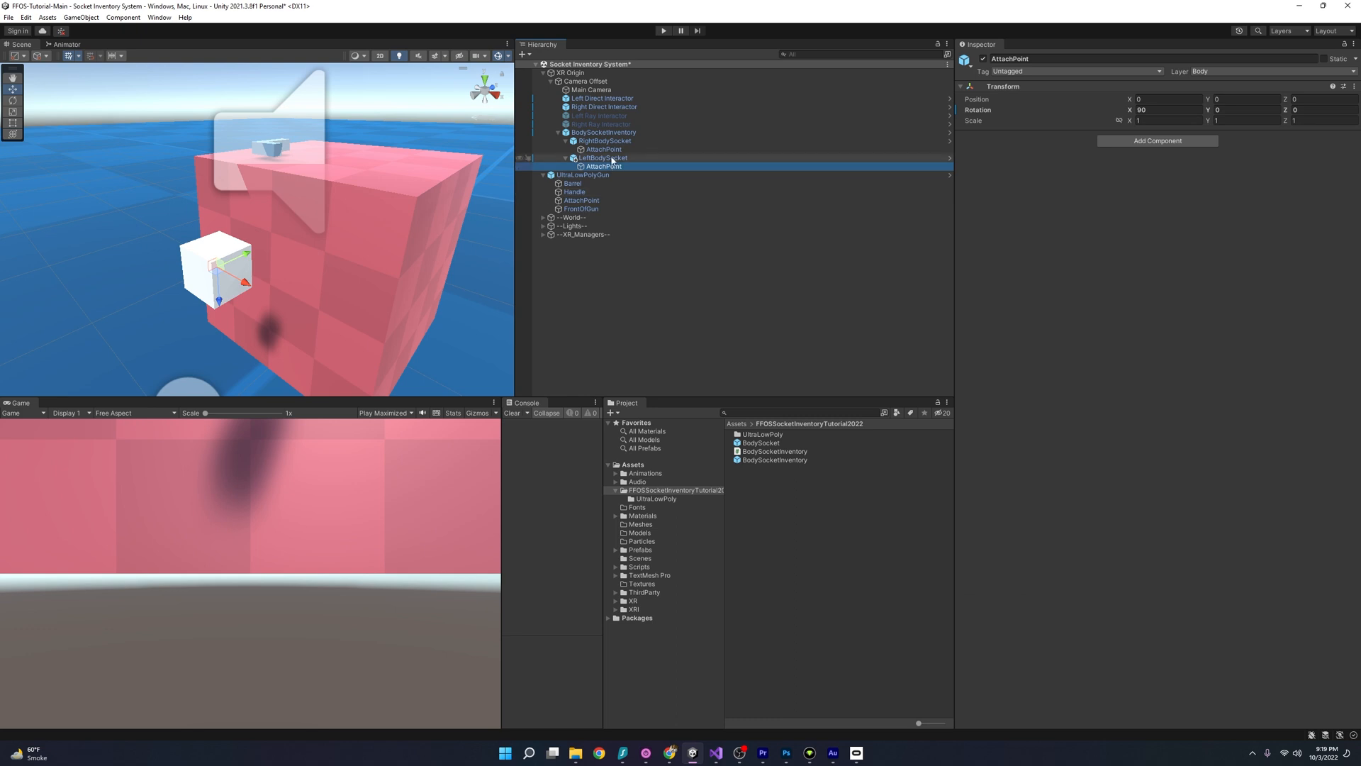
- Set LeftBodySocket's Transform Position X to -0.288, mirroring the right socket
left_click(600, 158)
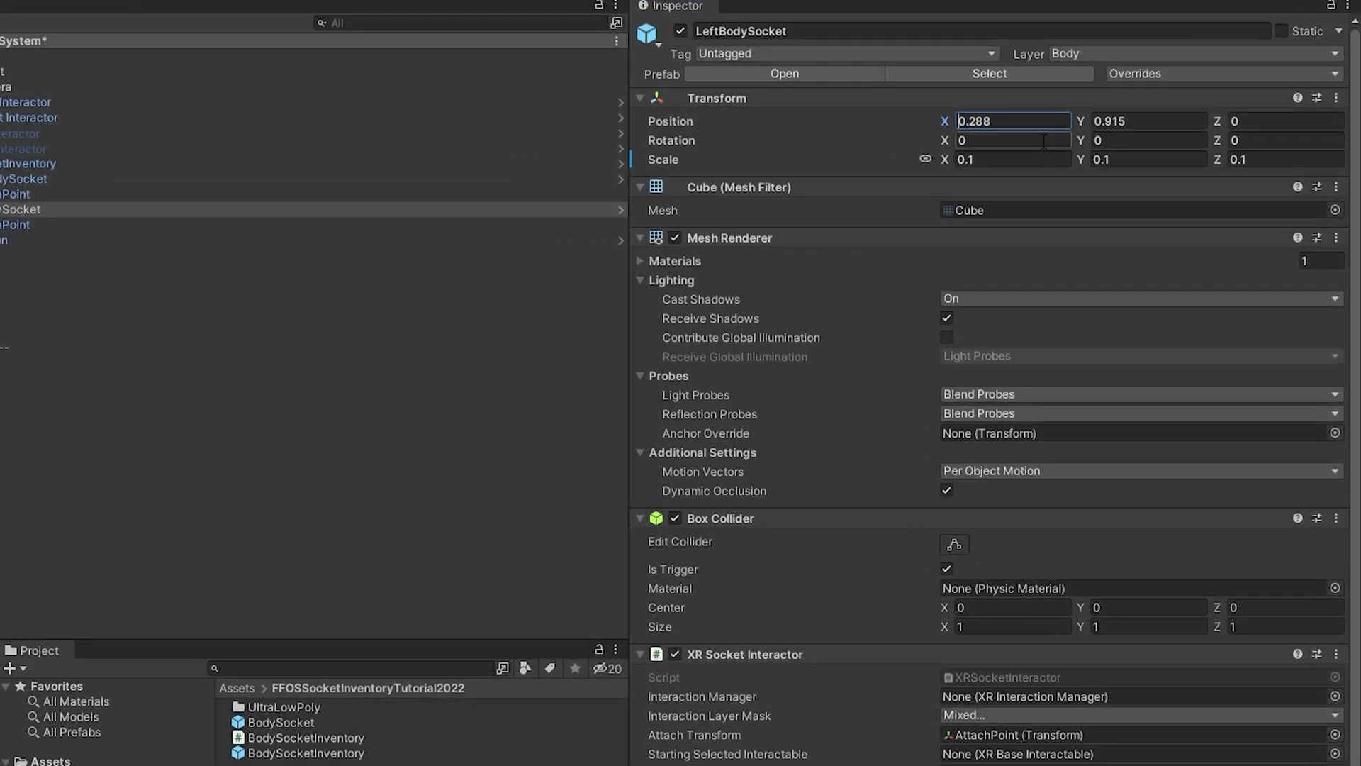
left_click(468, 12)
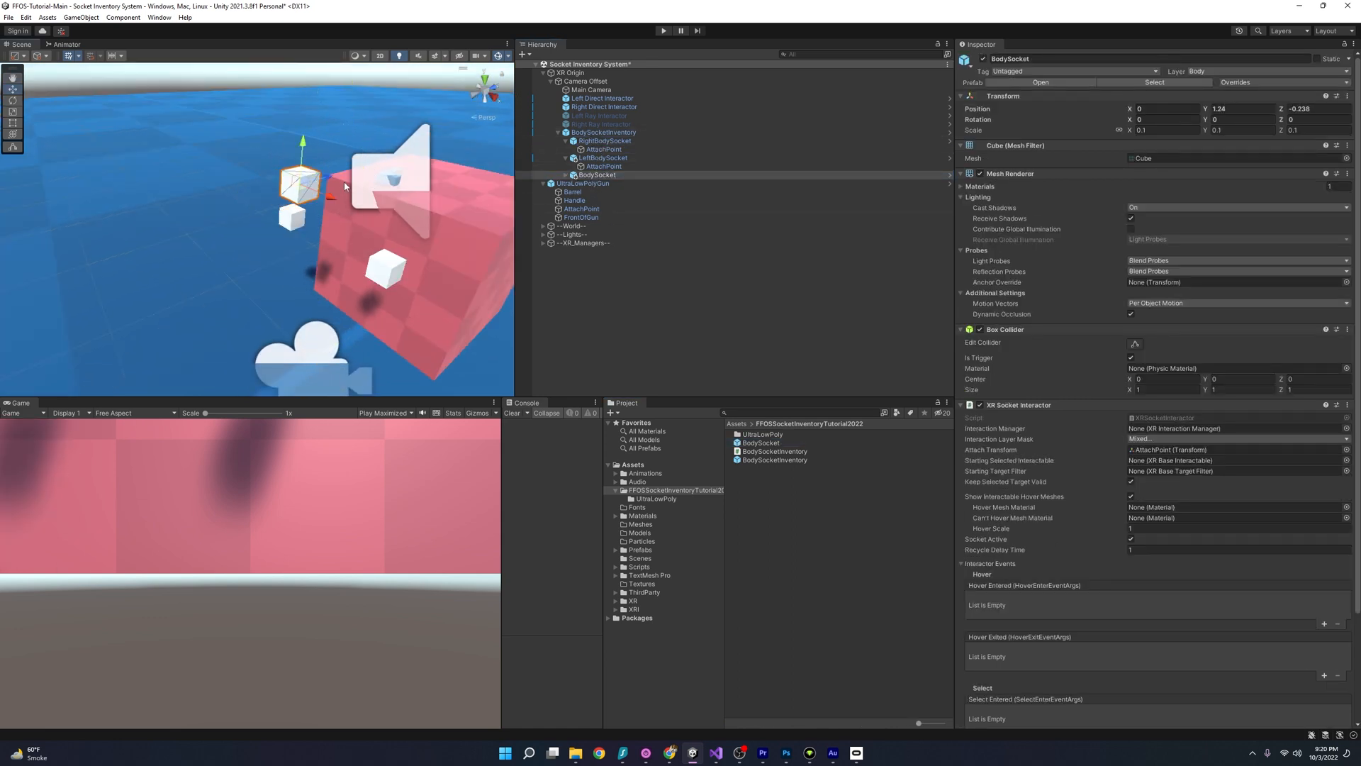
left_click(597, 175)
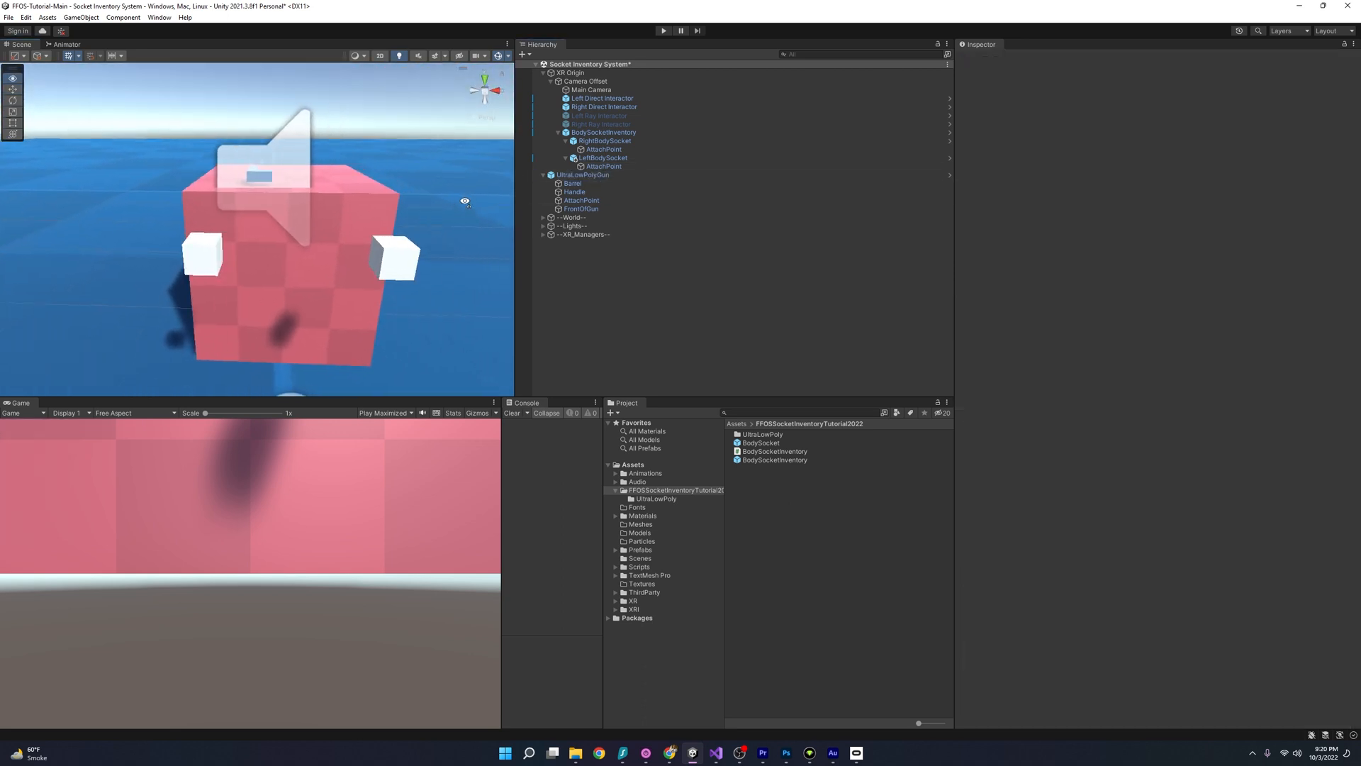
left_click(603, 158)
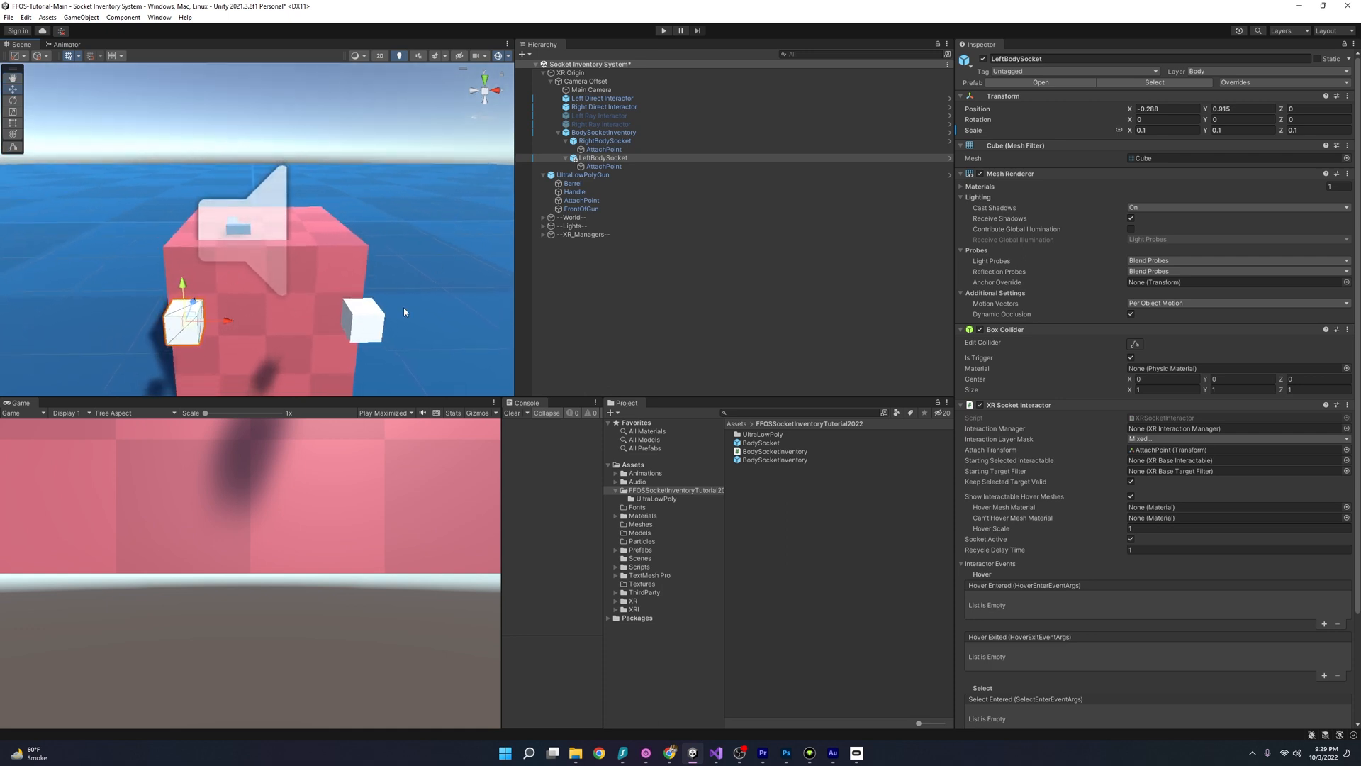
left_click(603, 132)
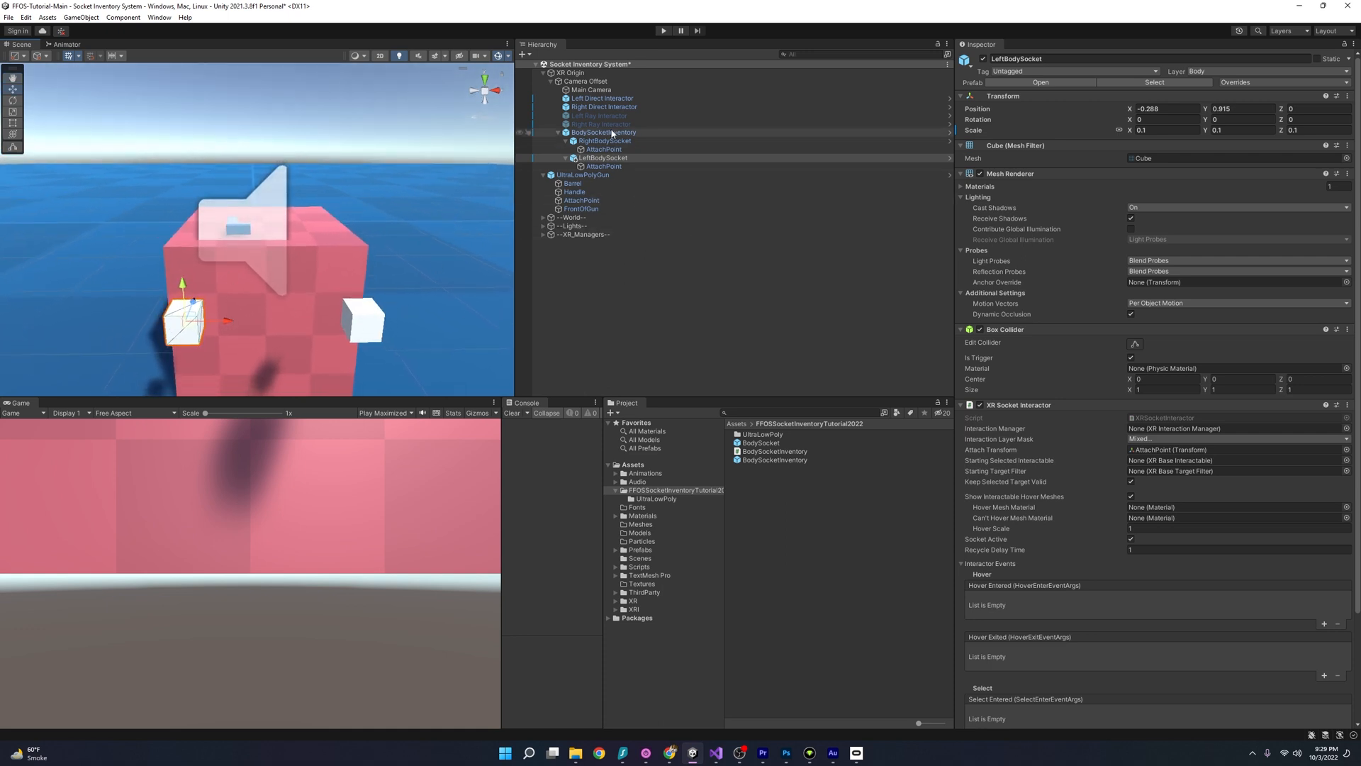
left_click(591, 88)
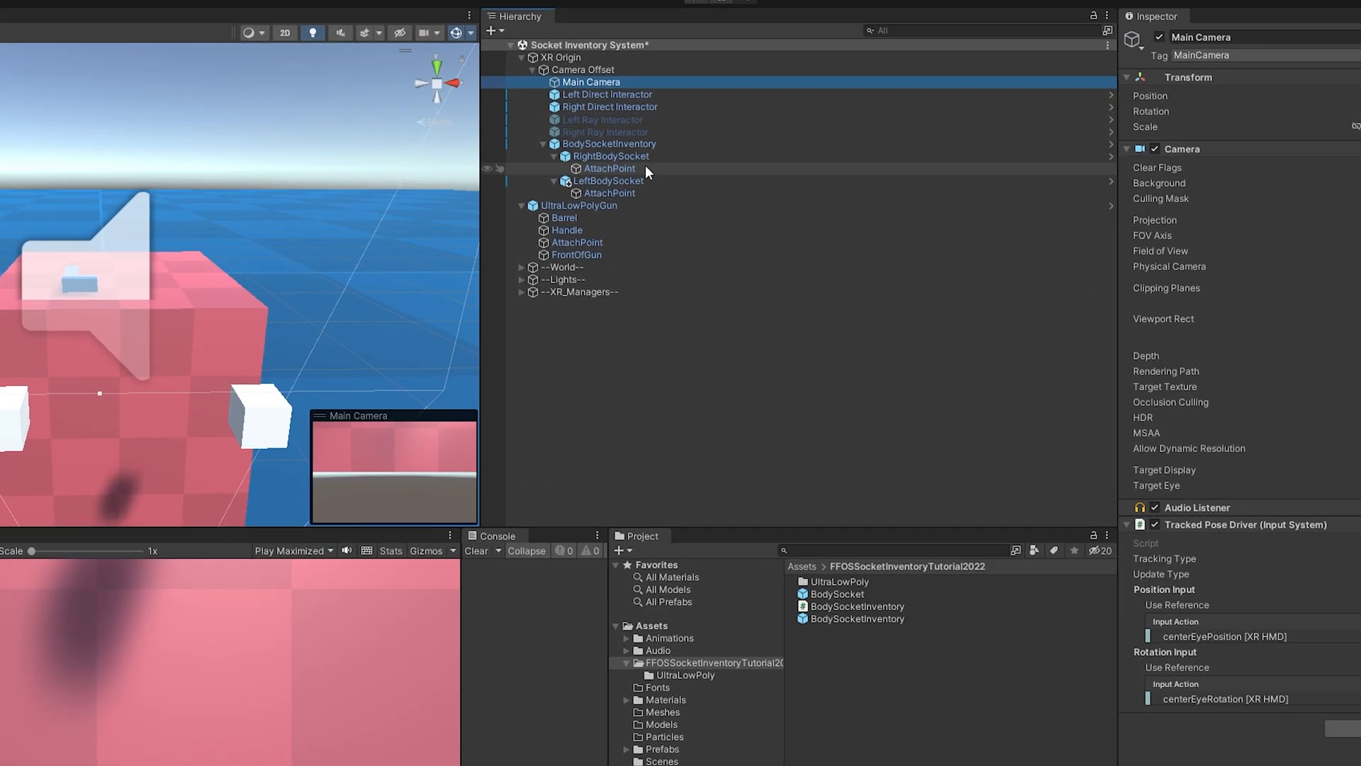
- Select BodySocketInventory, add two Body Sockets list entries, and expand the second
left_click(610, 143)
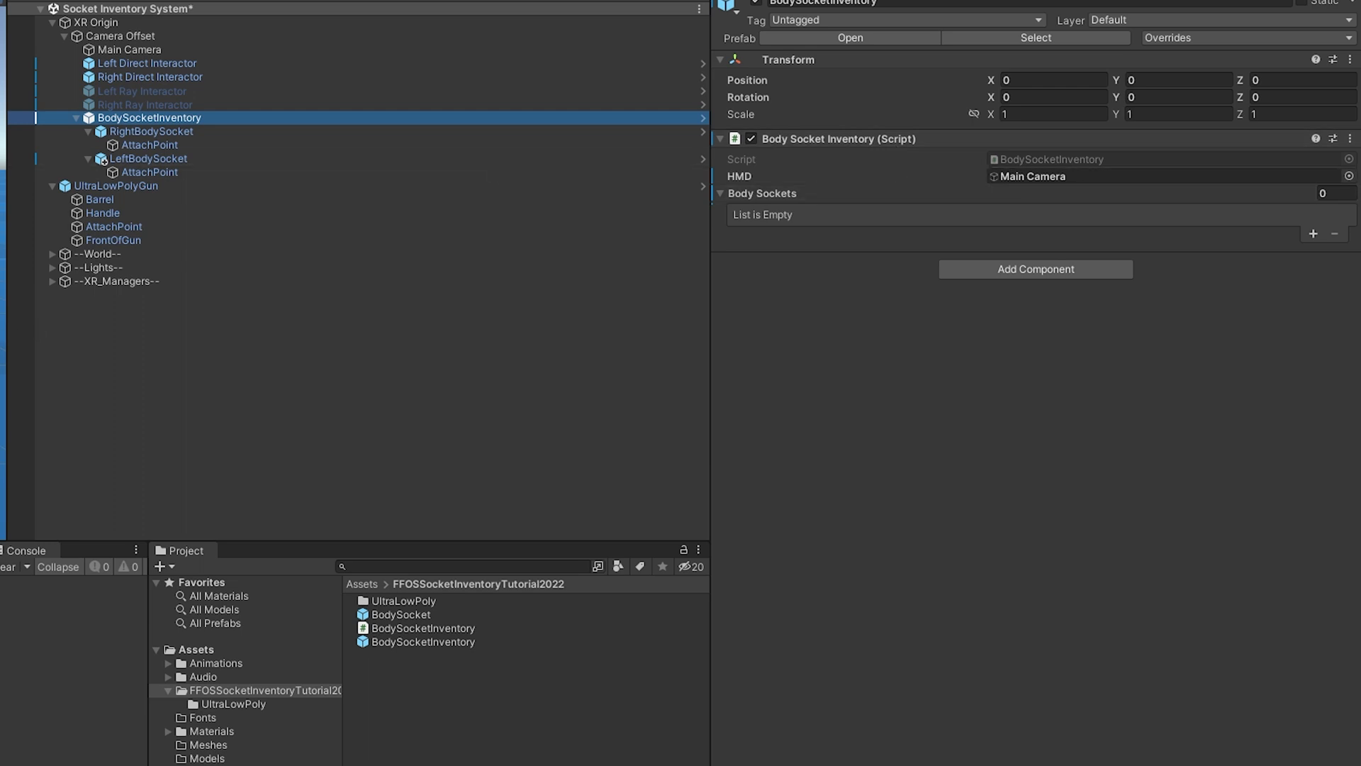
mouse_move(968, 255)
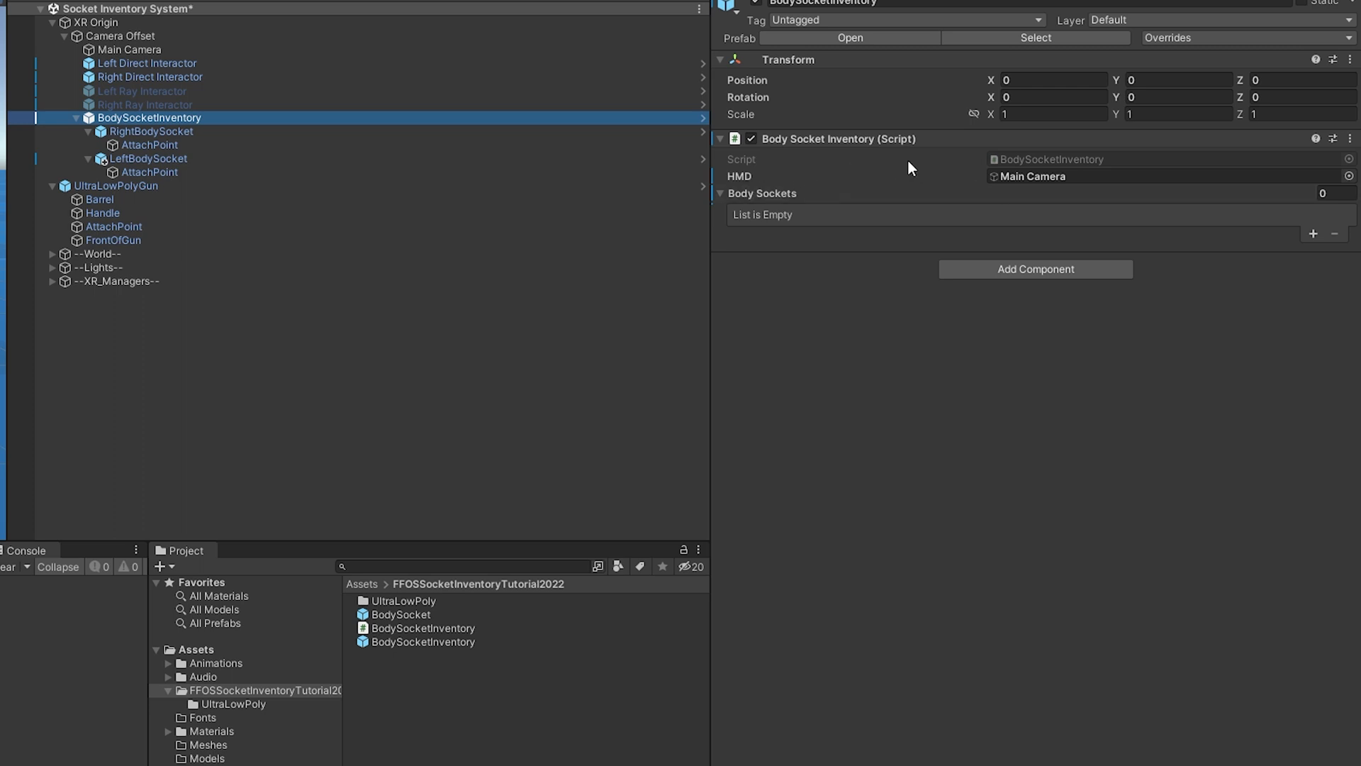
mouse_move(1115, 174)
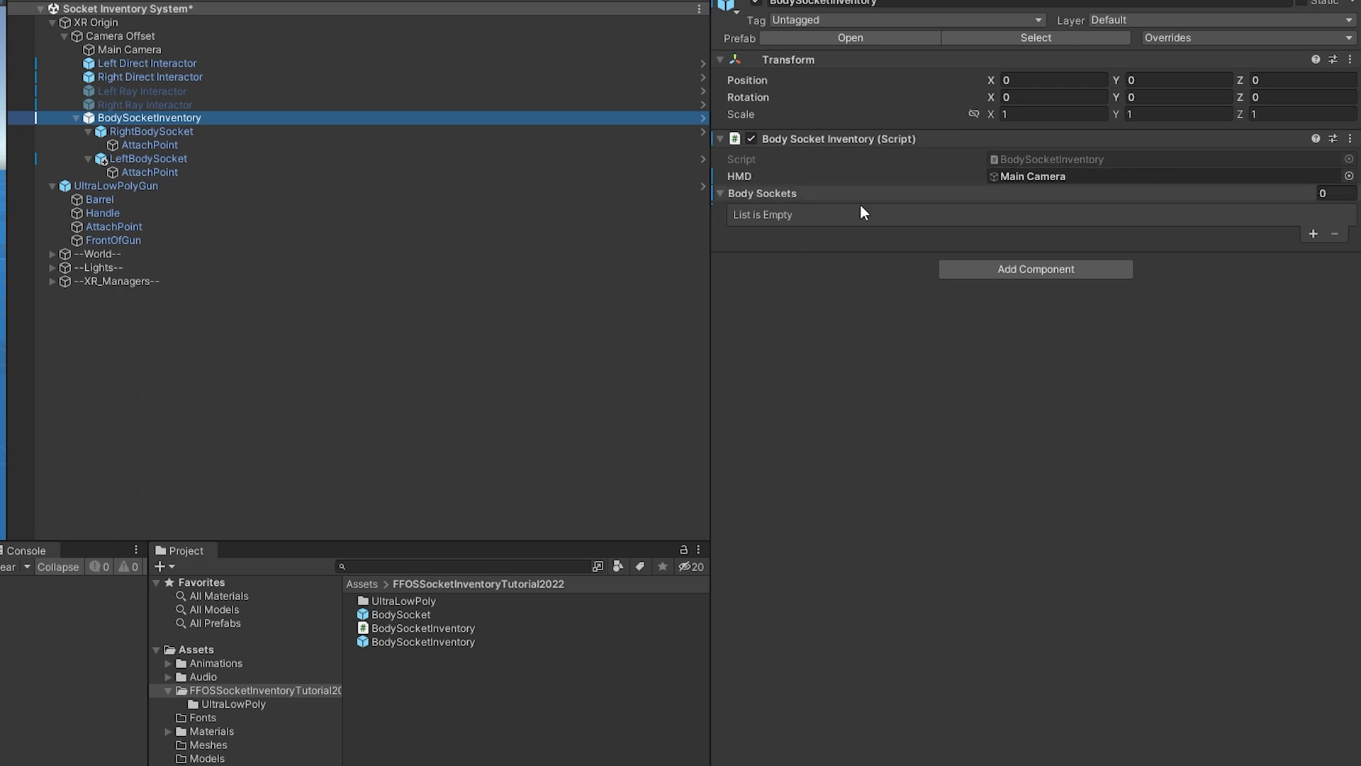
left_click(1314, 233)
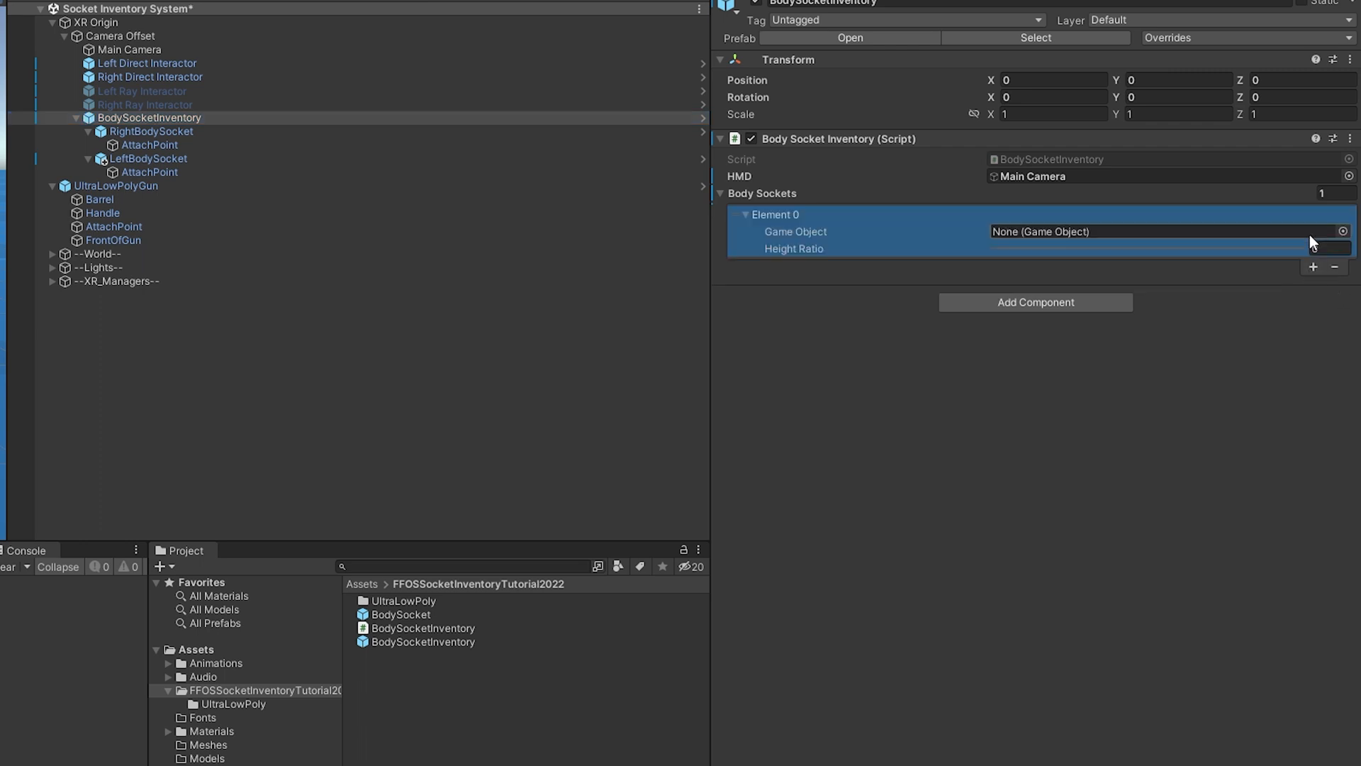
left_click(1314, 267)
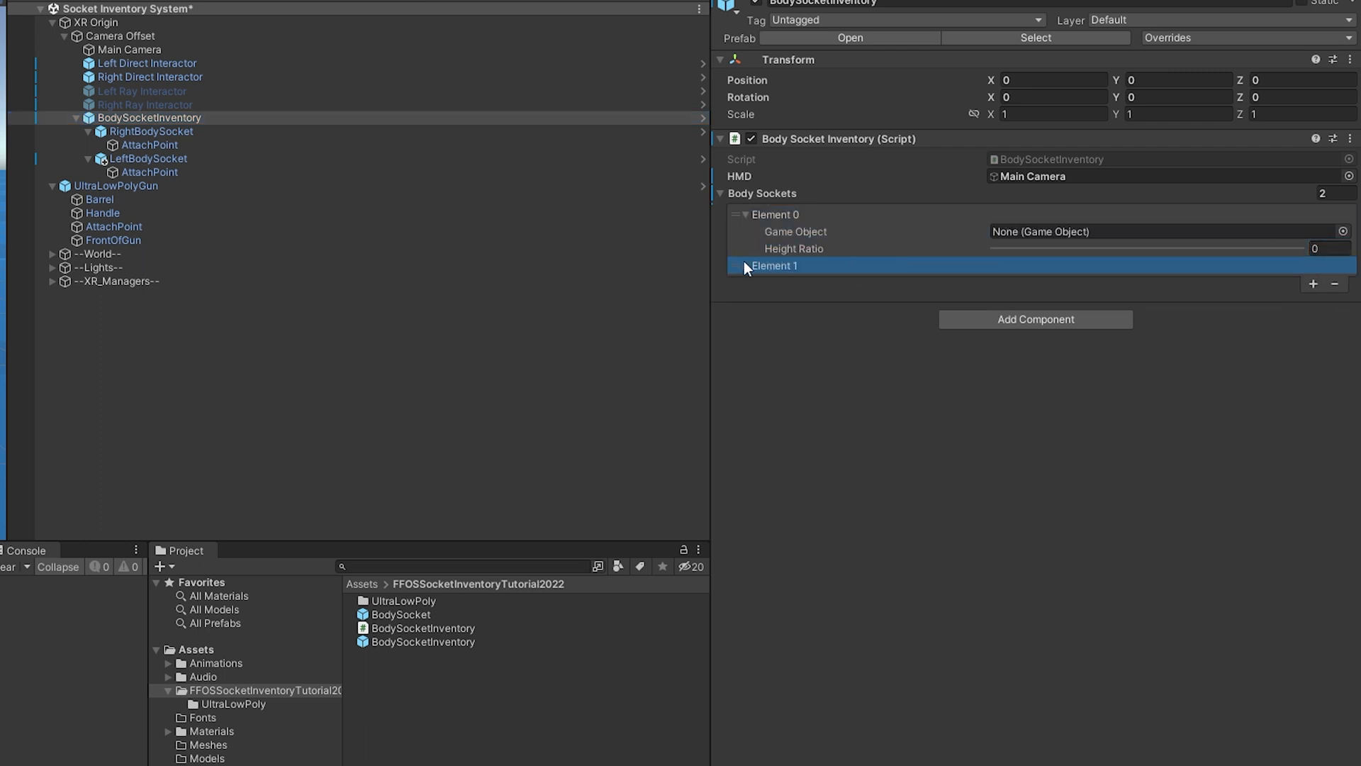
left_click(744, 266)
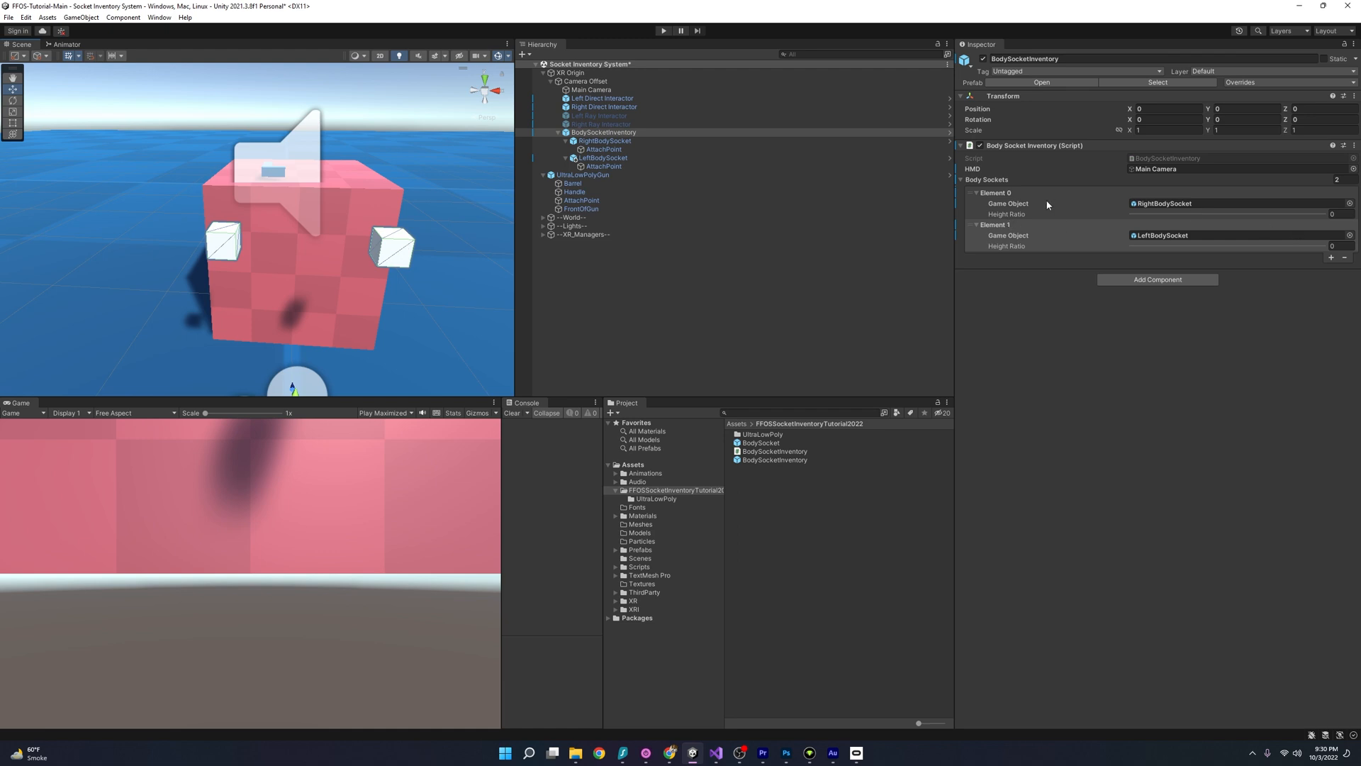
mouse_move(1179, 216)
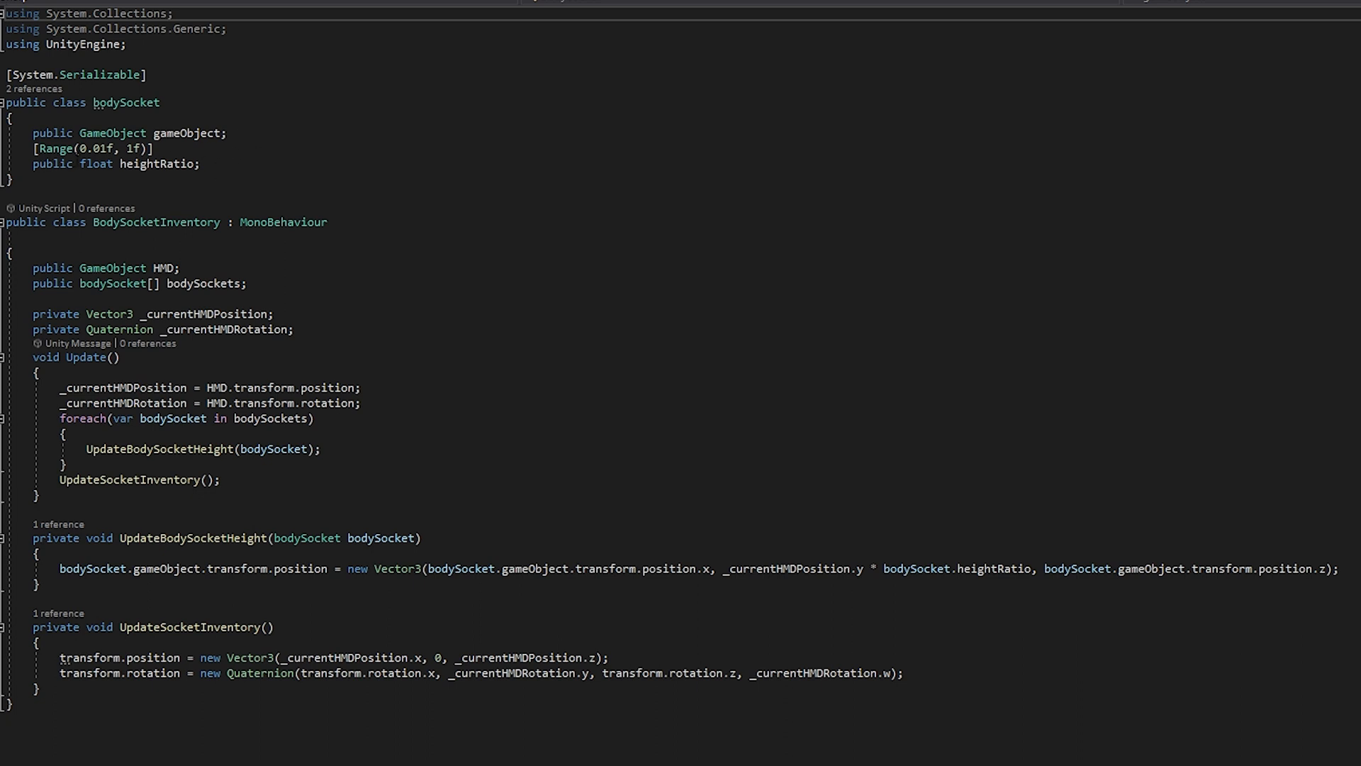
mouse_move(93, 163)
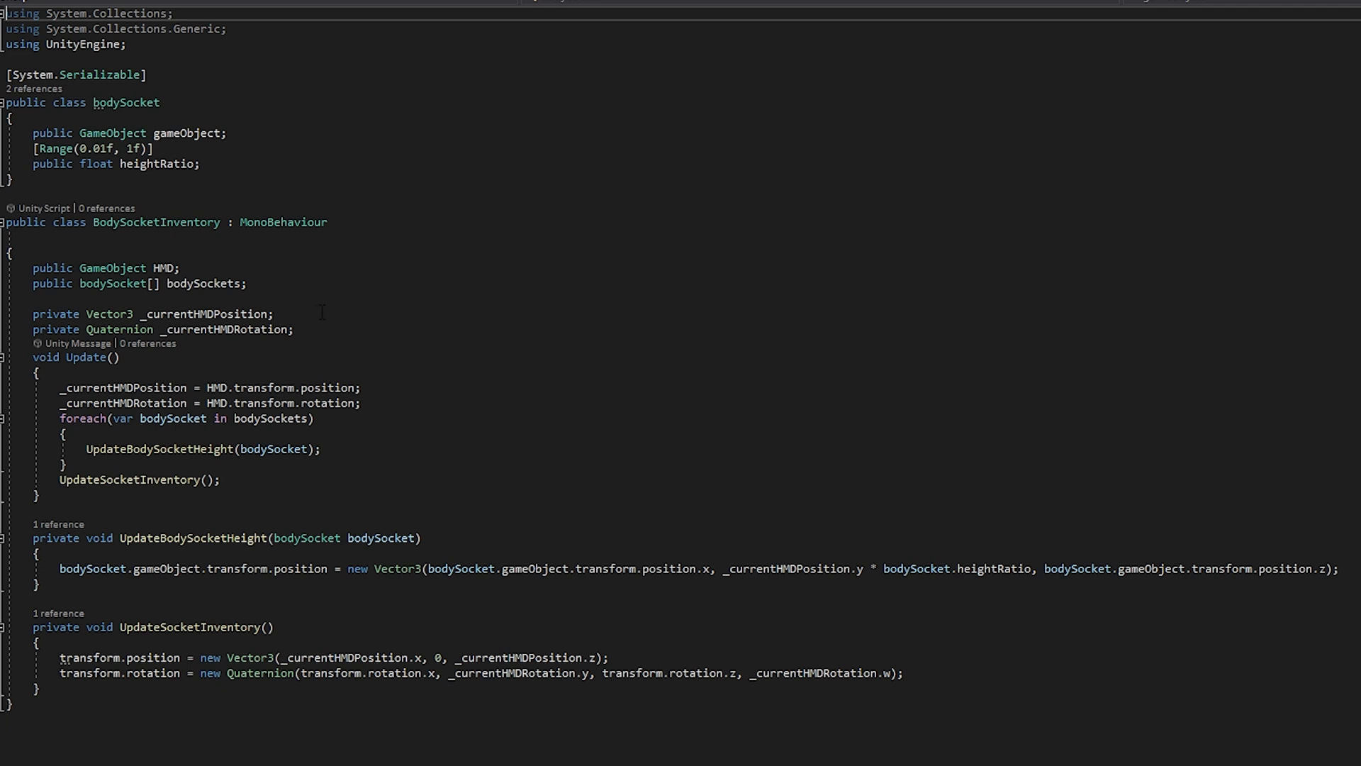
mouse_move(129, 347)
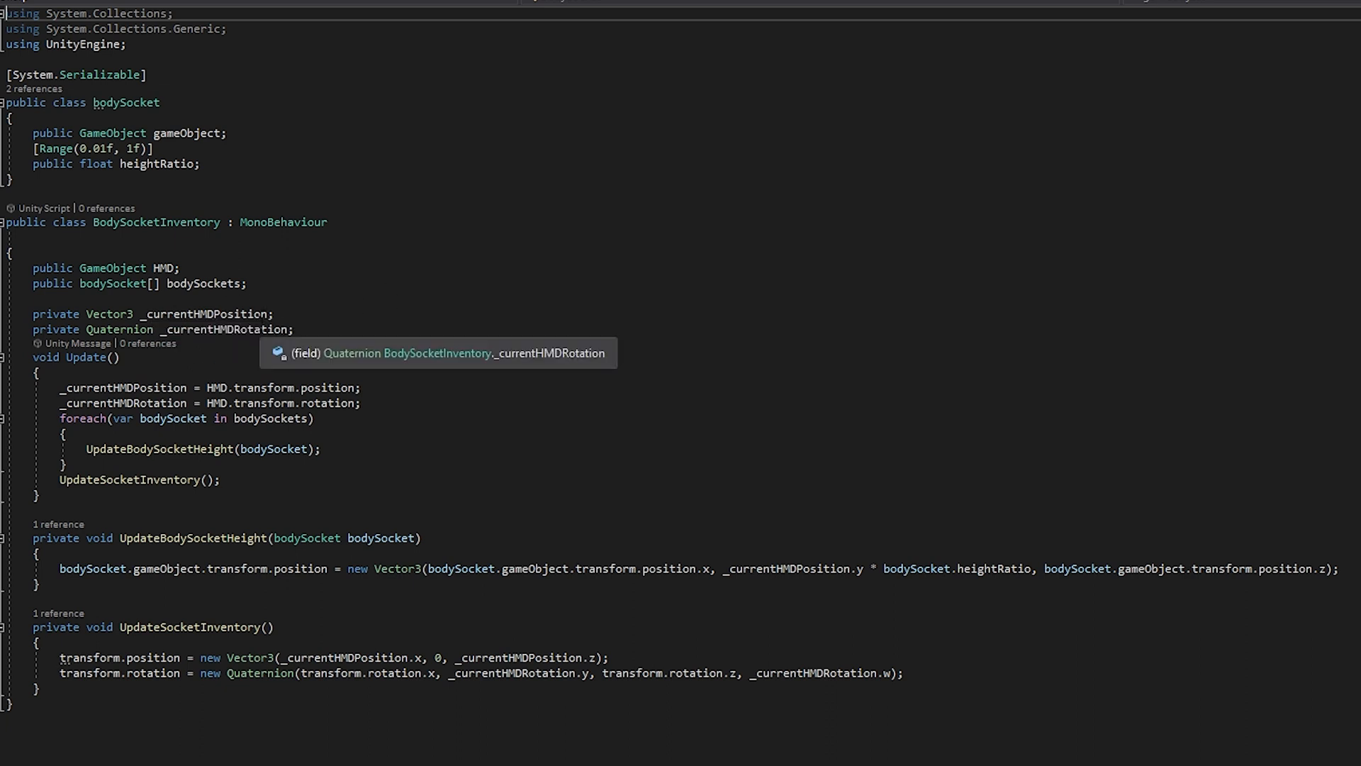
mouse_move(346, 383)
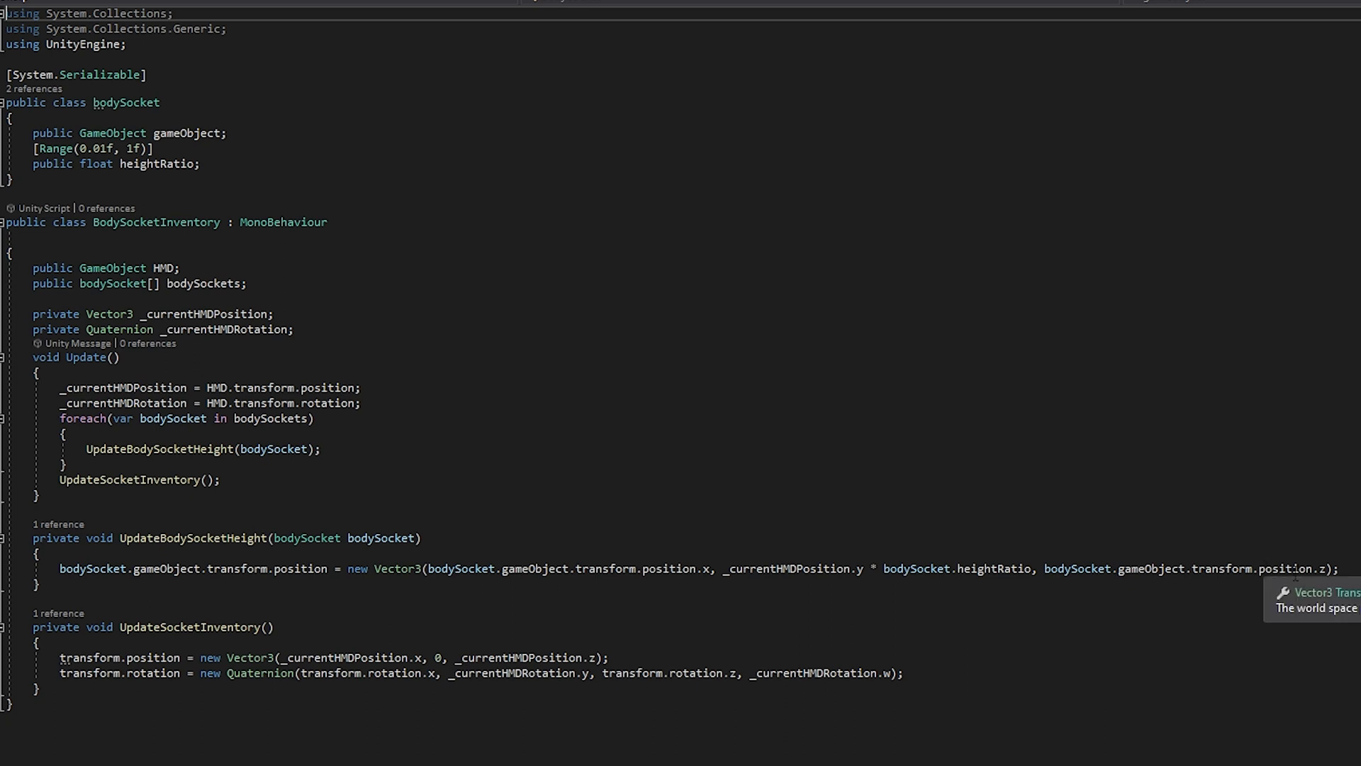
mouse_move(841, 591)
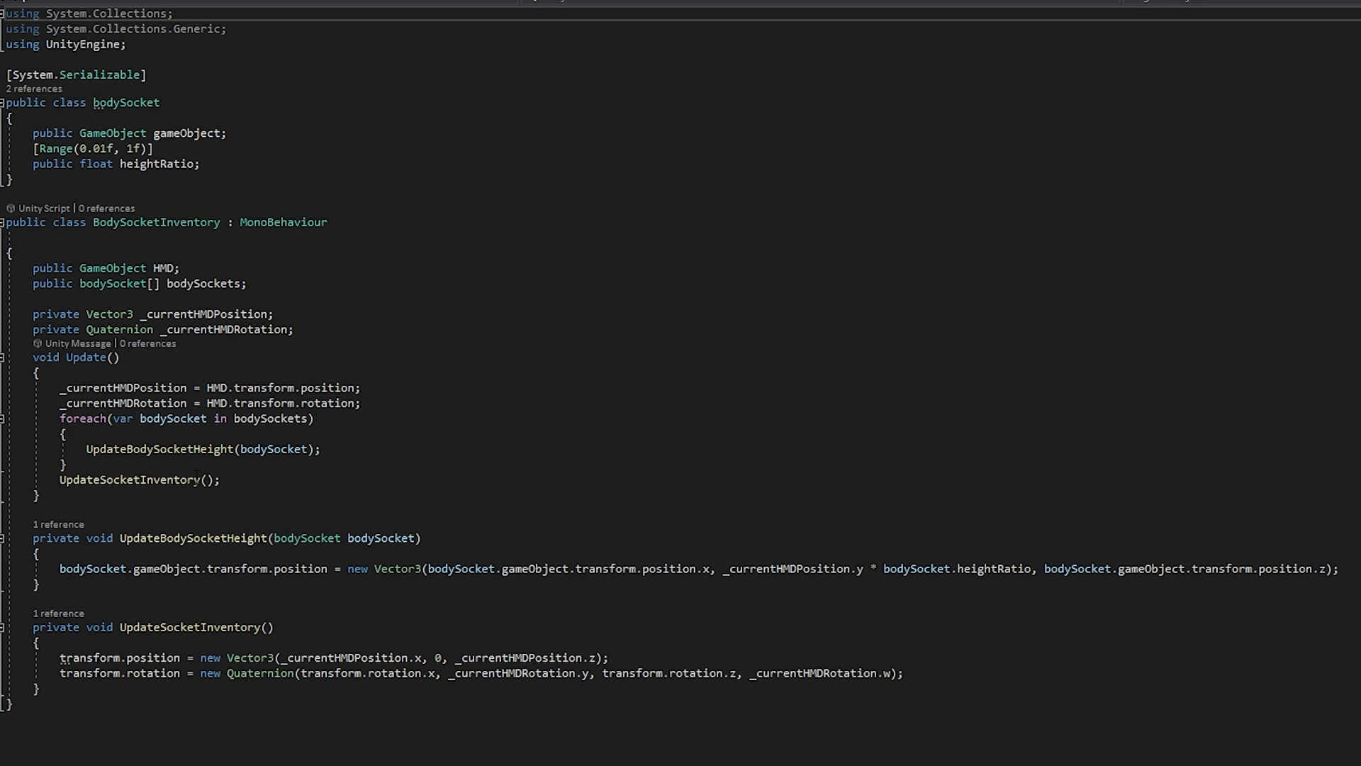
mouse_move(133, 352)
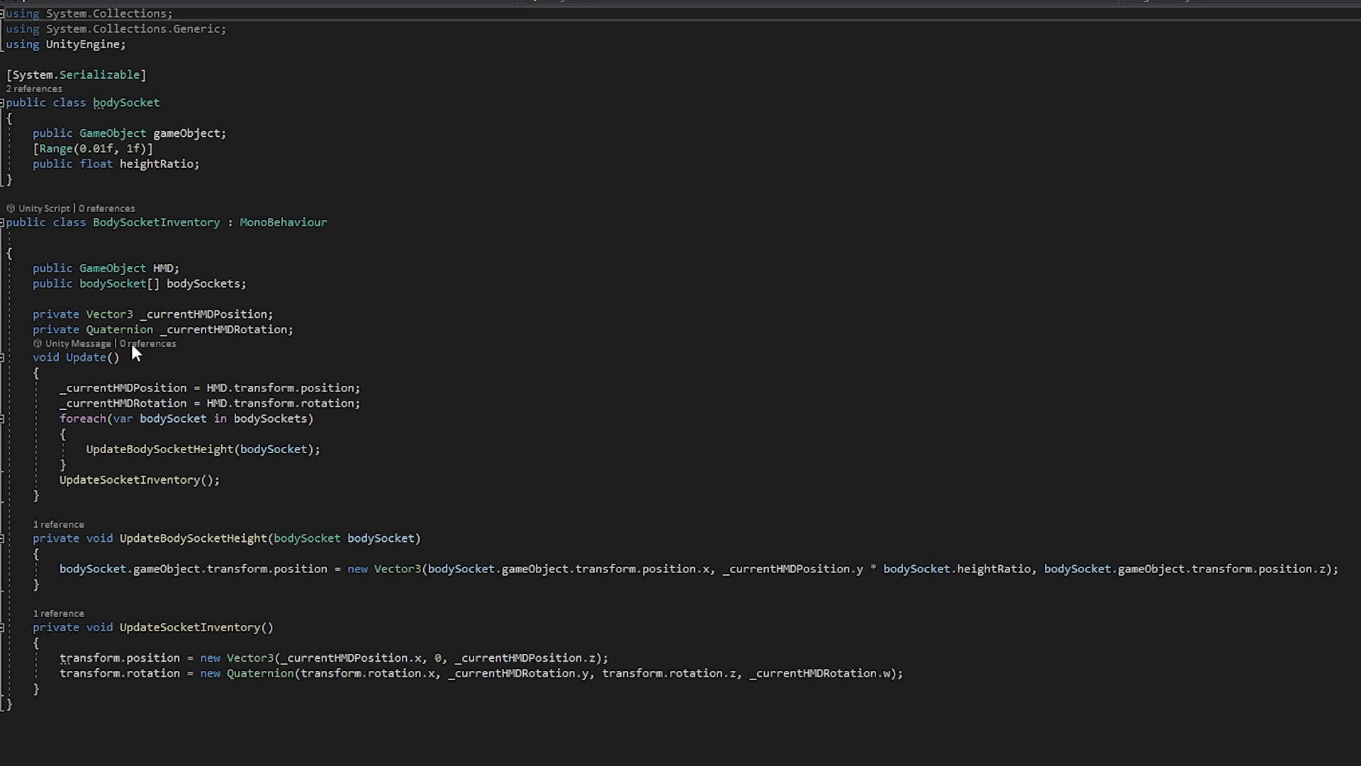